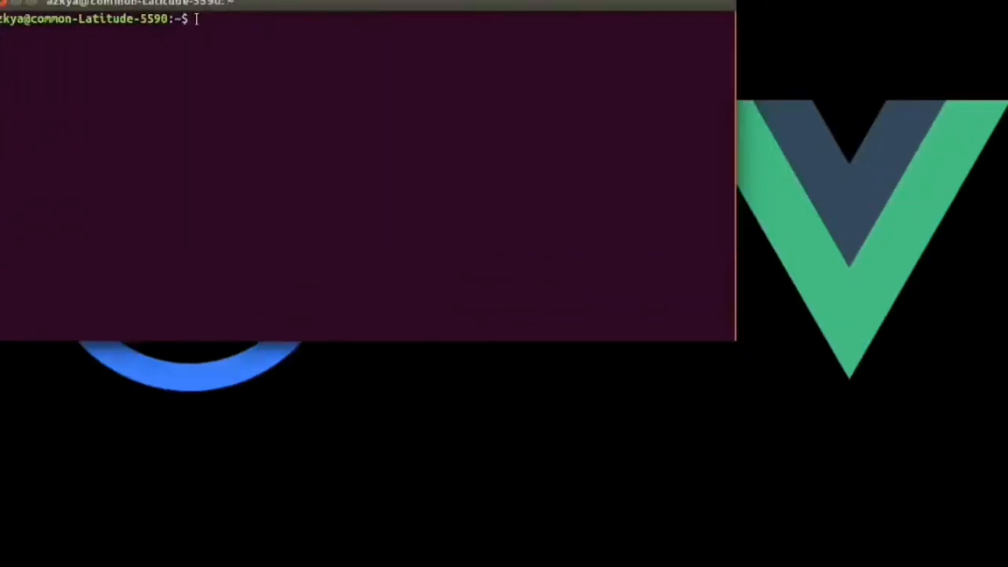
# Step: Create the UpdatedClienteling folder in the home directory with mkdir
pyautogui.write('mk')
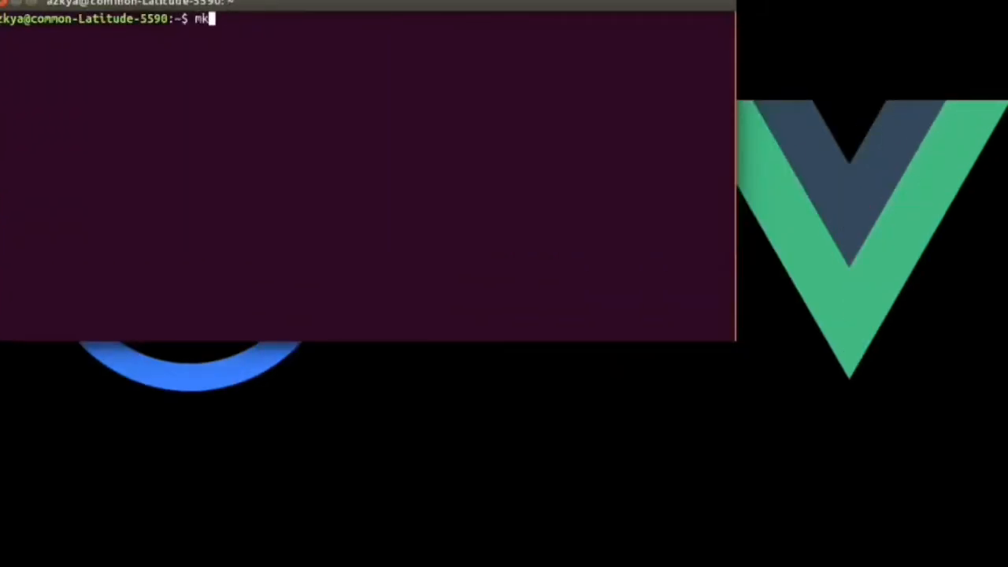
pyautogui.write('dir')
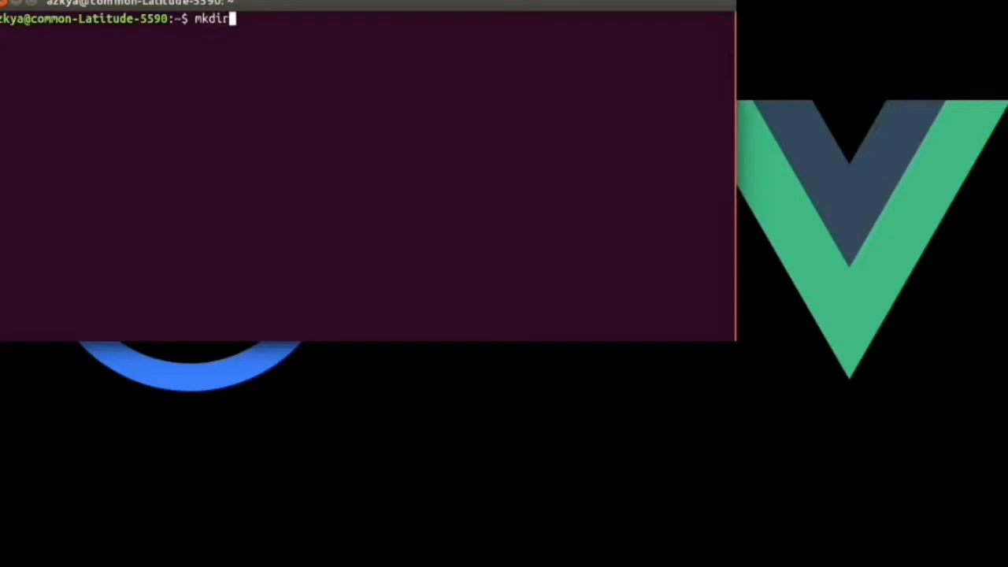
pyautogui.write('U')
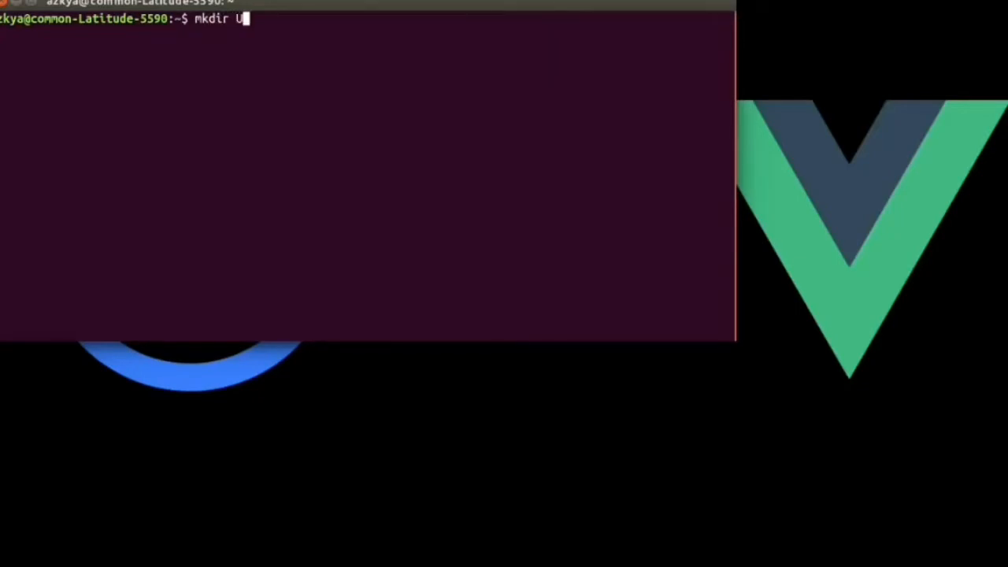
pyautogui.write('p')
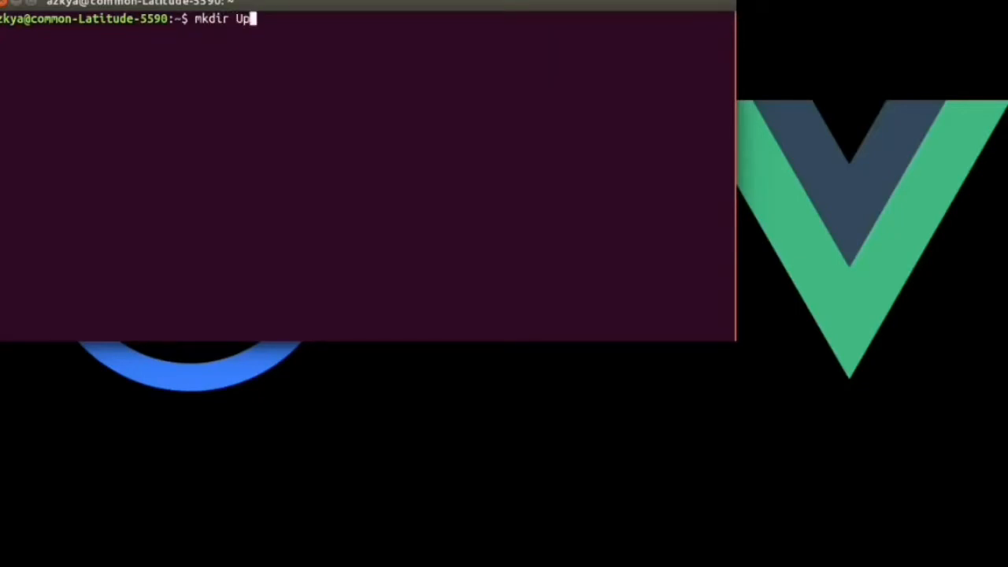
pyautogui.write('dat')
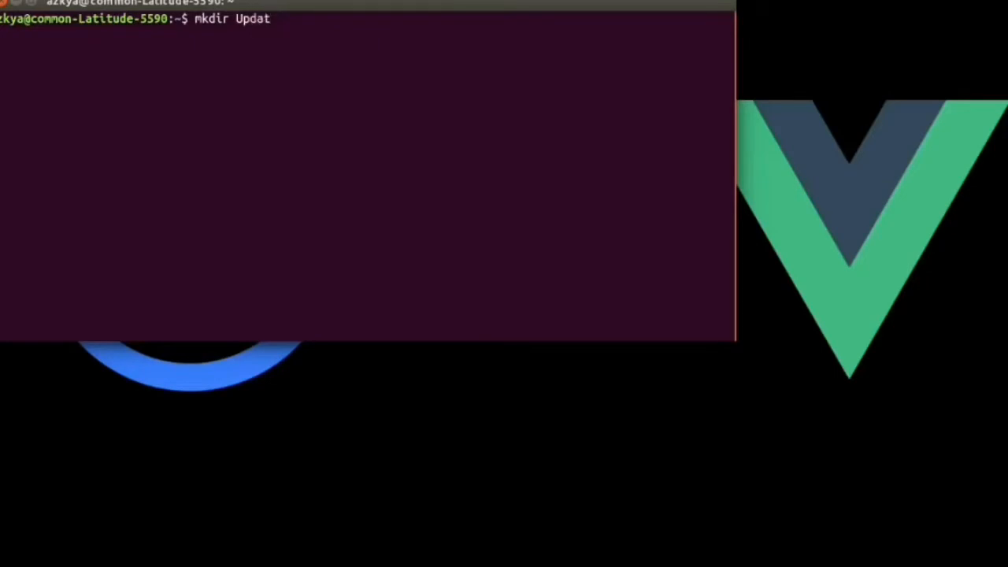
pyautogui.write('ed')
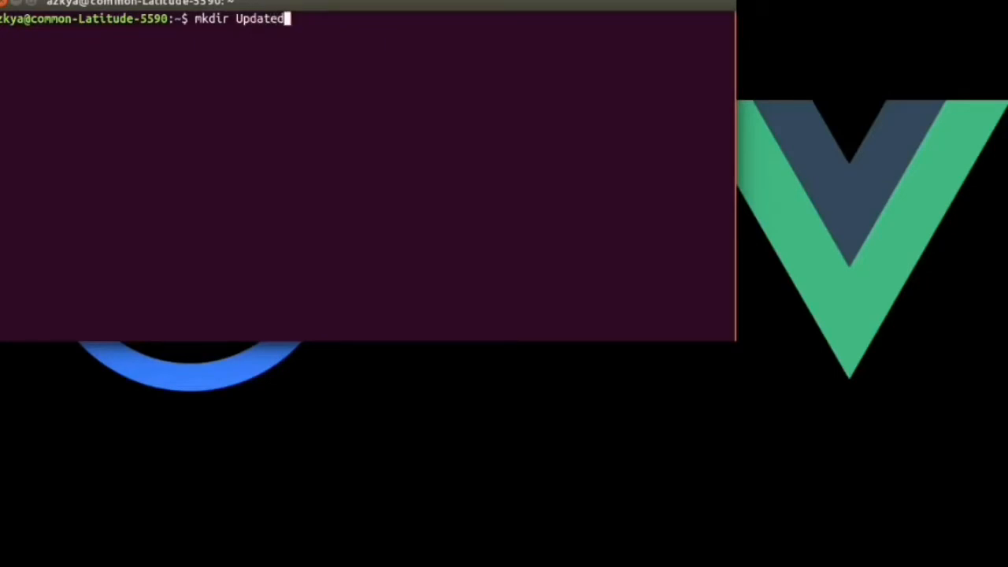
pyautogui.write('Clien')
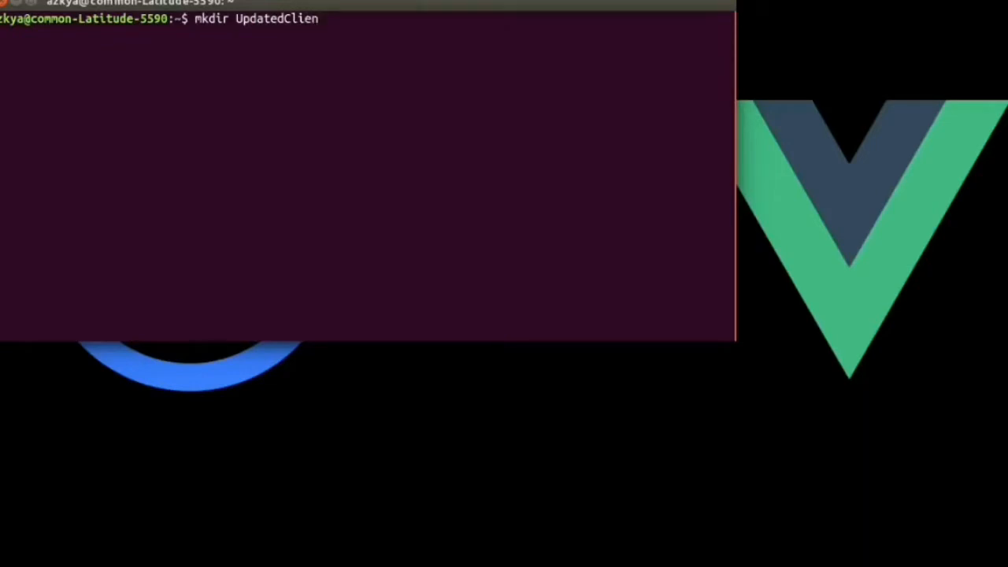
pyautogui.write('eling')
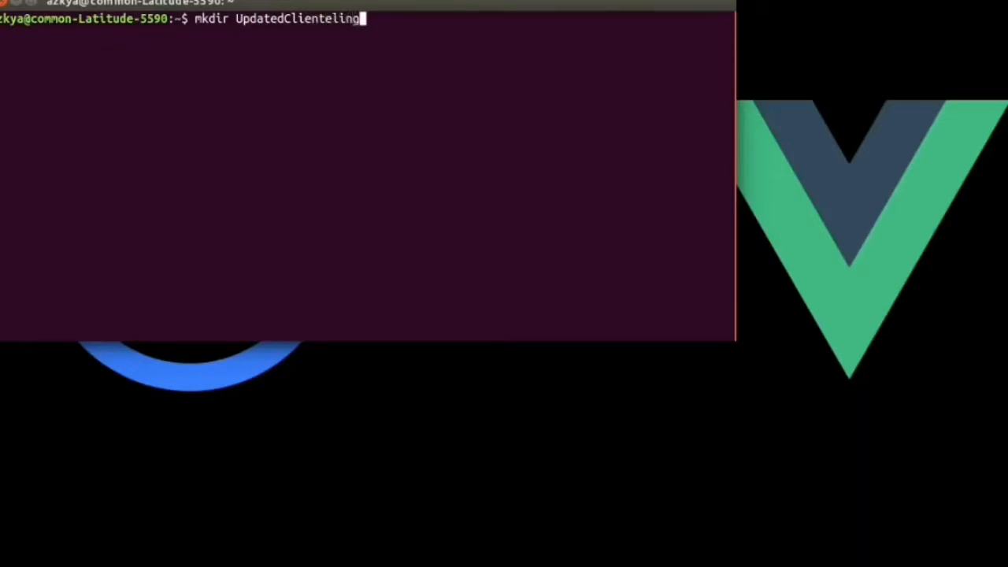
pyautogui.press('Return')
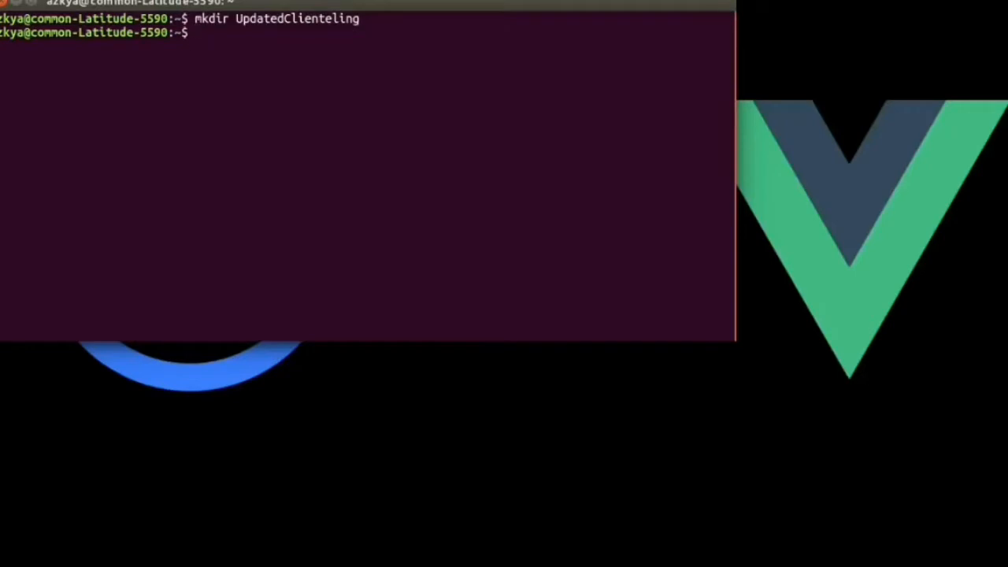
# Step: Move into the new UpdatedClienteling folder with cd
pyautogui.write('cd')
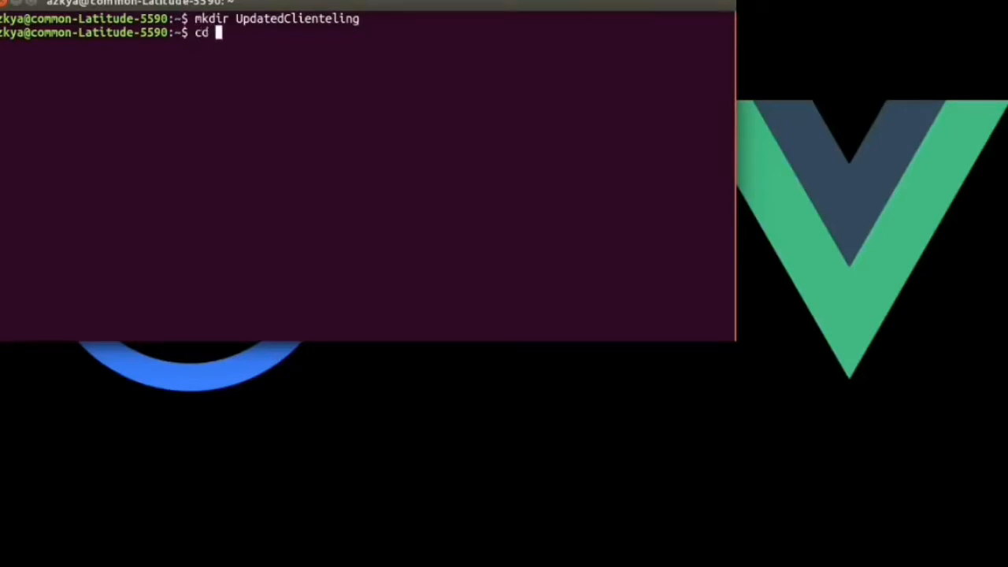
pyautogui.write('UpdatedClien')
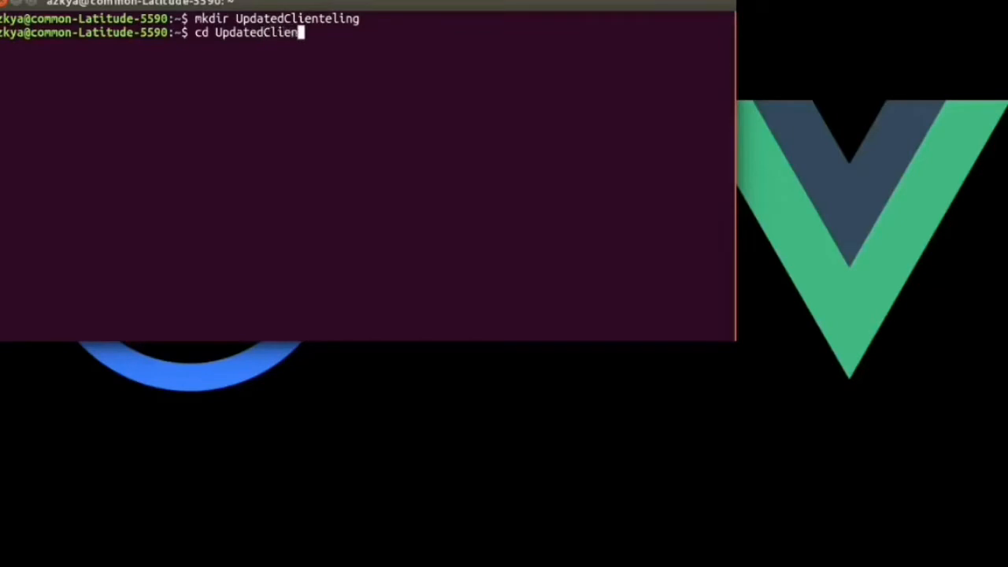
pyautogui.write('eling')
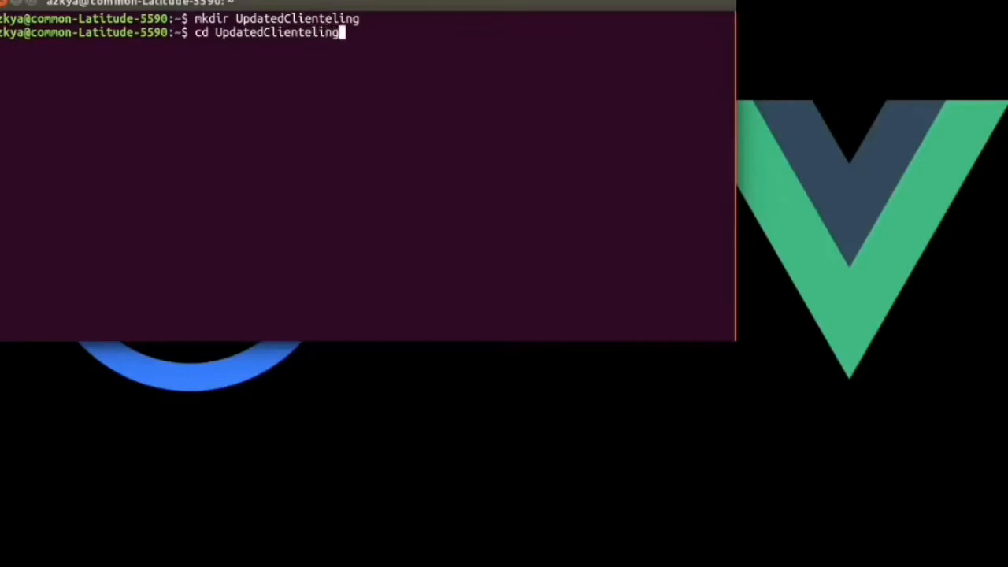
pyautogui.press('Return')
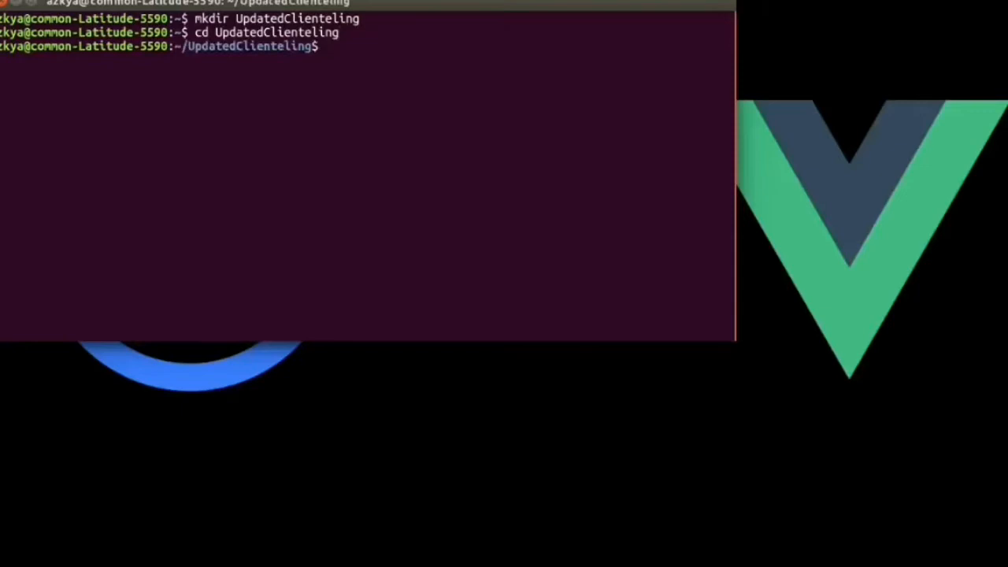
pyautogui.write('g')
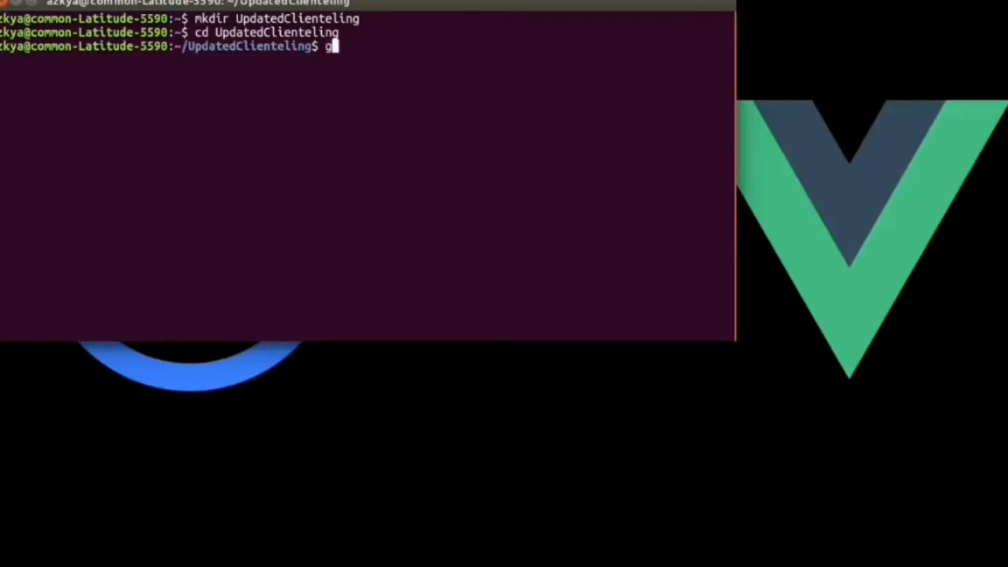
pyautogui.write('it cl')
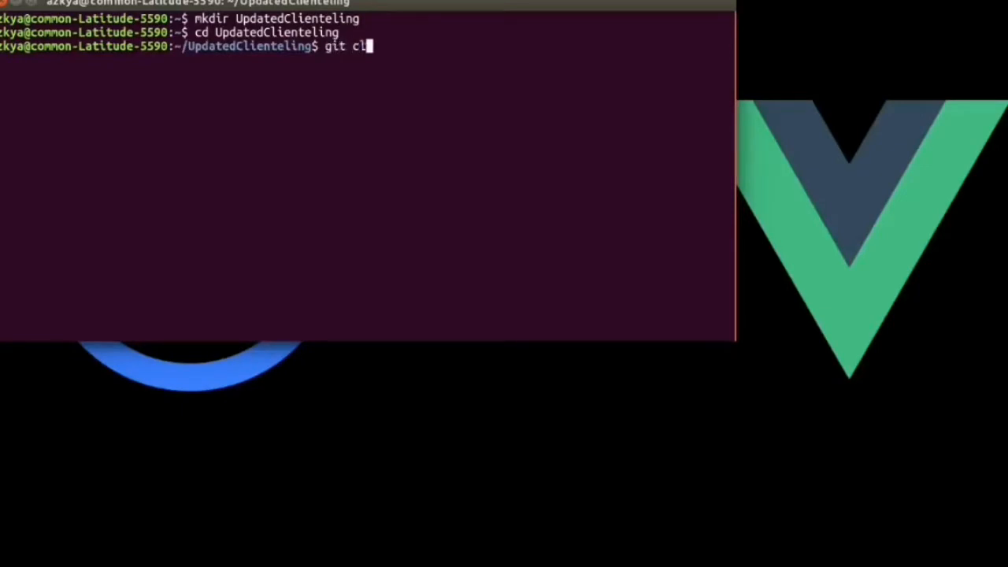
pyautogui.write('one')
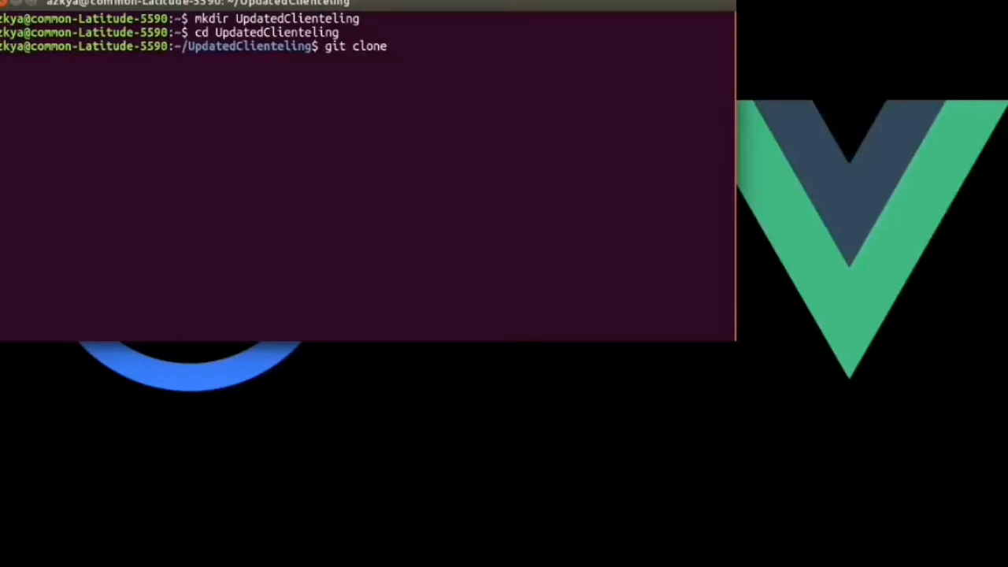
pyautogui.write('https://git.hotwax.co/plugins/mobile-sdk/ionic/Clienteling.git')
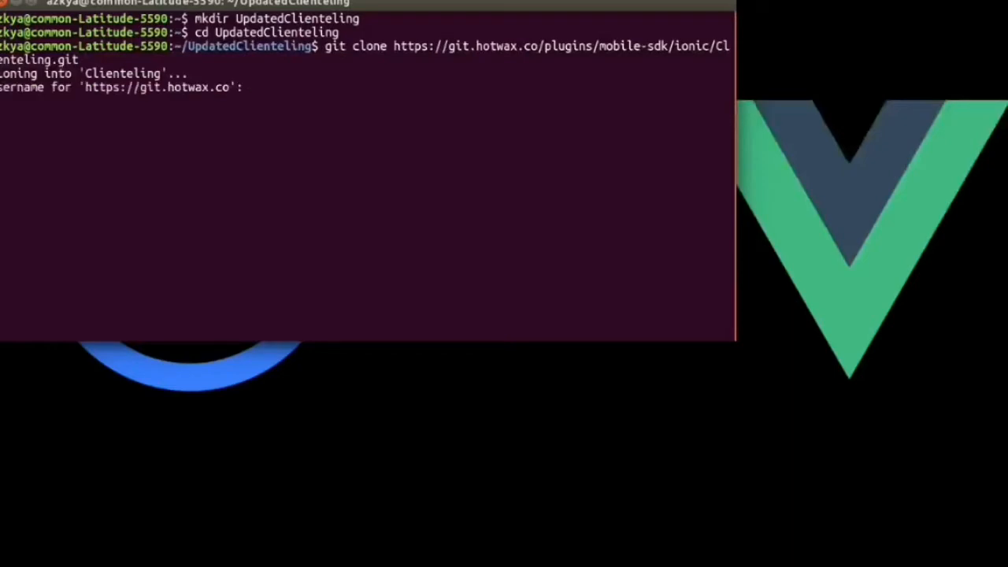
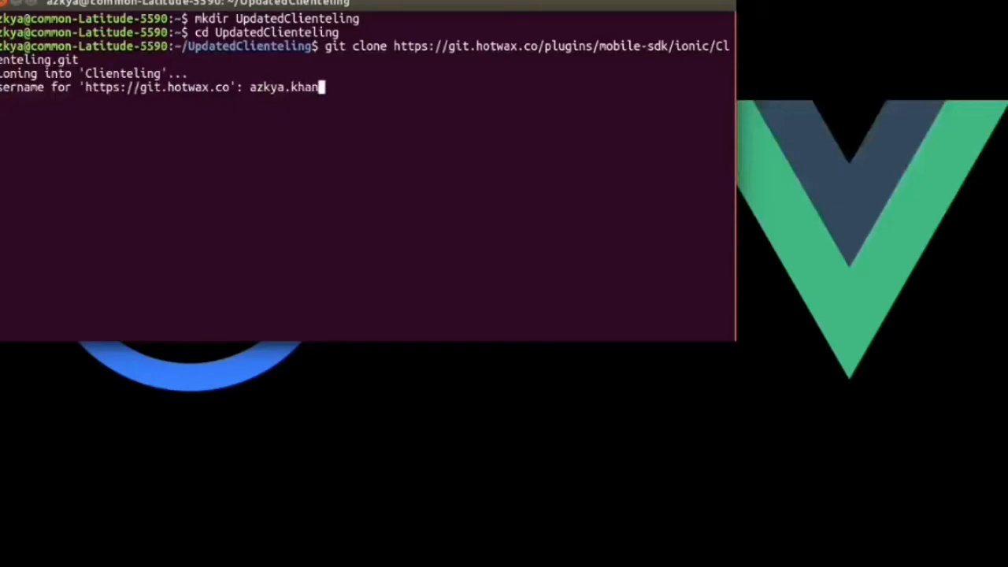
pyautogui.press('Return')
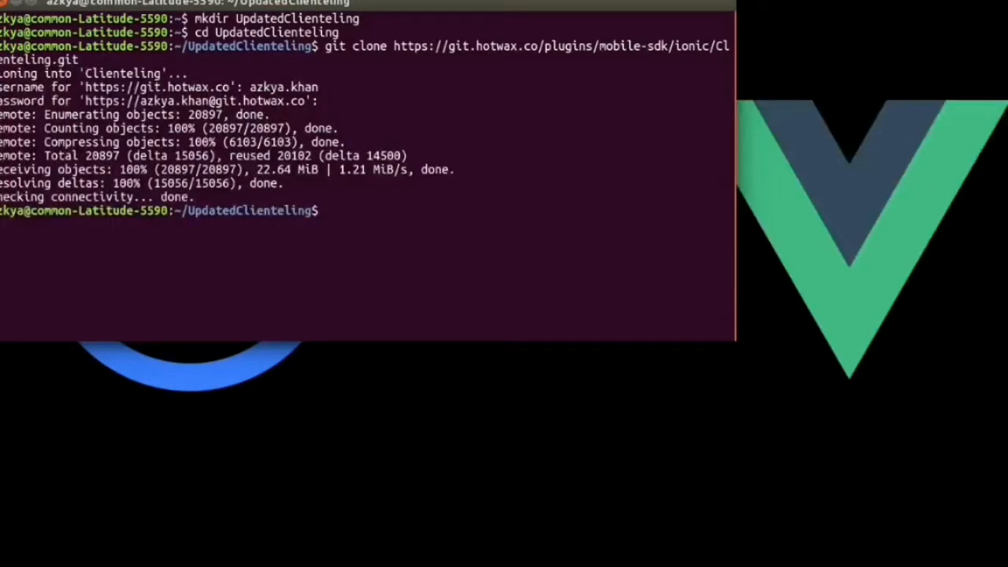
# Step: Move into the cloned Clienteling project folder with cd
pyautogui.write('cd')
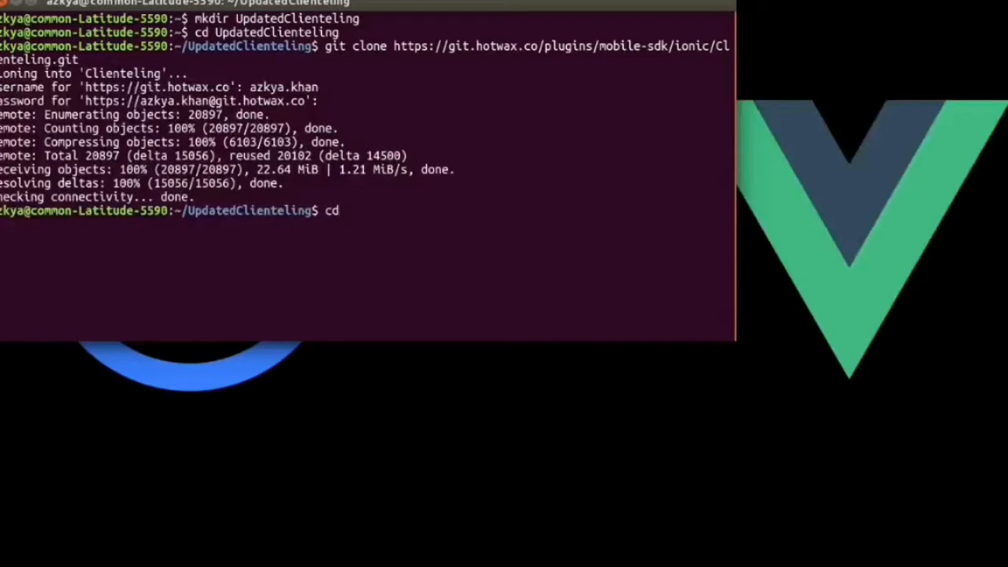
pyautogui.write('Clien')
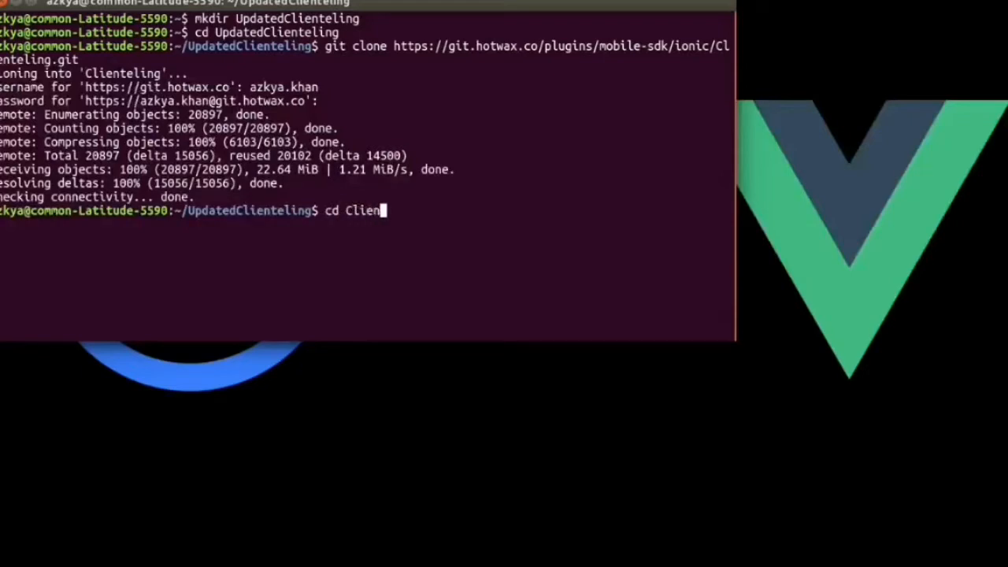
pyautogui.write('teling')
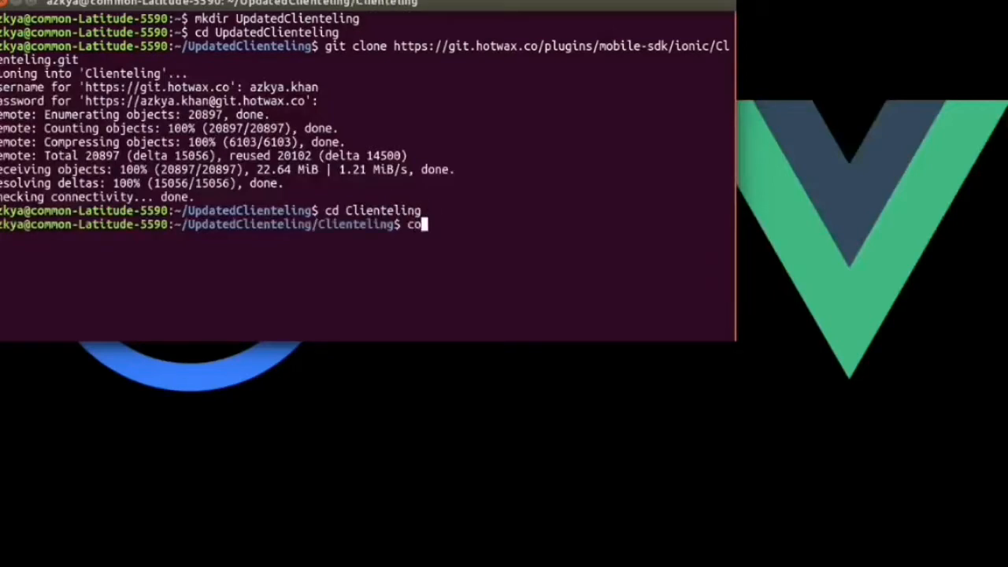
pyautogui.press('Return')
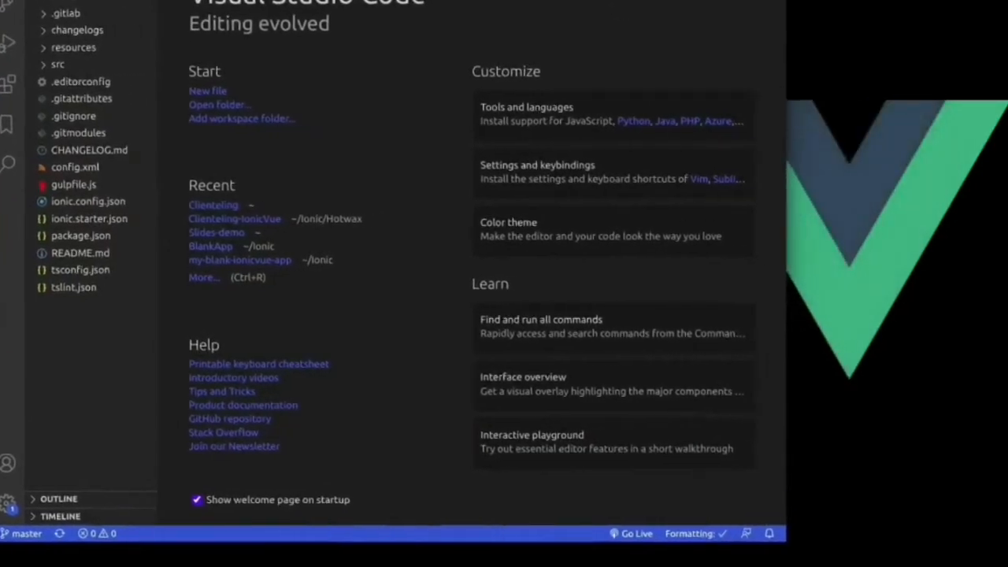
pyautogui.moveTo(674, 250)
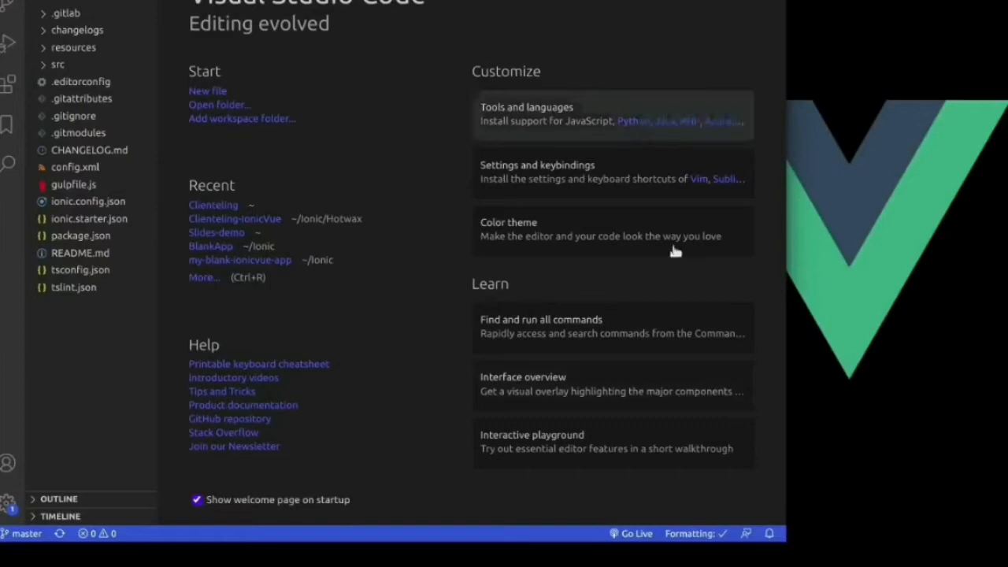
pyautogui.moveTo(460, 313)
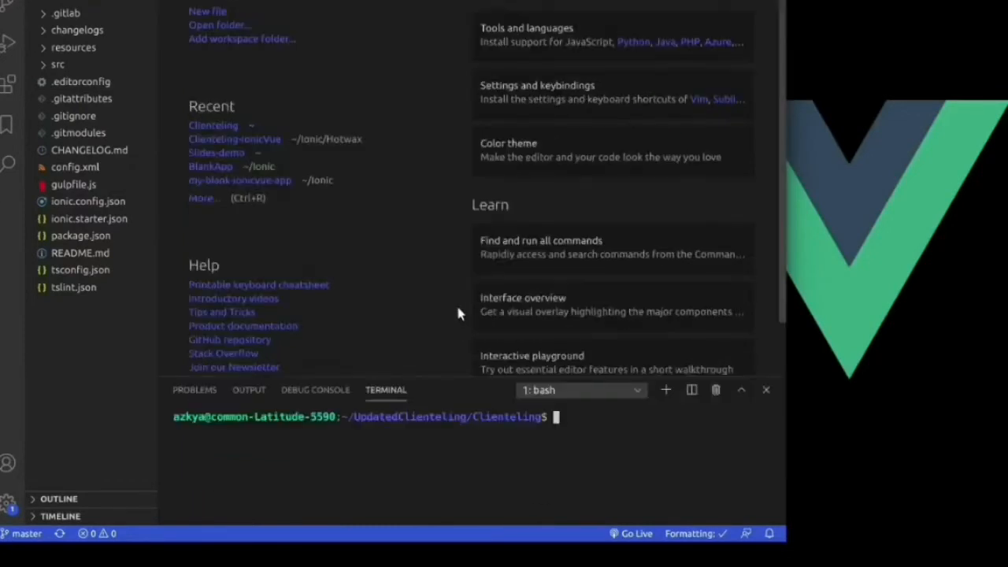
# Step: Run ionic serve in the integrated terminal and enlarge the terminal panel to see the output
pyautogui.write('io')
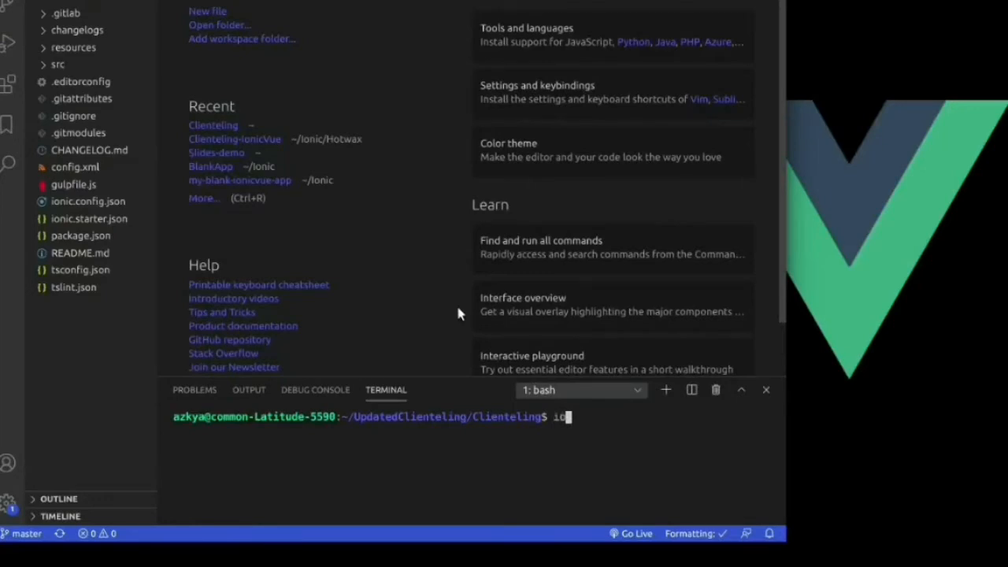
pyautogui.write('onic ser')
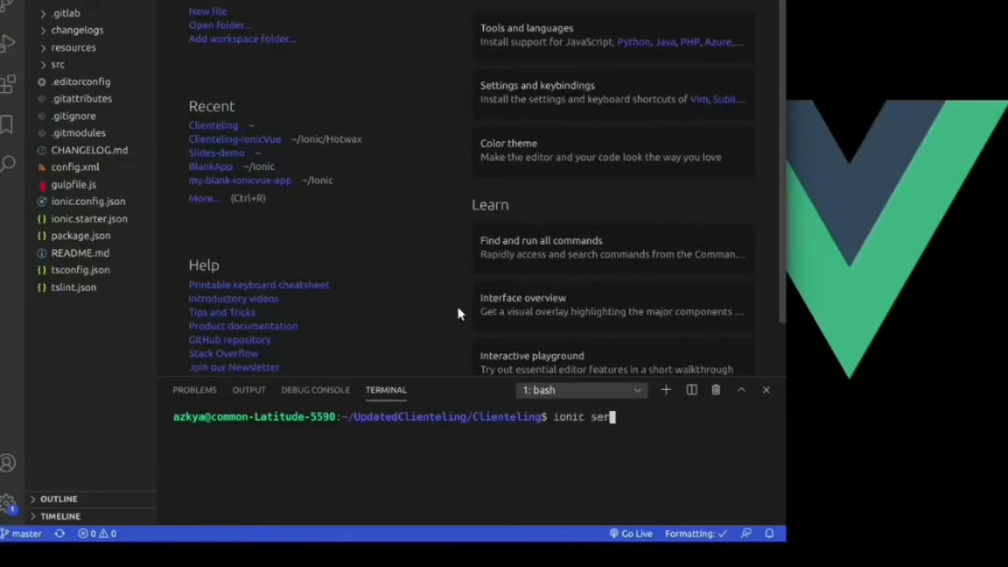
pyautogui.press('Return')
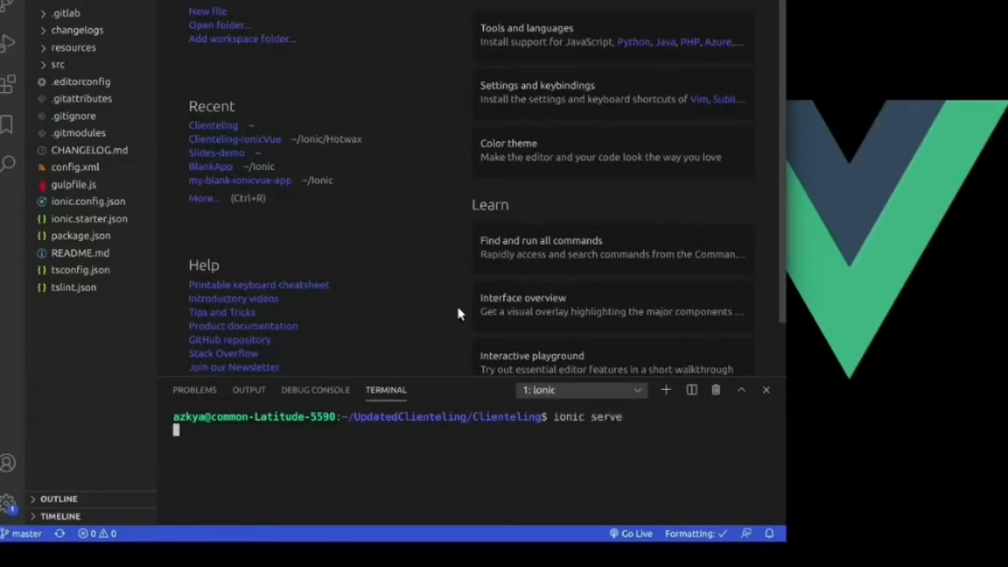
pyautogui.press('Return')
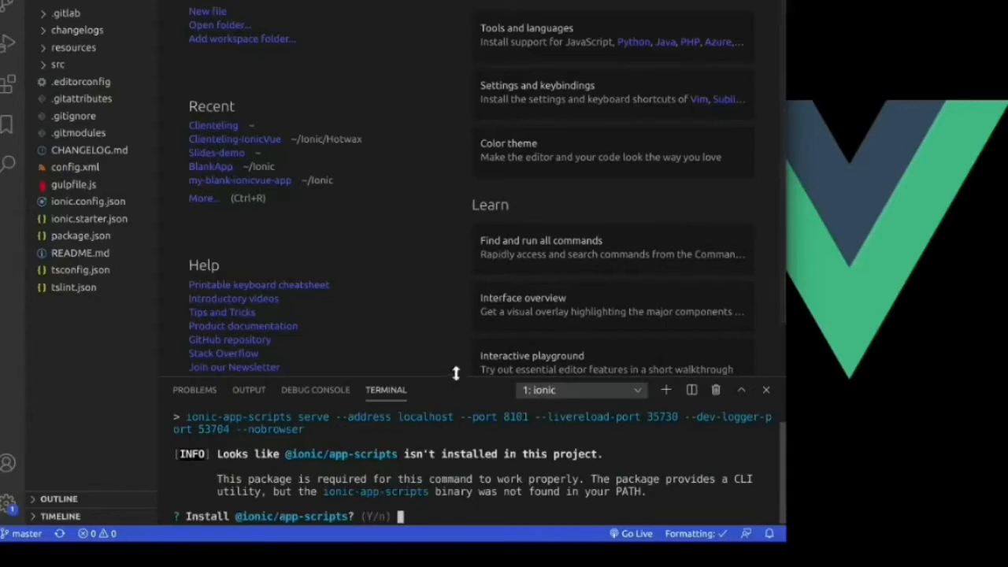
pyautogui.moveTo(455, 372); pyautogui.dragTo(465, 261)
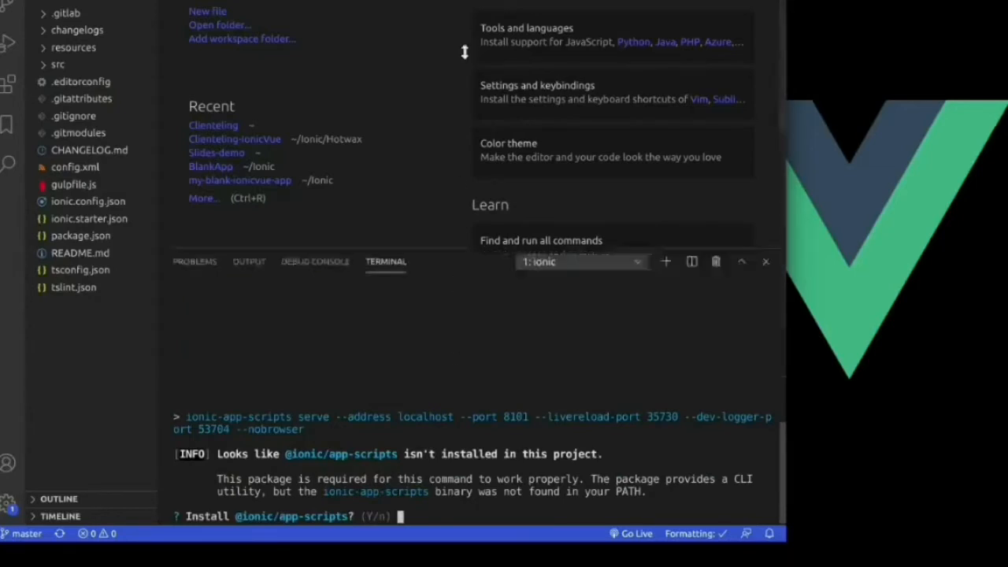
pyautogui.write('y')
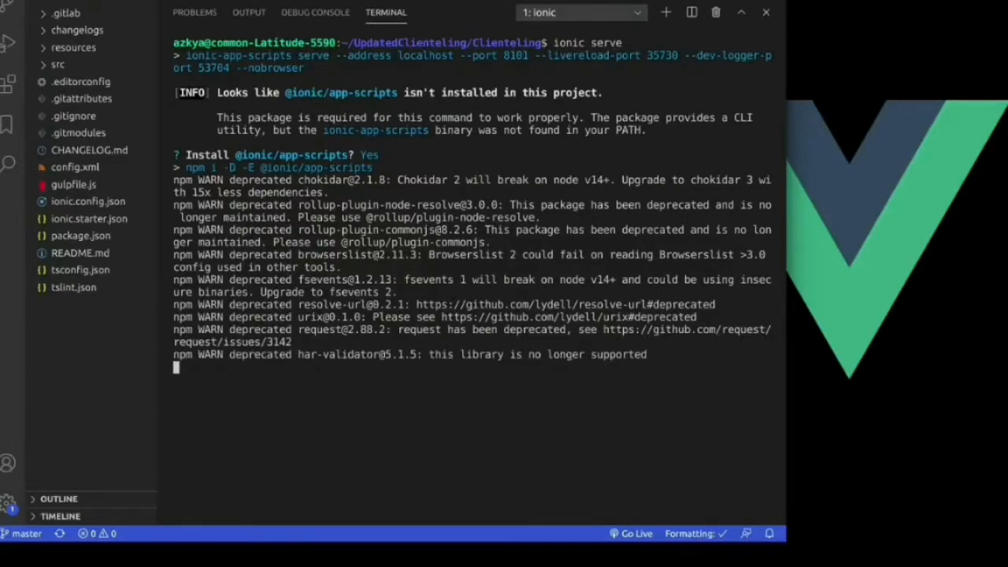
pyautogui.moveTo(937, 40)
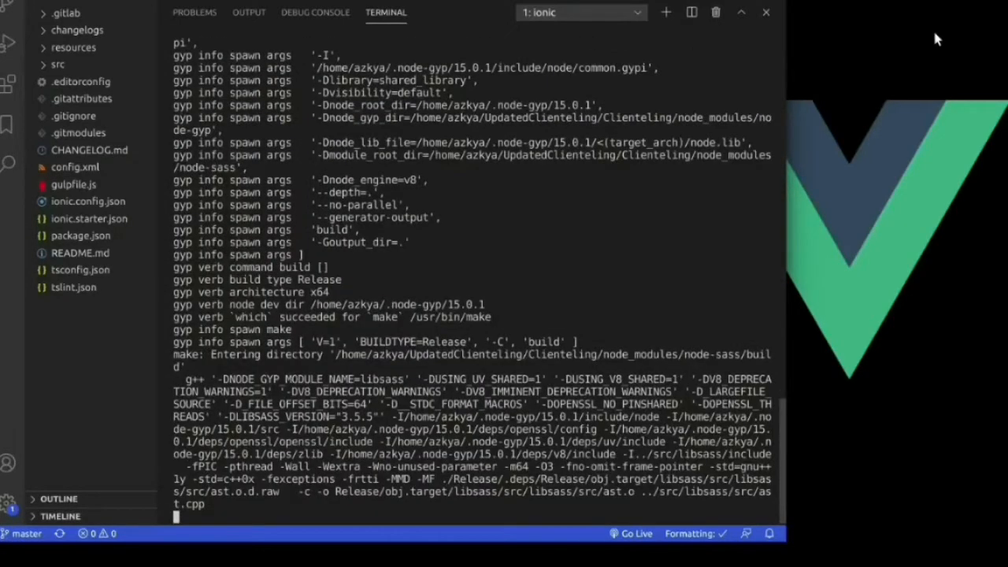
pyautogui.scroll(-3)
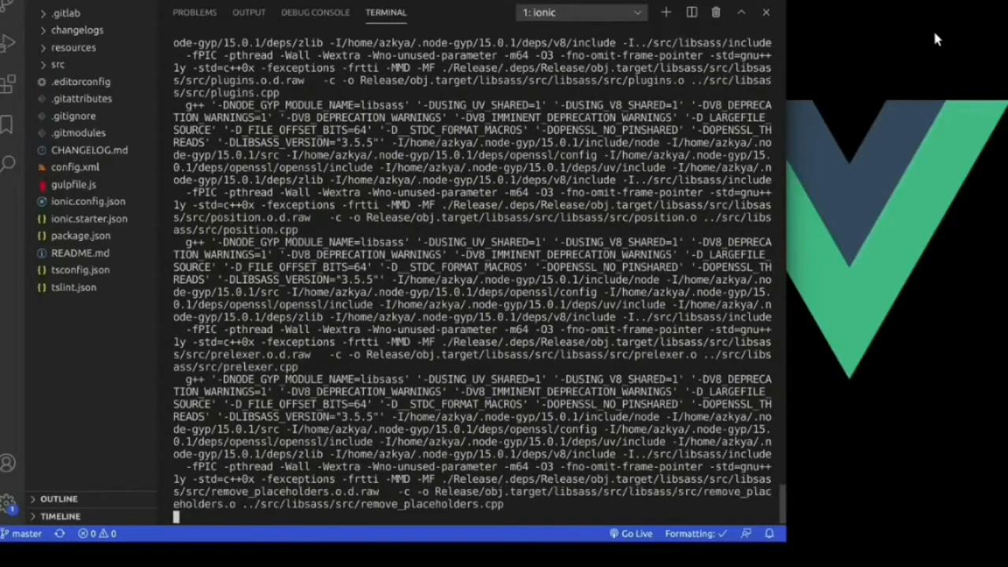
pyautogui.scroll(-3)
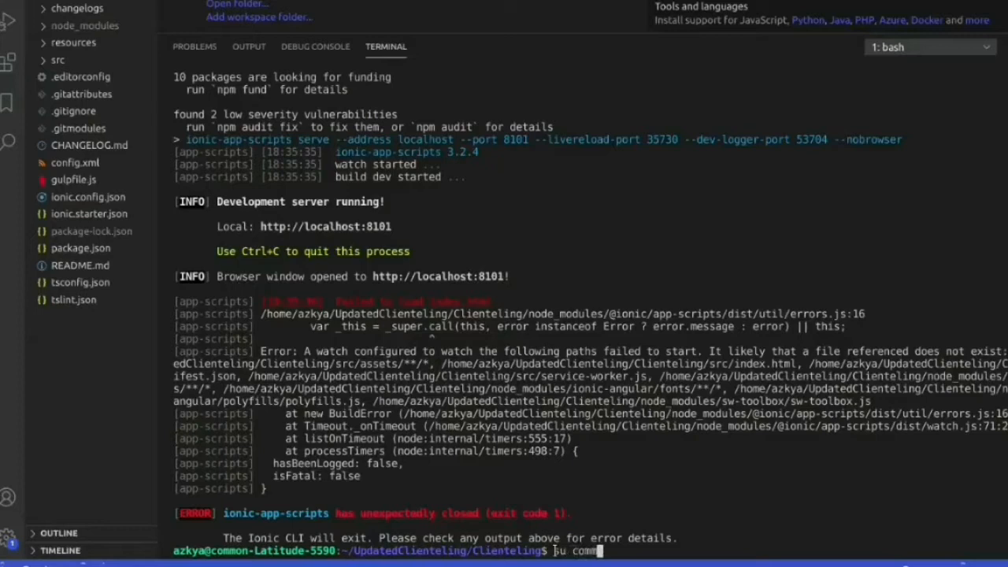
# Step: Switch to the other user account and run npm cache clean --force
pyautogui.press('Return')
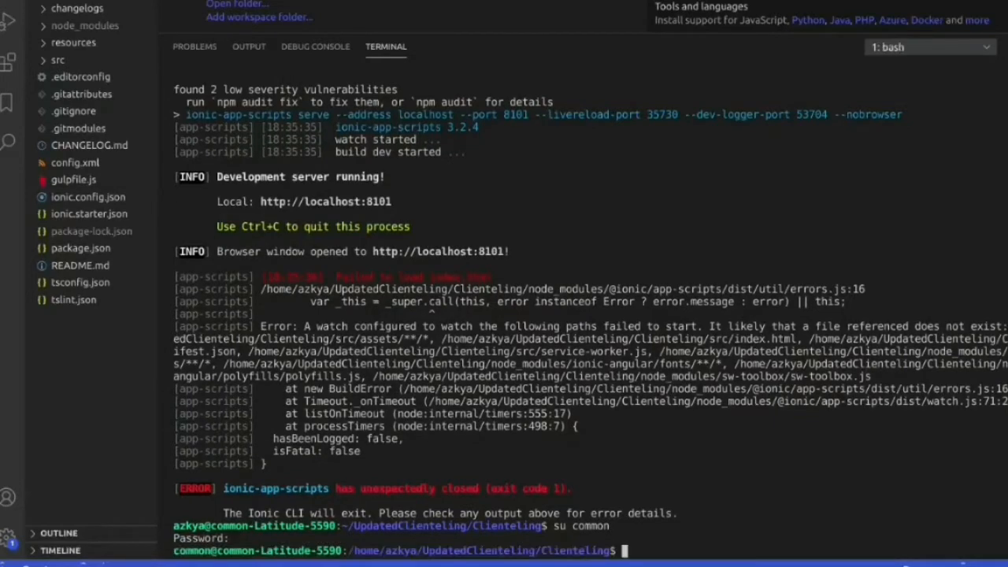
pyautogui.write('n')
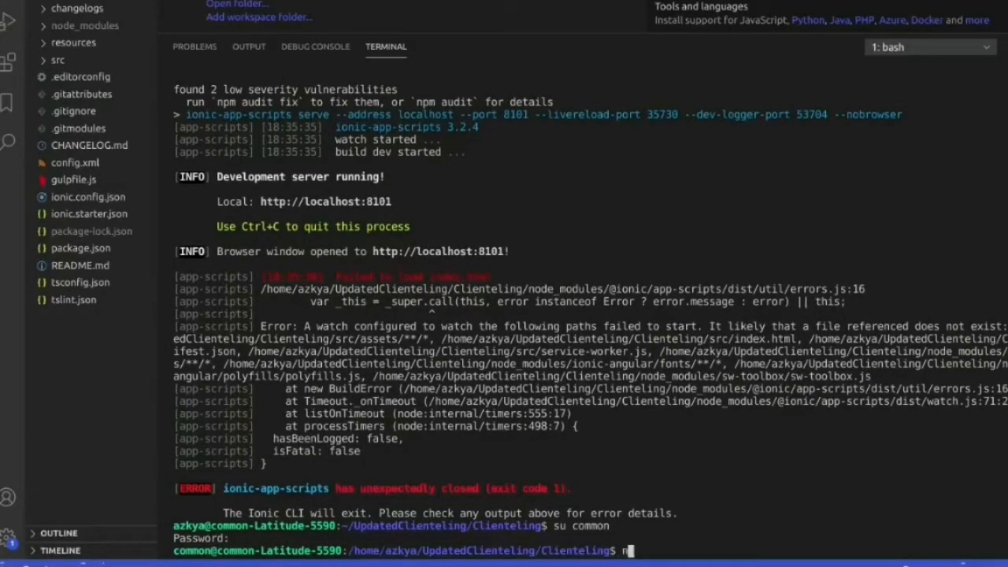
pyautogui.write('npm c')
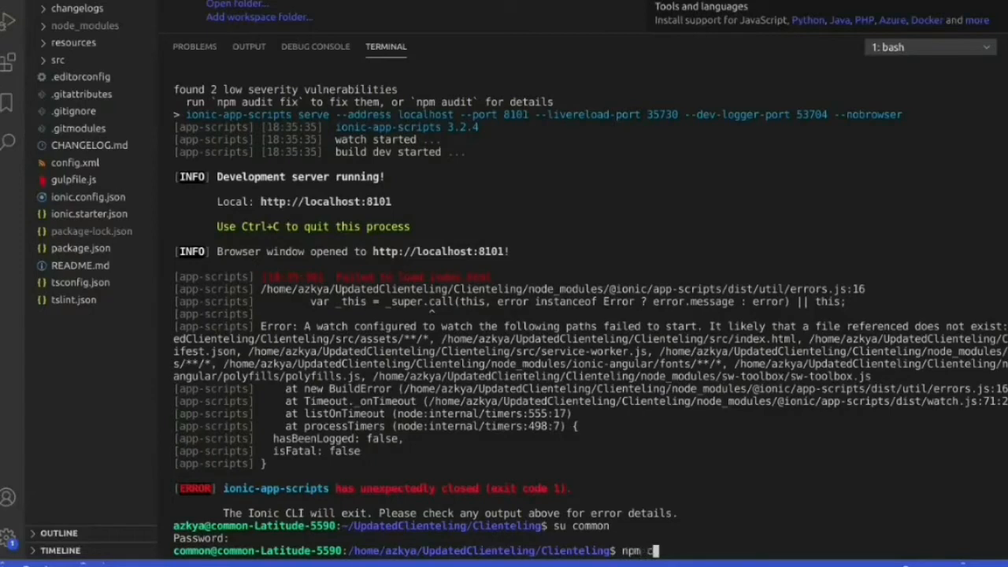
pyautogui.write('ache cle')
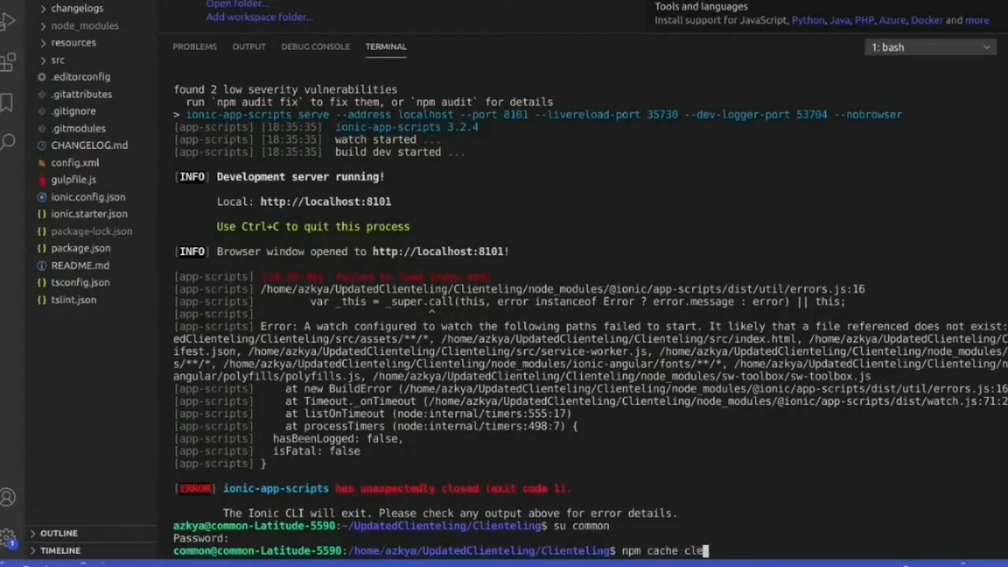
pyautogui.write('an --fo')
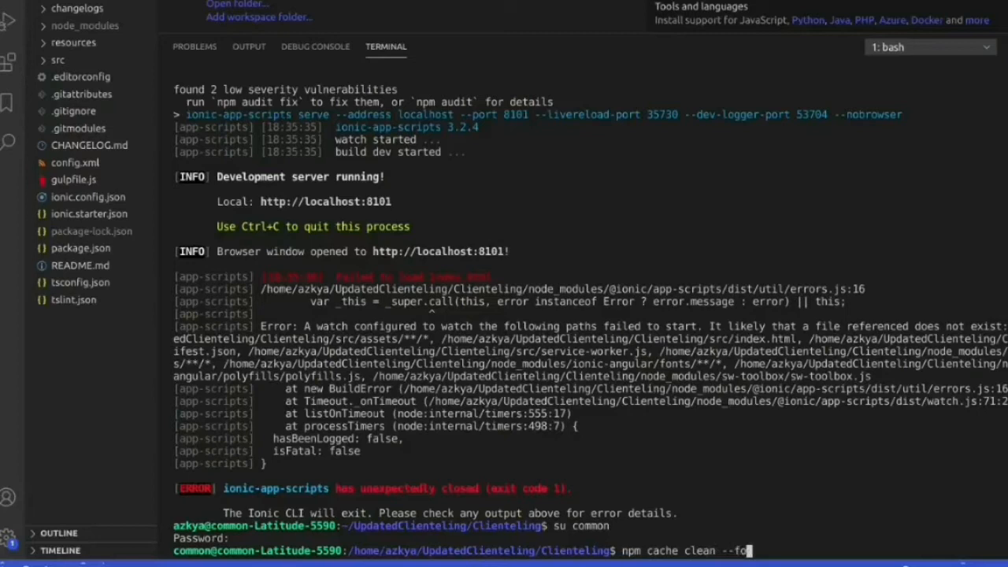
pyautogui.press('Return')
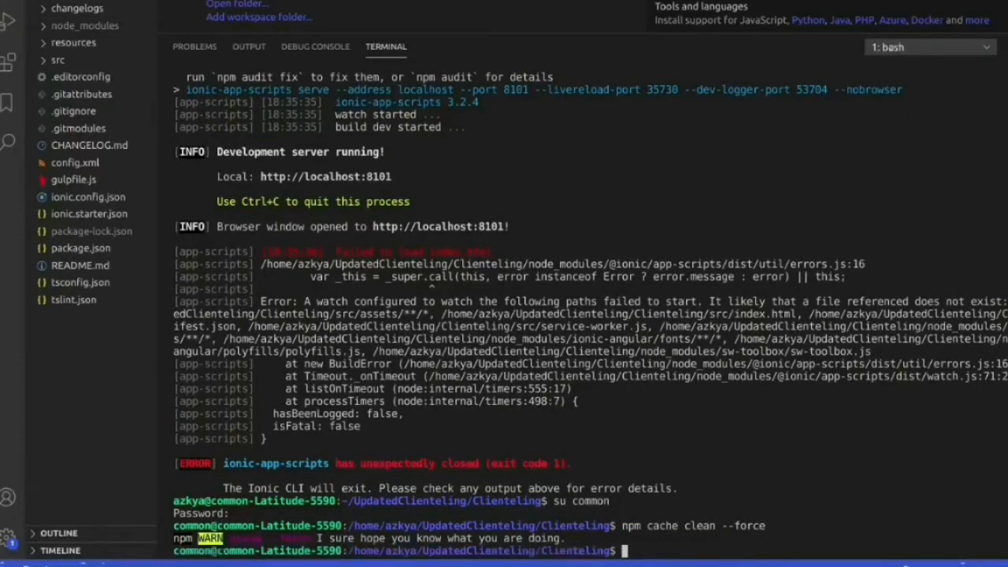
# Step: Run sudo npm i and follow the dependency install until 582 packages are added
pyautogui.write('sudo npm i')
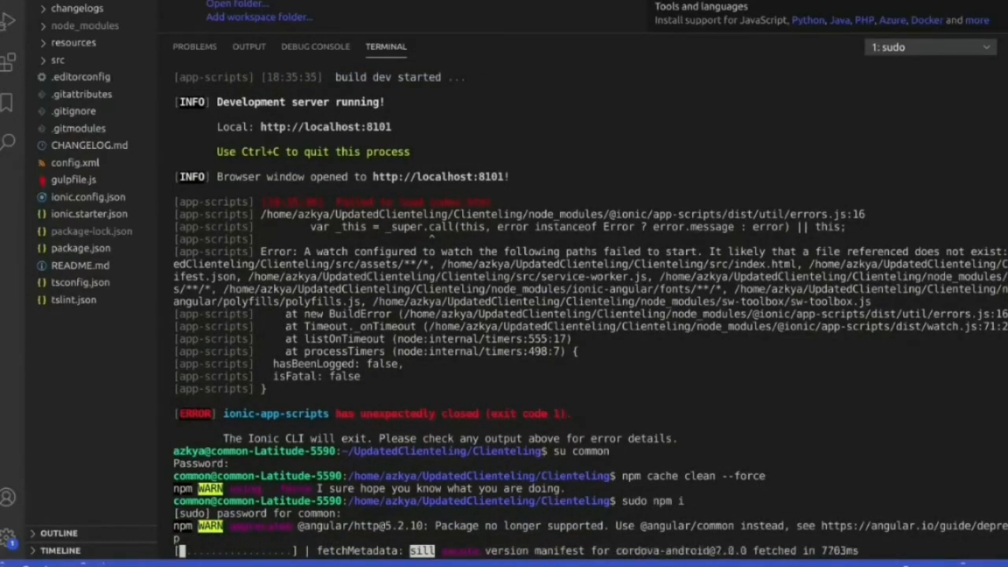
pyautogui.scroll(-3)
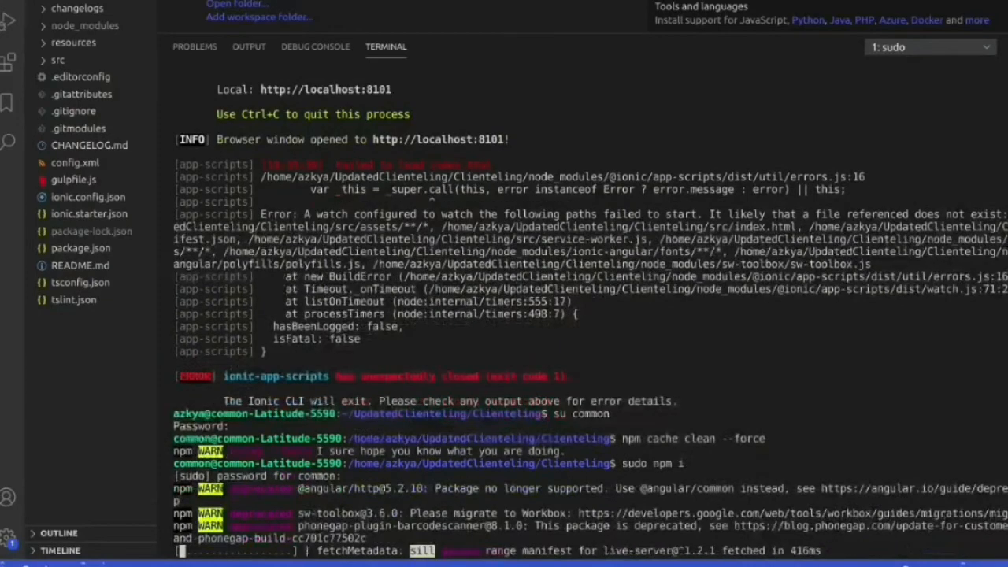
pyautogui.scroll(-3)
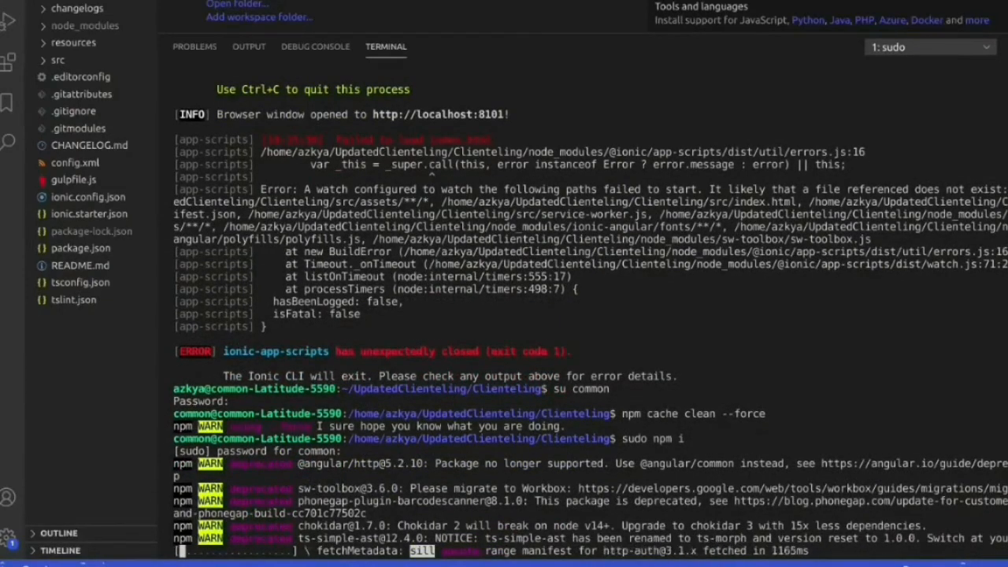
pyautogui.scroll(-3)
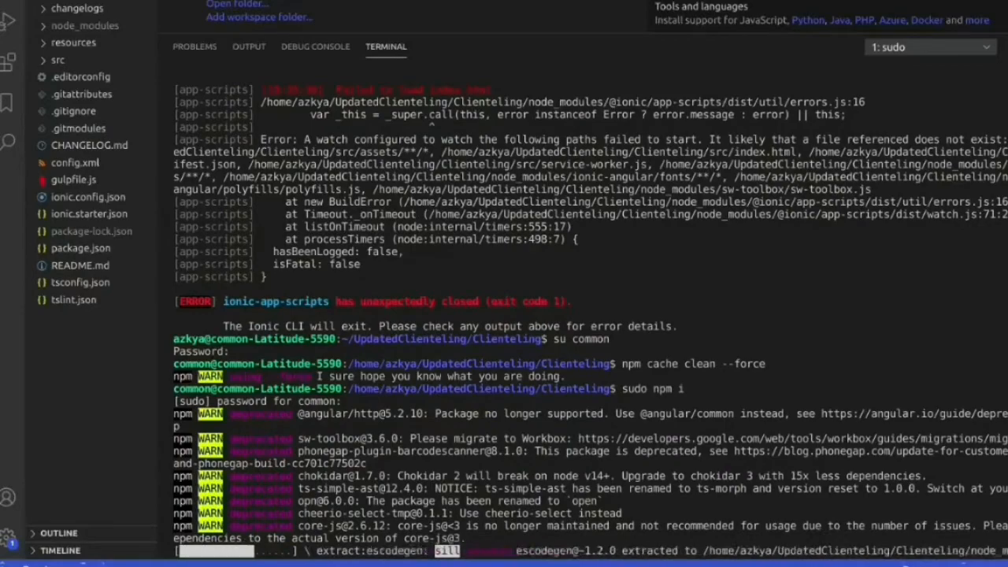
pyautogui.scroll(-3)
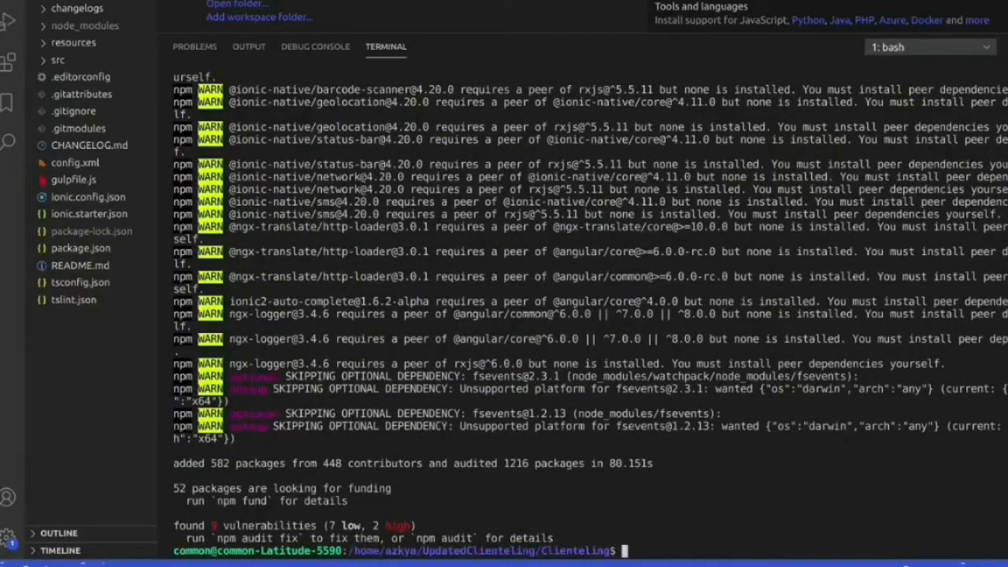
# Step: Exit the other user session and rerun ionic serve on localhost:8101
pyautogui.write('exit')
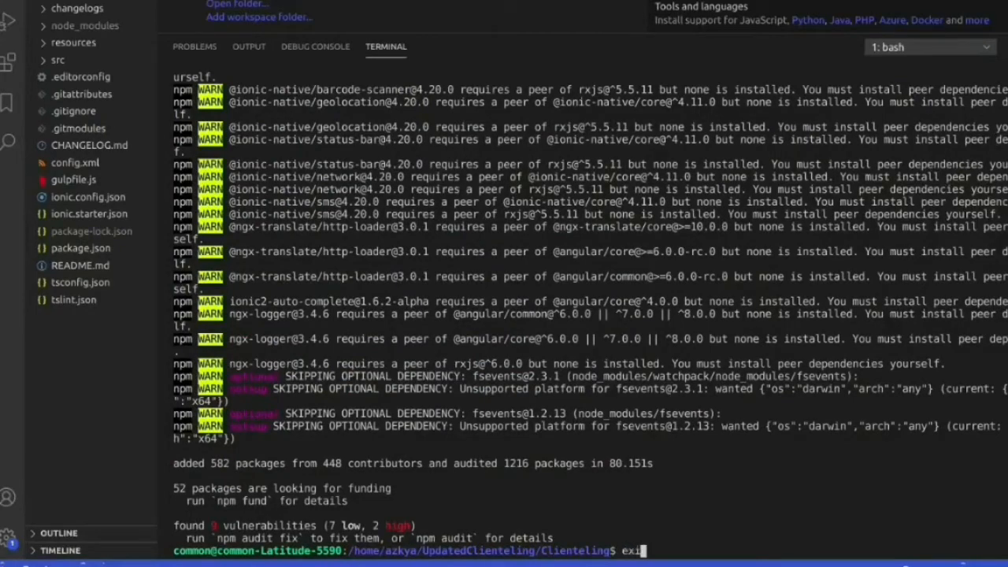
pyautogui.press('Return')
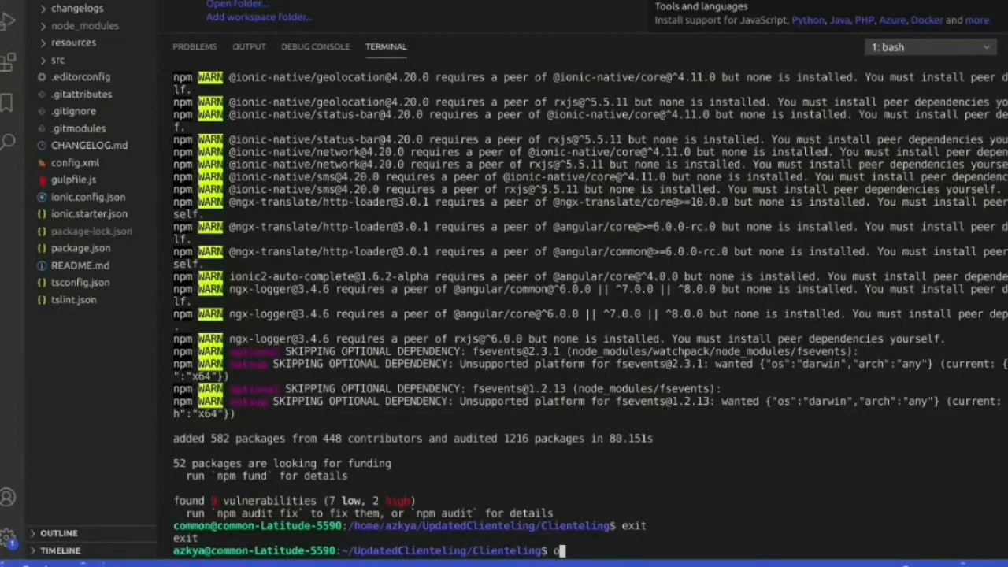
pyautogui.write('ionic')
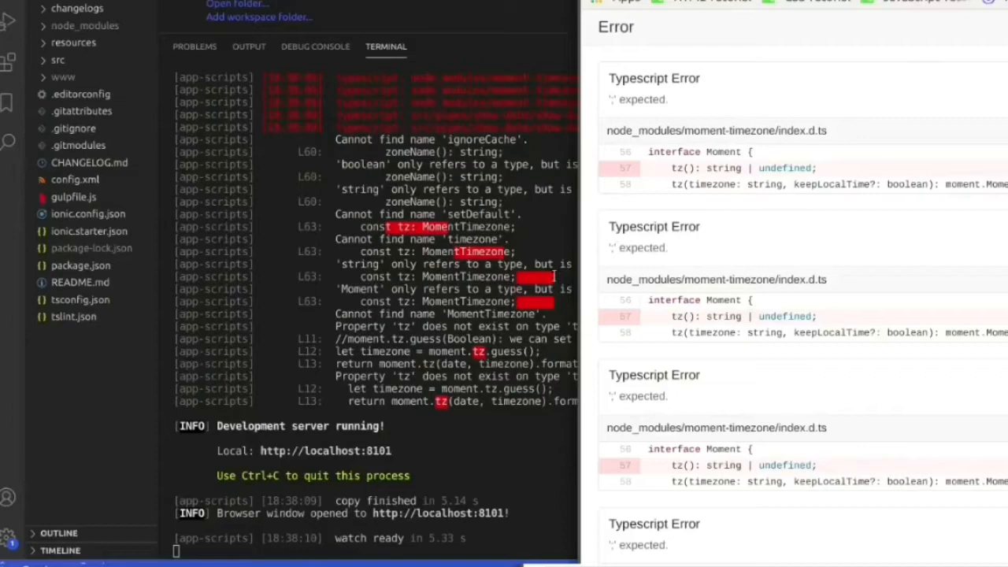
pyautogui.moveTo(446, 448)
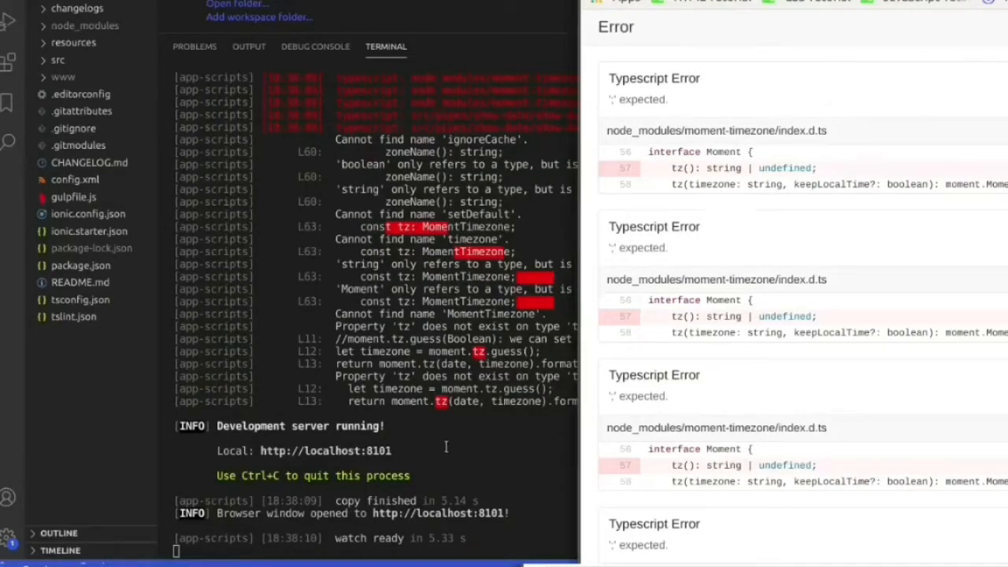
pyautogui.moveTo(835, 79)
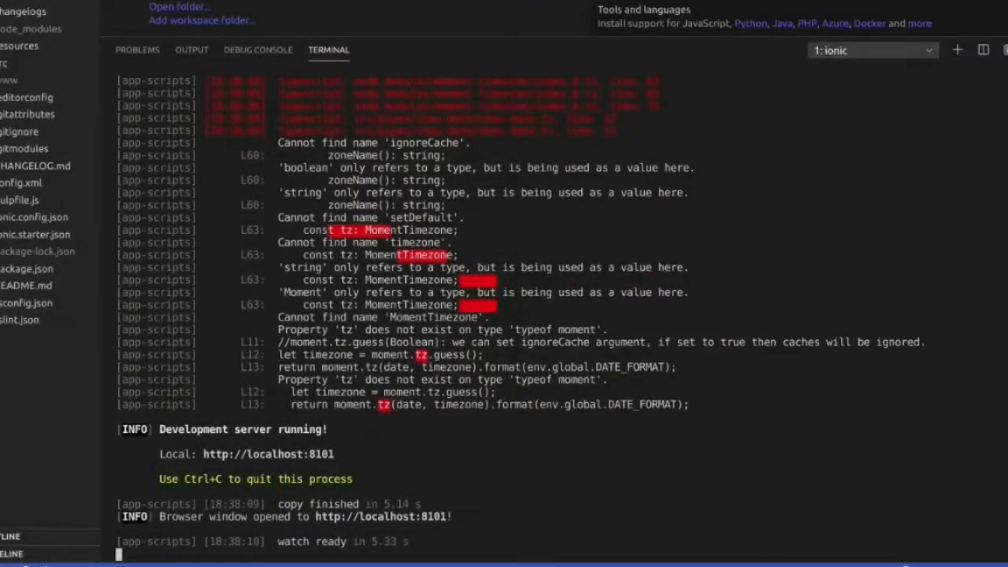
# Step: Stop the dev server and discard the half-typed git submodule command
pyautogui.press('ctrl+c')
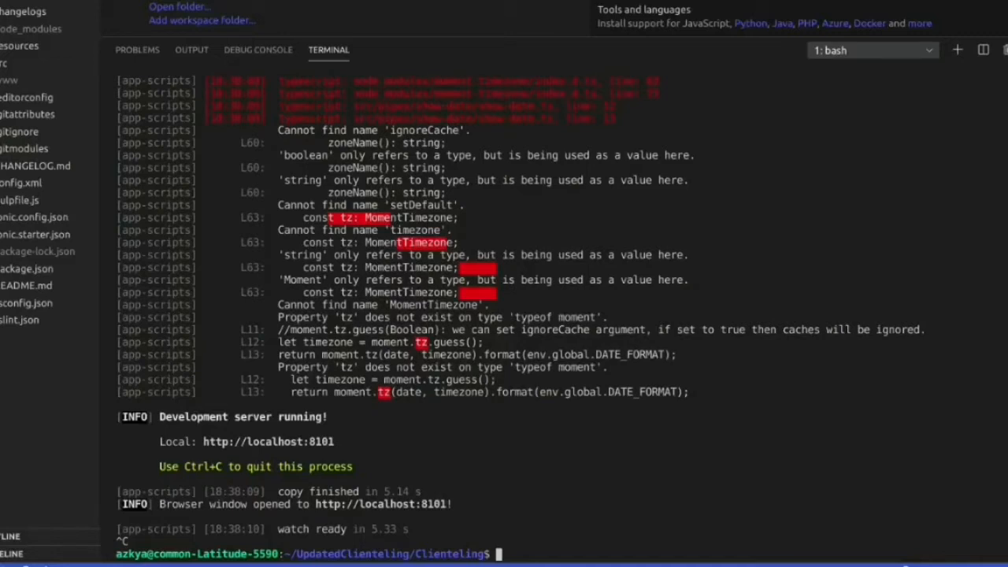
pyautogui.write('git')
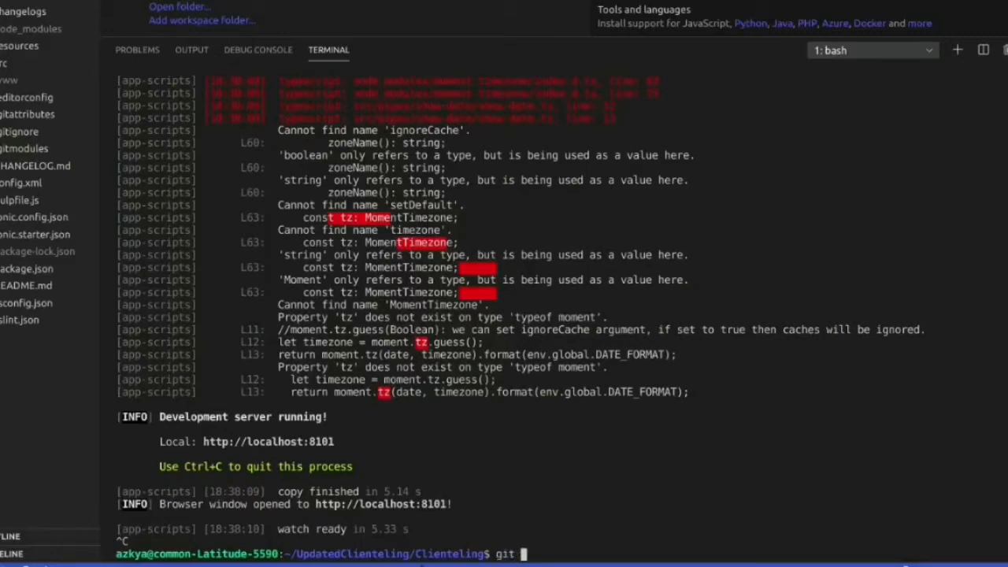
pyautogui.write('sub')
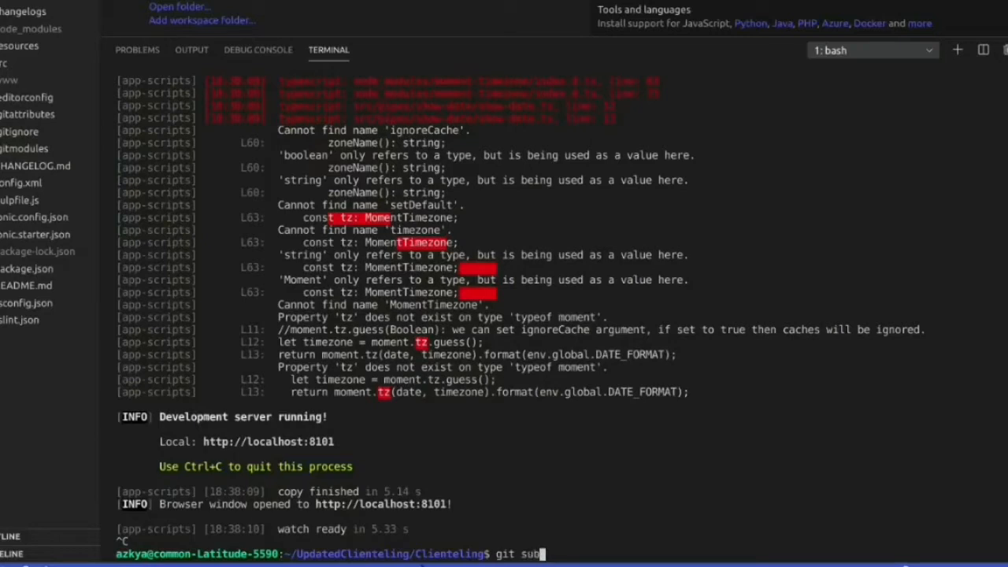
pyautogui.write('module')
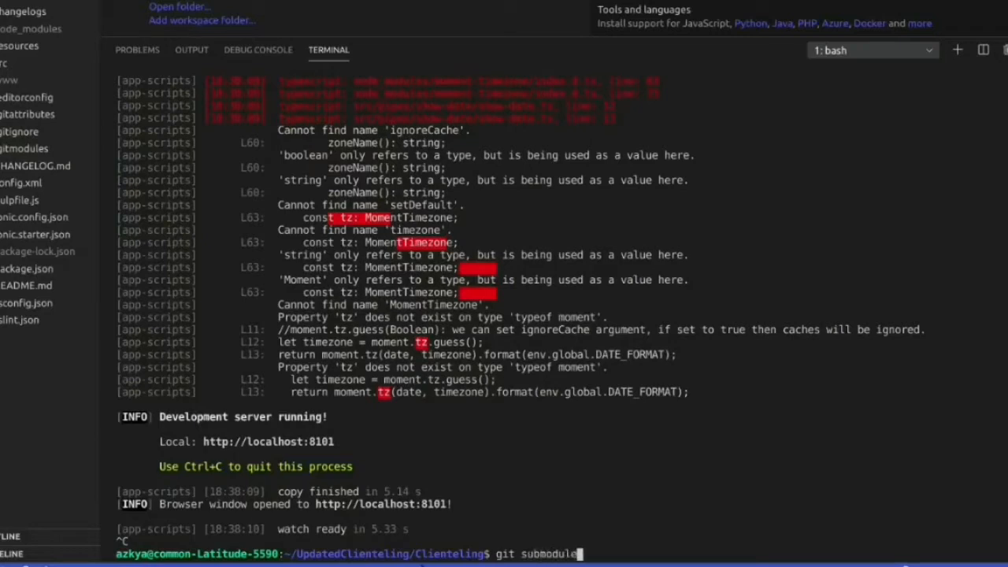
pyautogui.write('u')
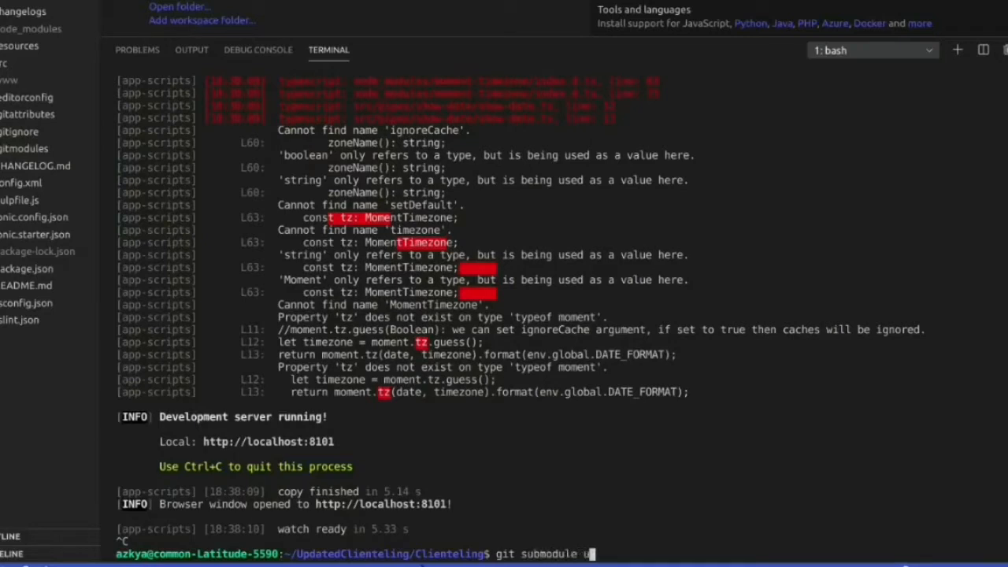
pyautogui.press('Backspace')
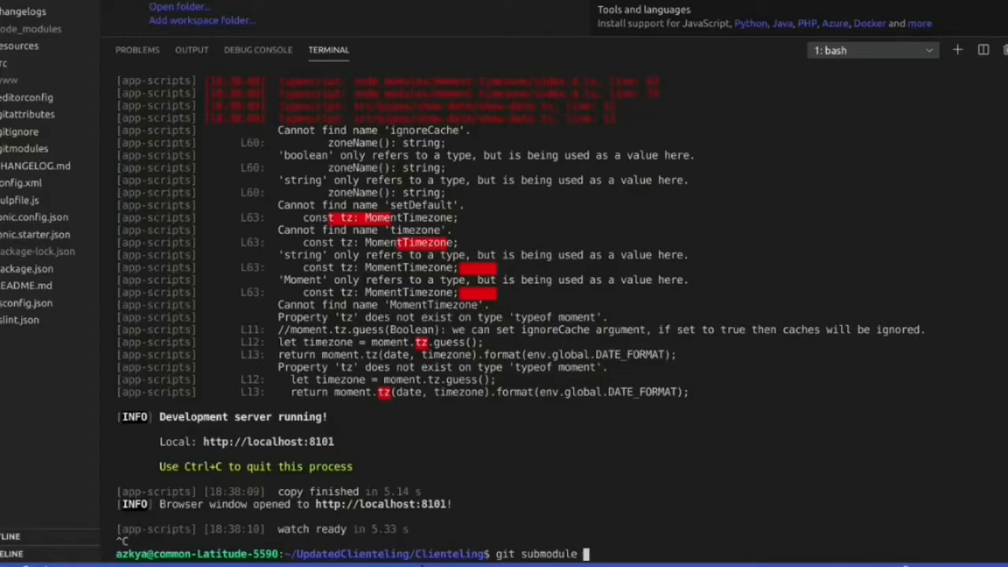
pyautogui.press('ctrl+c')
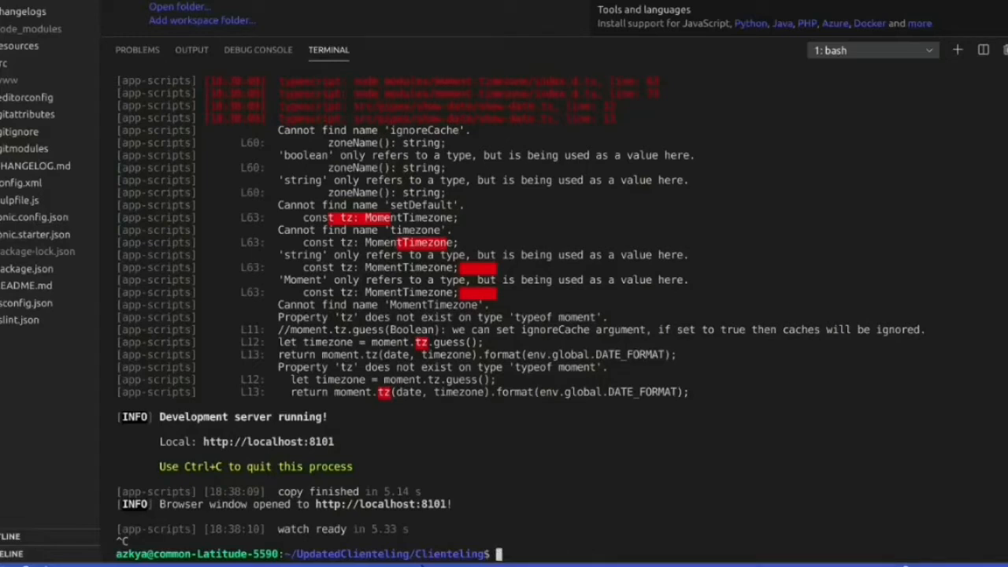
# Step: Switch the terminal session to the common user with su common
pyautogui.write('su')
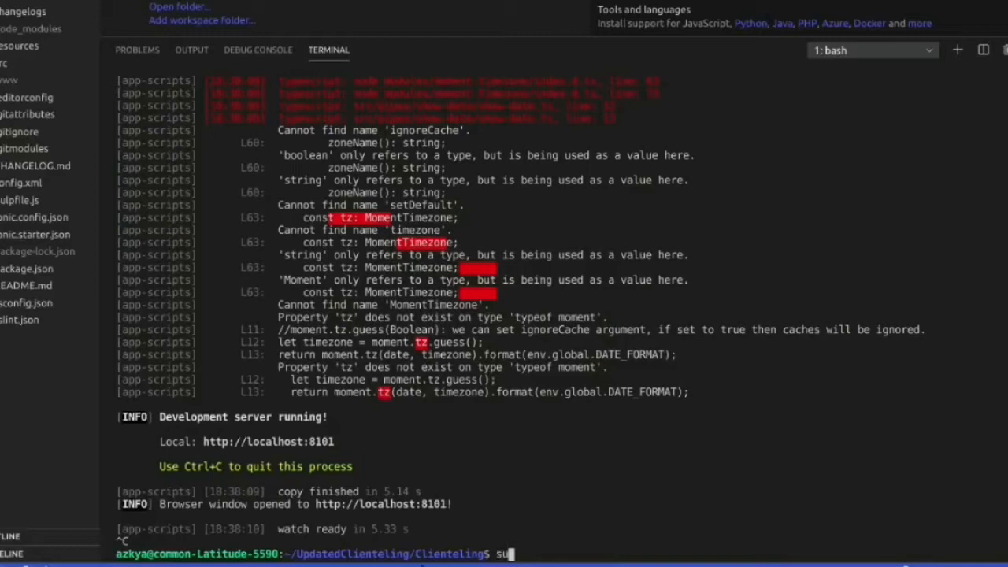
pyautogui.write('common')
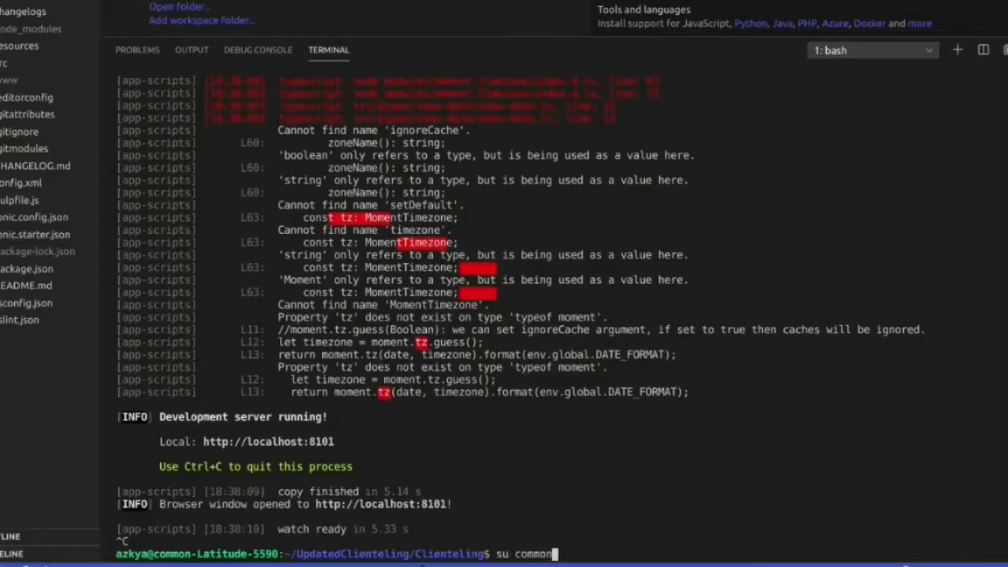
pyautogui.press('Return')
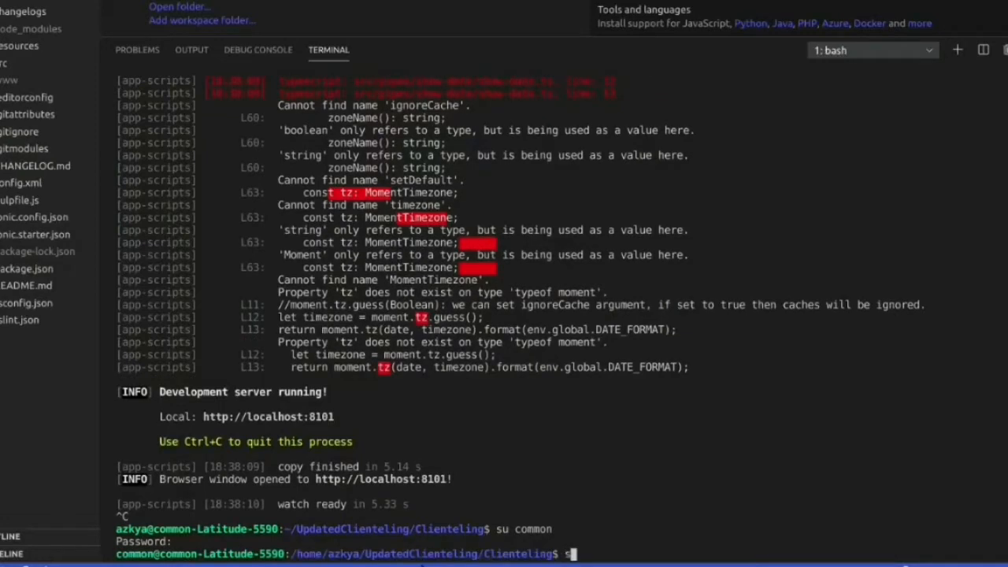
# Step: Run sudo npm i moment-timezone @0.5.28, which fails with an invalid tag name error
pyautogui.write('sudo npm')
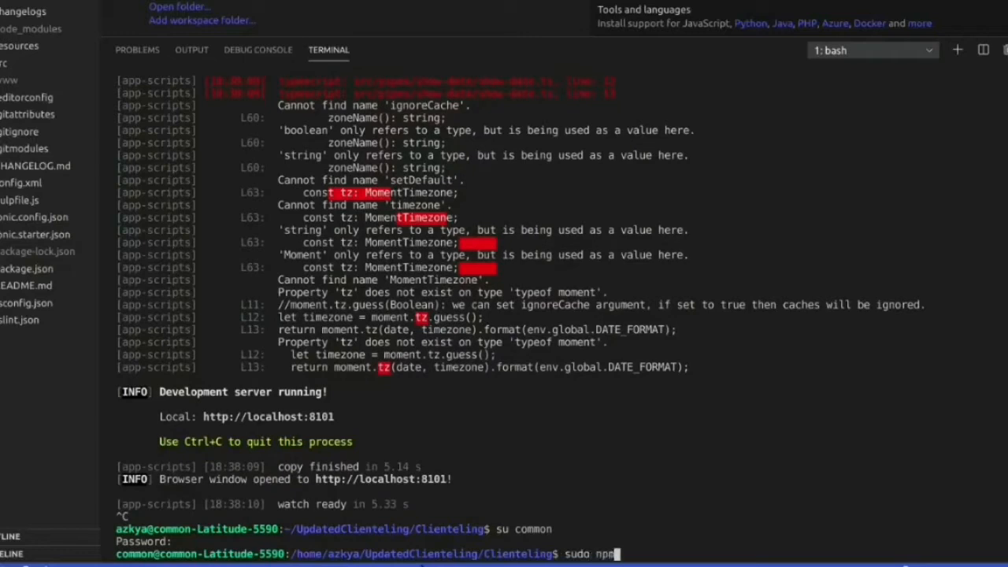
pyautogui.write('9')
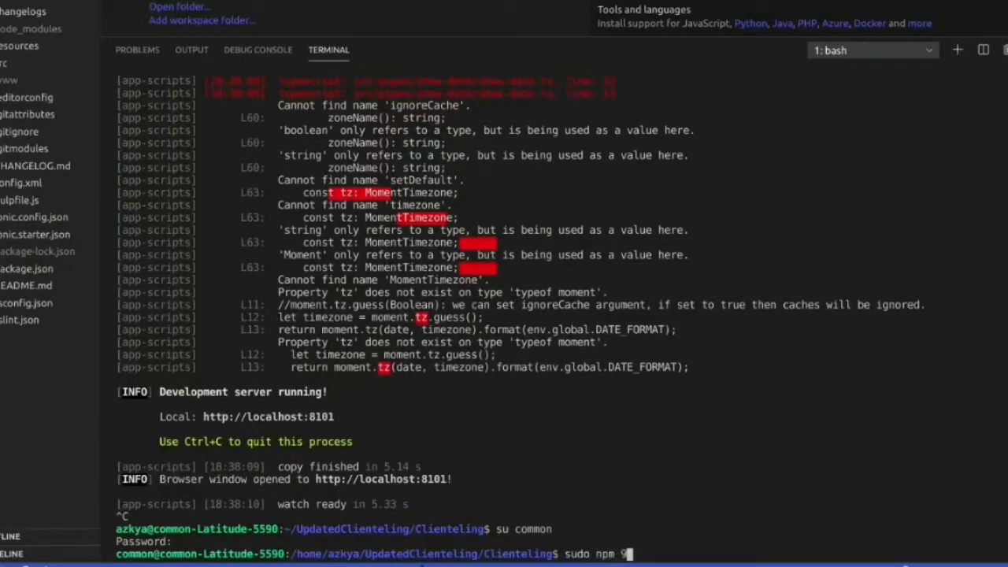
pyautogui.write('i')
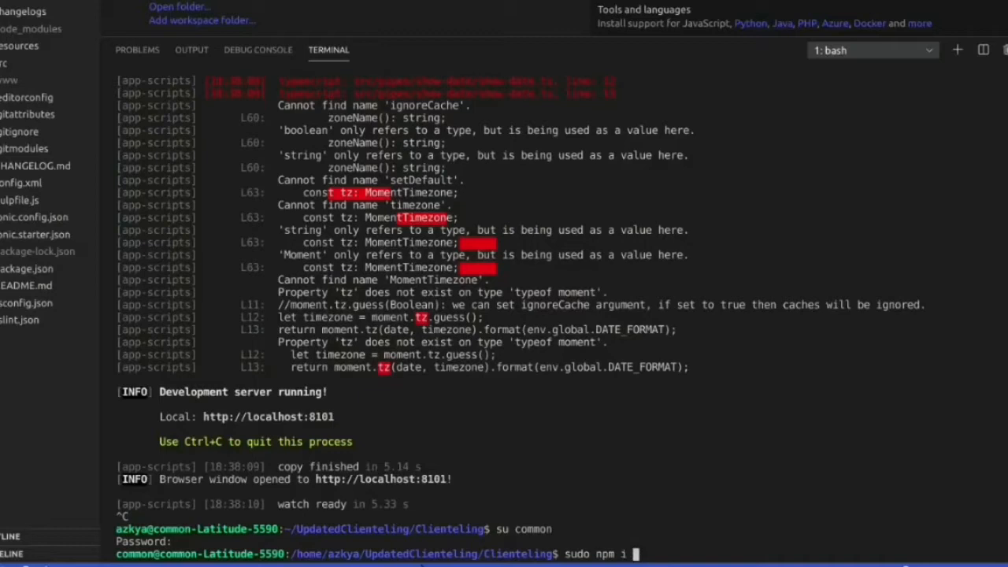
pyautogui.write('moment')
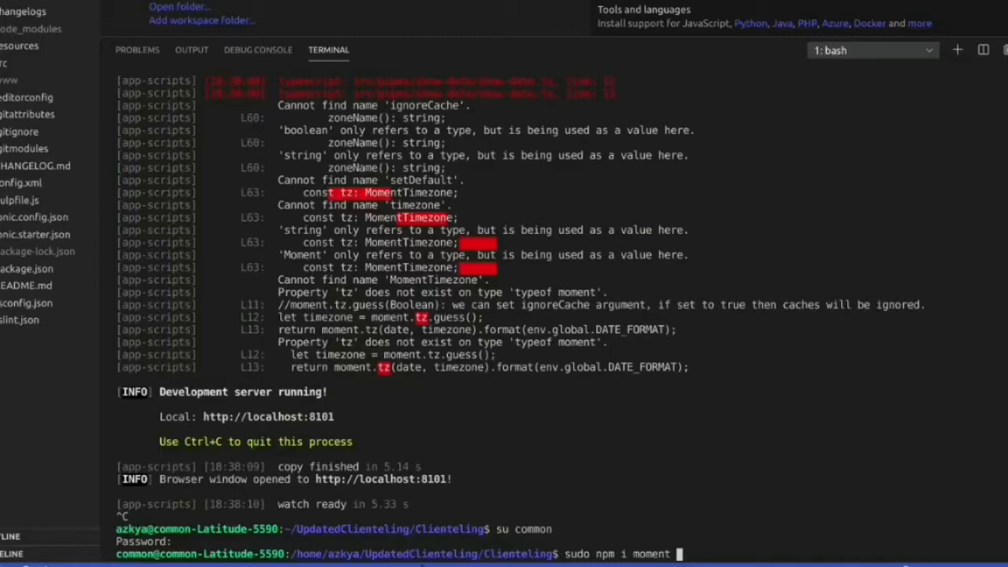
pyautogui.press('Backspace')
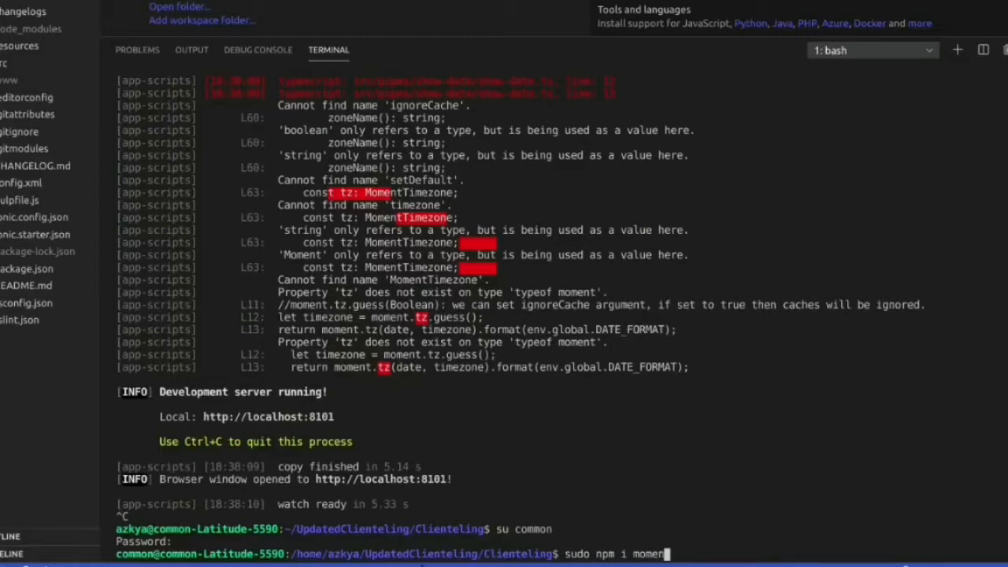
pyautogui.write('-timezo')
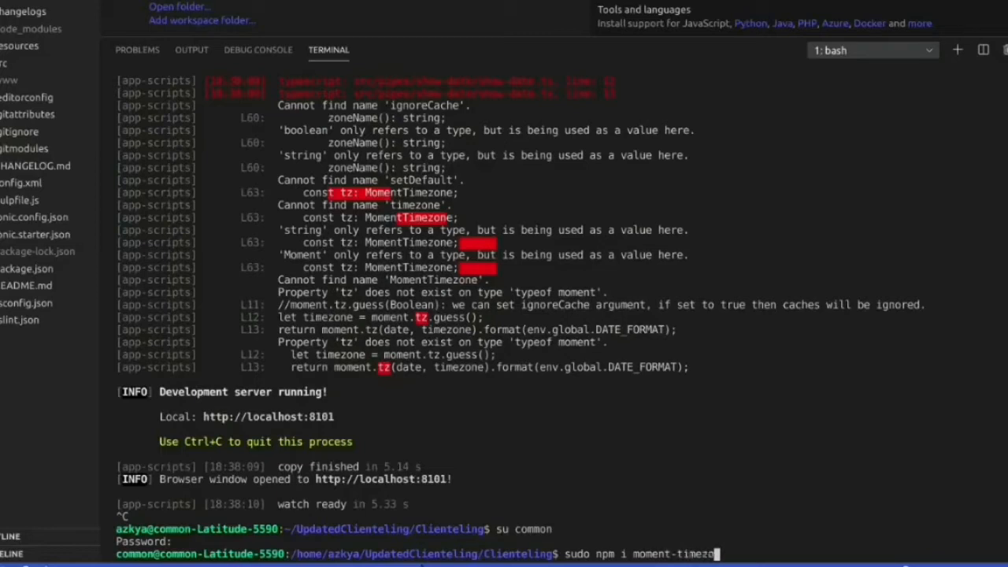
pyautogui.write('e')
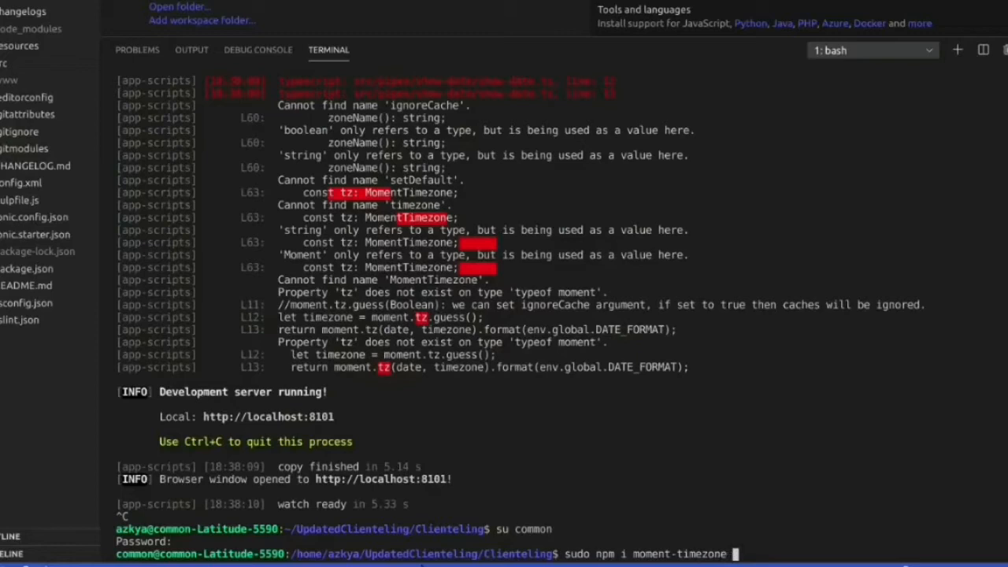
pyautogui.write('@')
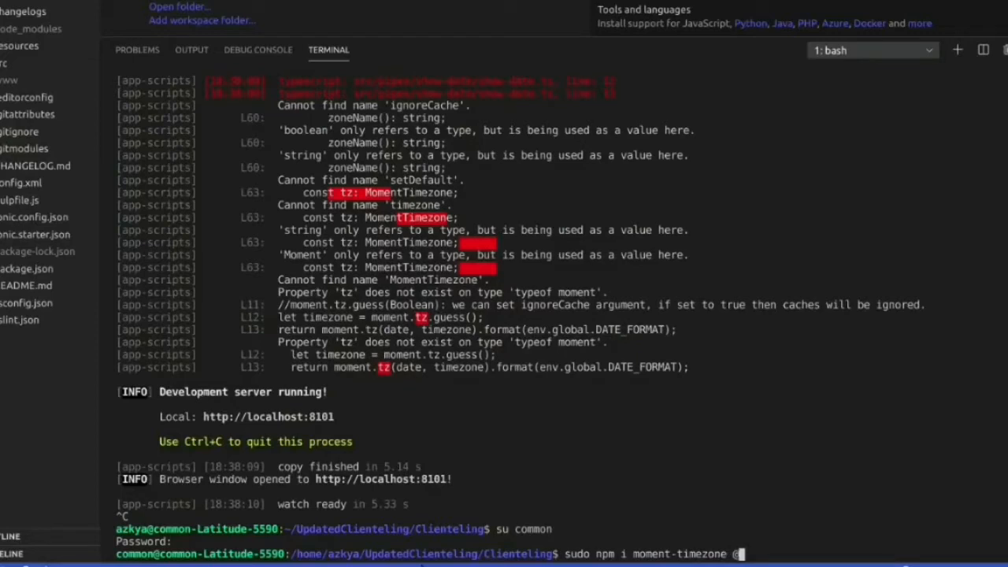
pyautogui.write('0.5.')
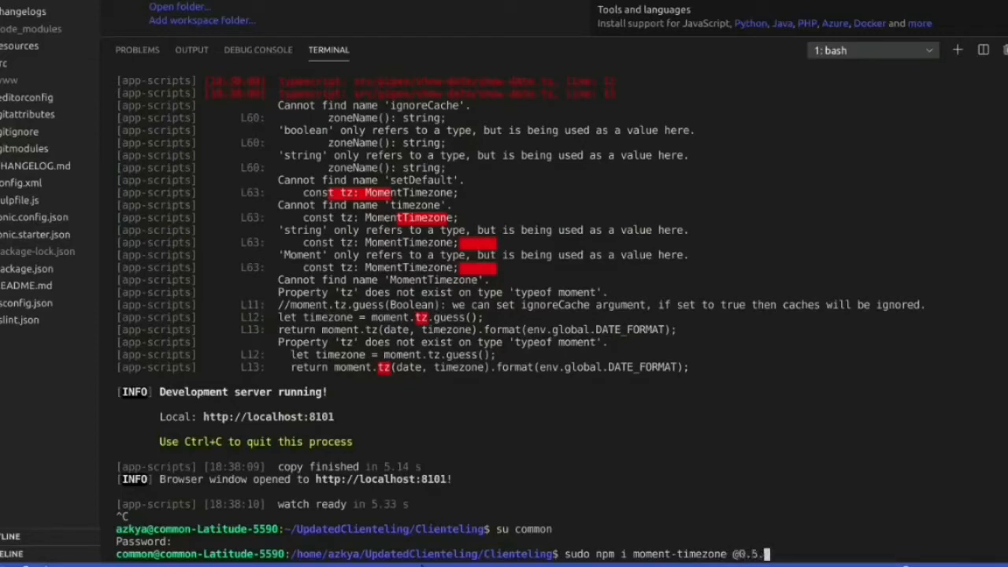
pyautogui.write('28')
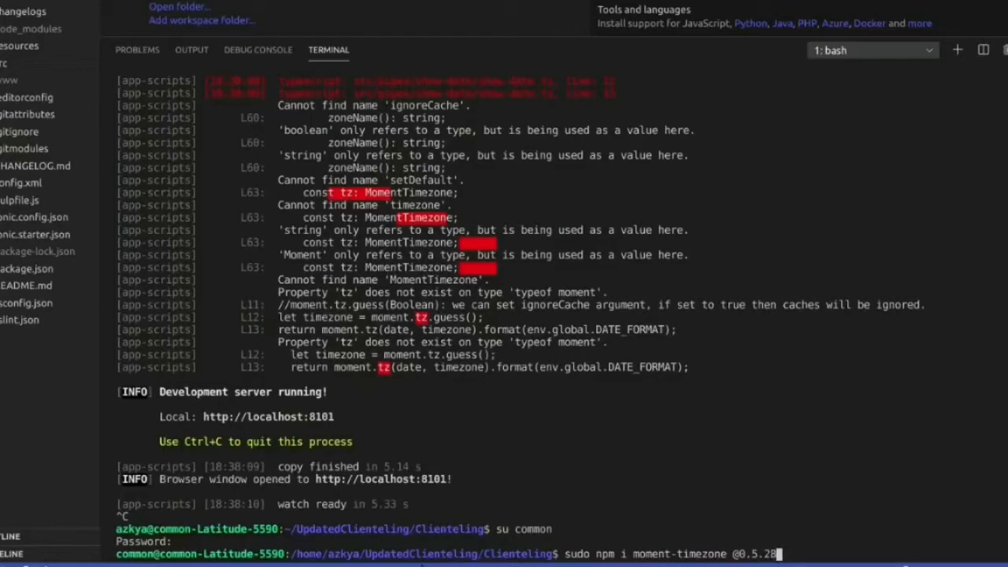
pyautogui.press('Return')
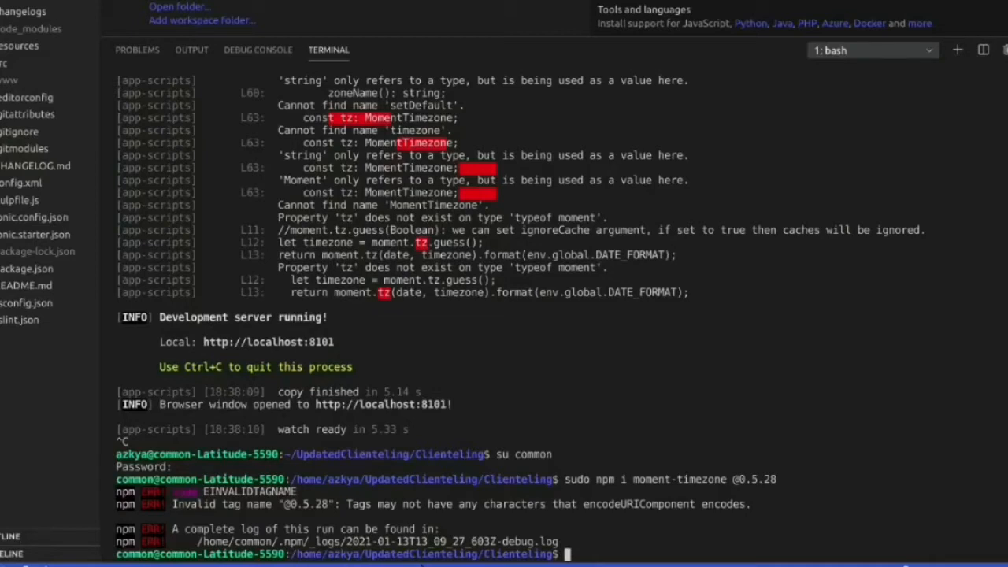
pyautogui.moveTo(786, 35)
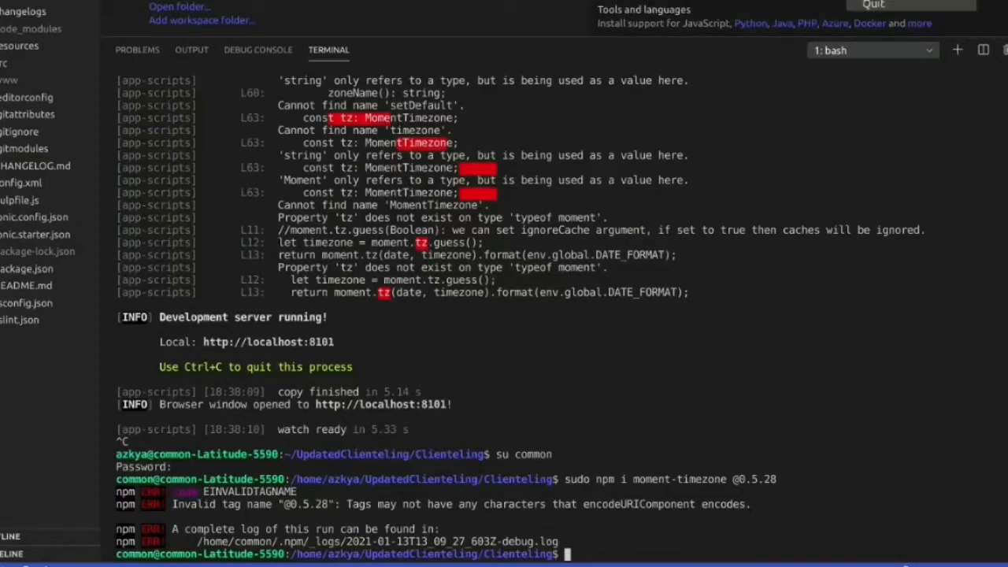
pyautogui.write('sudo n')
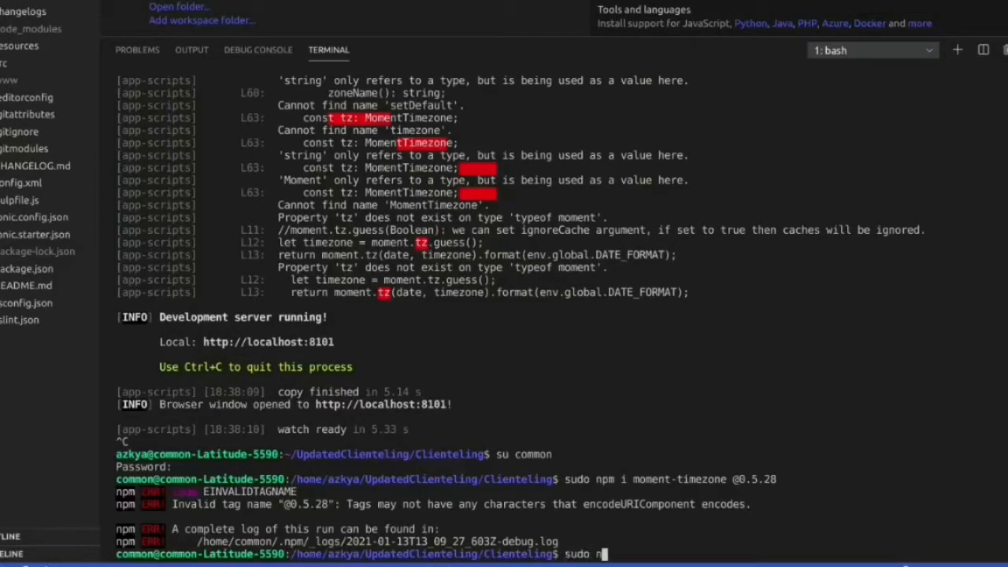
pyautogui.write('pm')
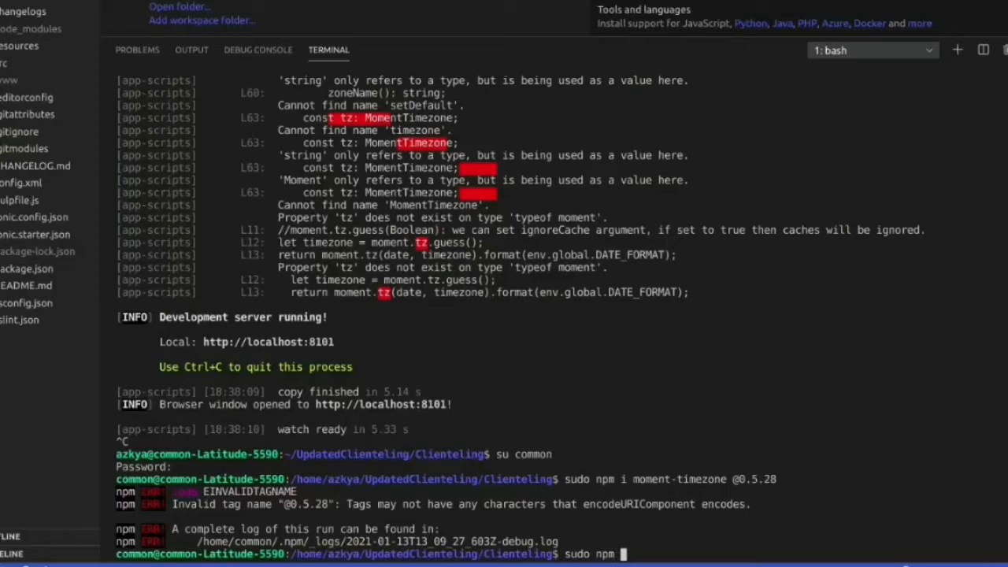
pyautogui.write('i moment-t')
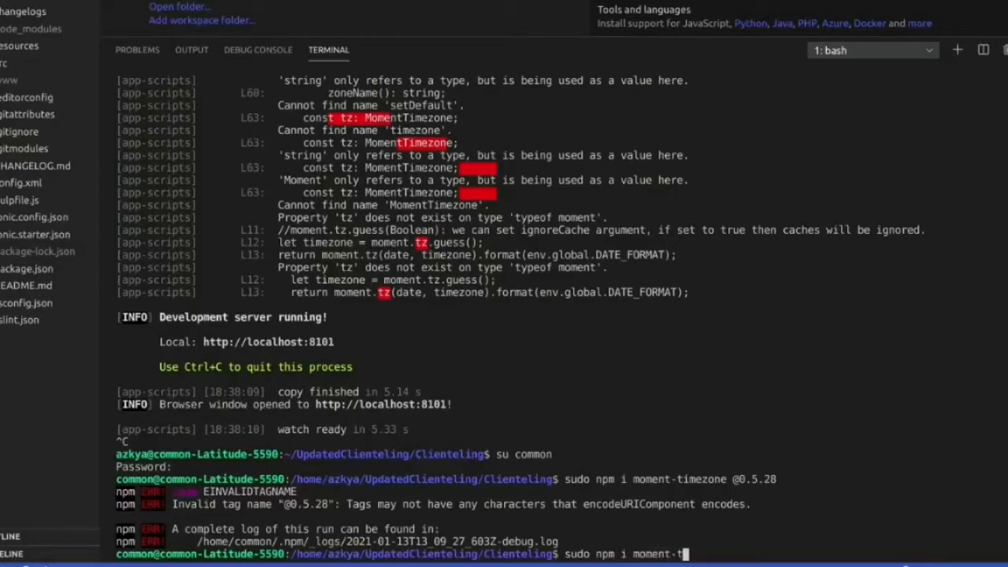
pyautogui.write('imezo')
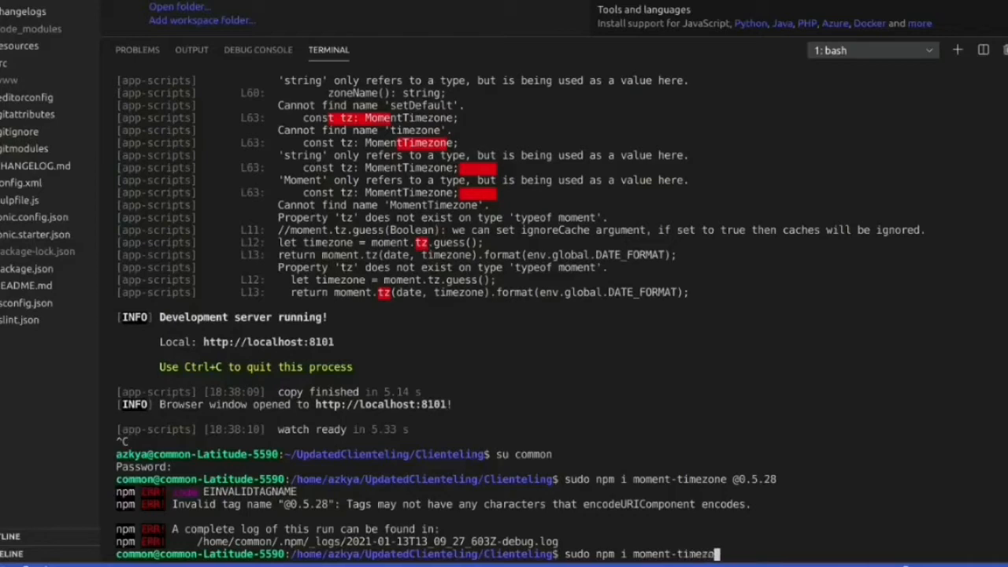
pyautogui.write('e')
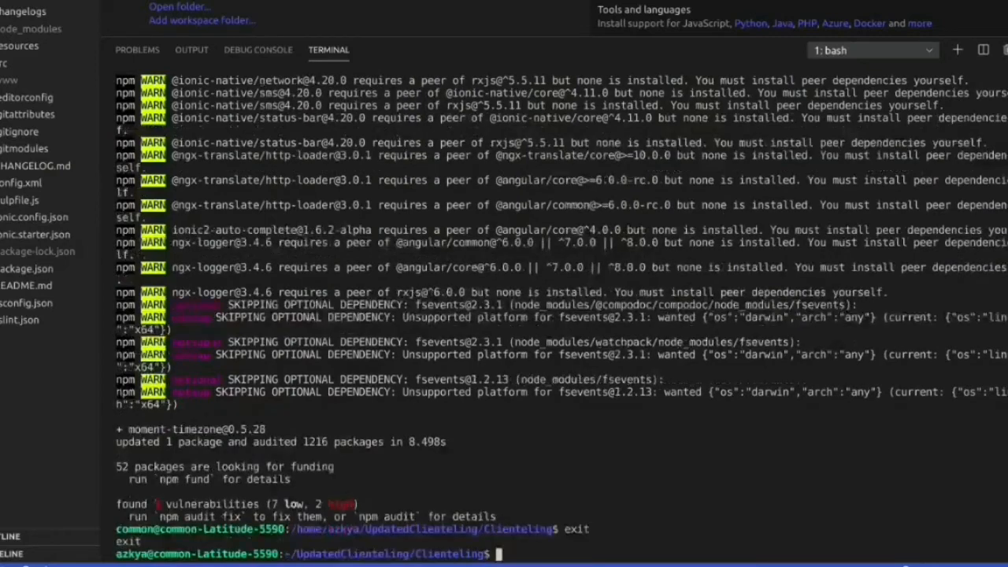
# Step: Run ionic serve until the dev server is ready at localhost:8101, then stop it with Ctrl+C
pyautogui.write('ionic s')
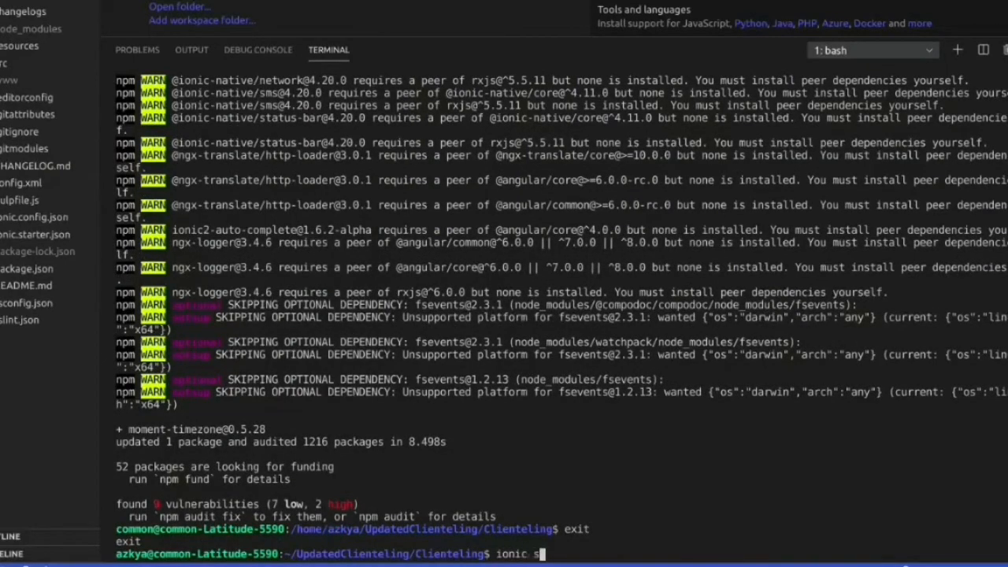
pyautogui.press('Return')
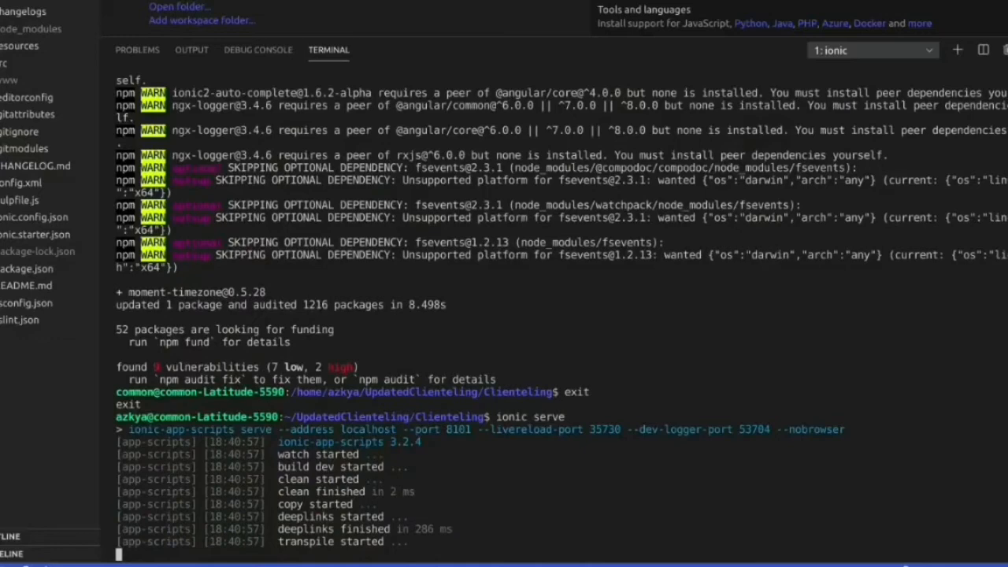
pyautogui.scroll(-3)
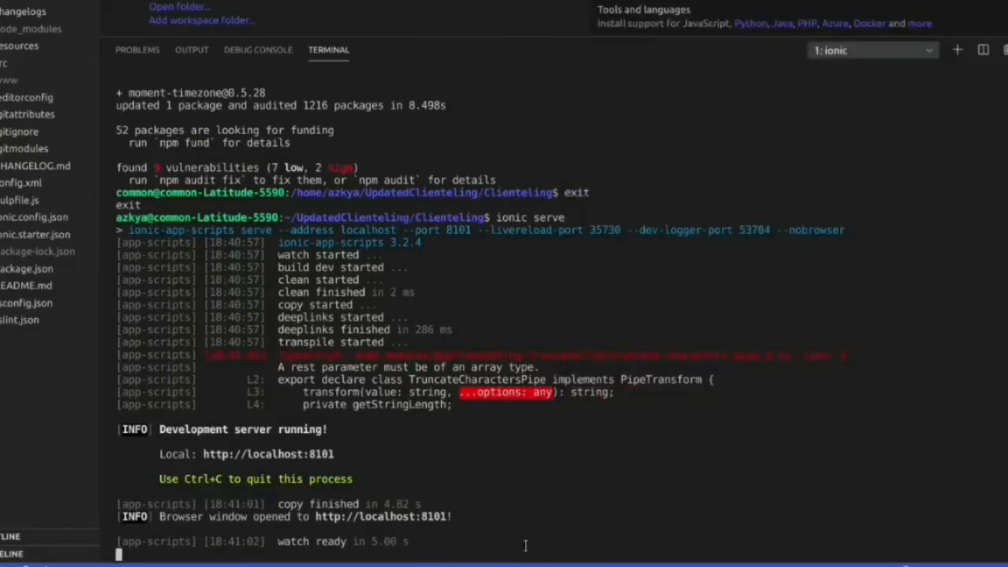
pyautogui.press('ctrl+c')
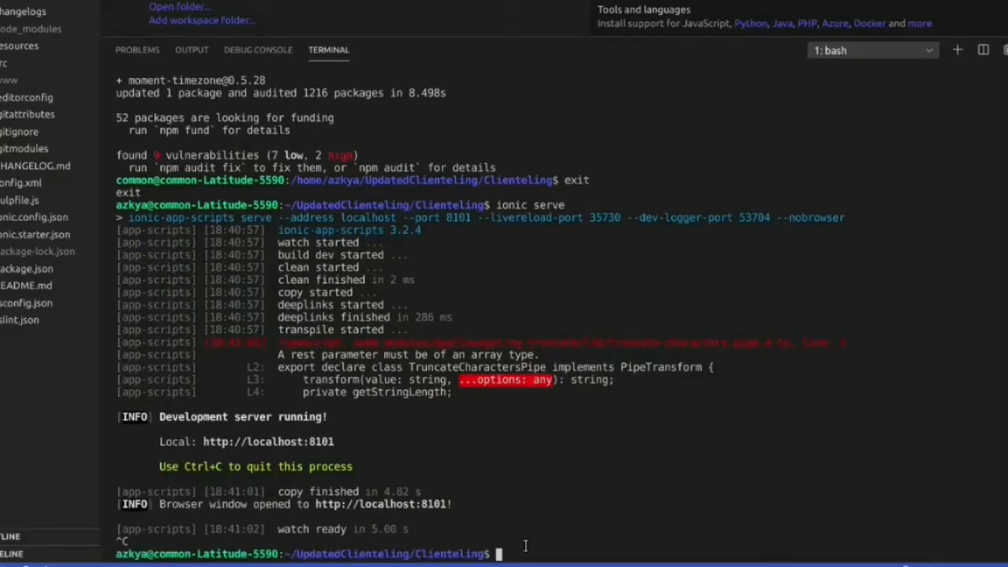
pyautogui.moveTo(526, 547)
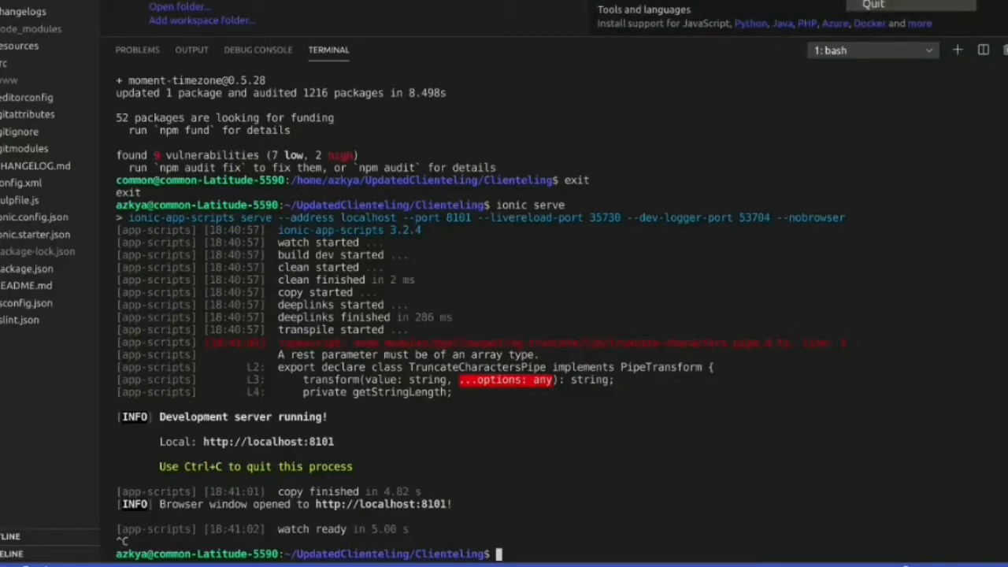
pyautogui.moveTo(466, 492)
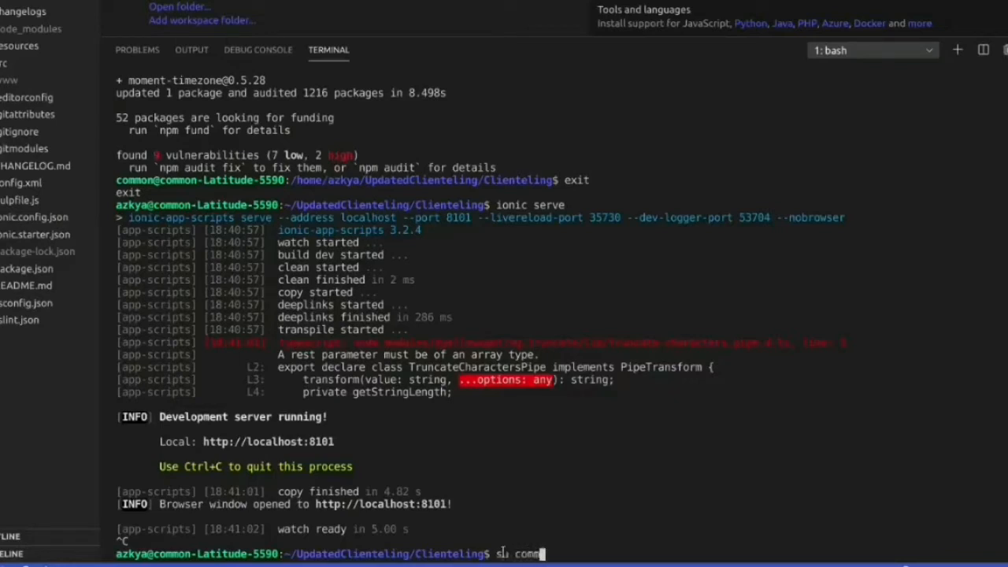
pyautogui.press('Return')
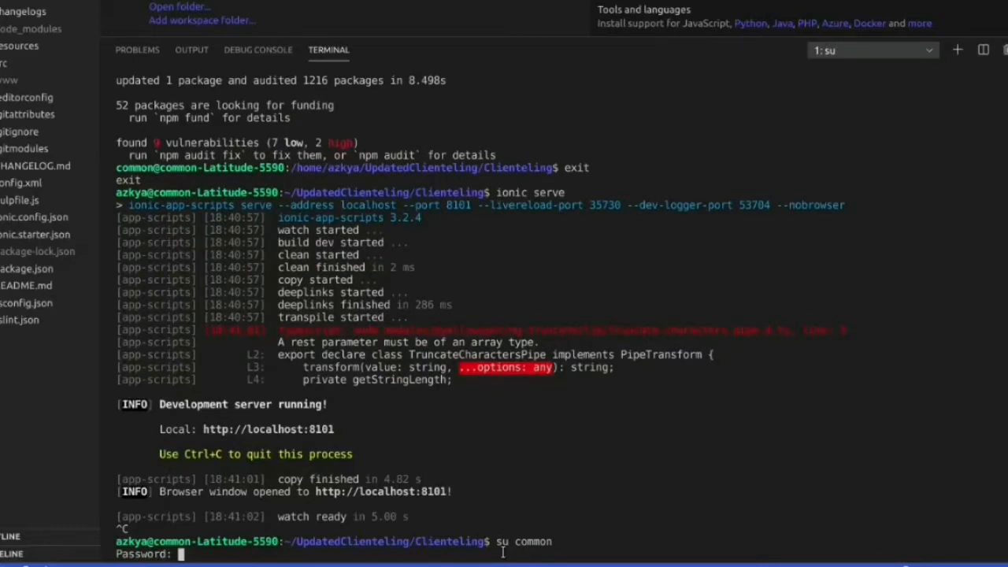
pyautogui.press('Return')
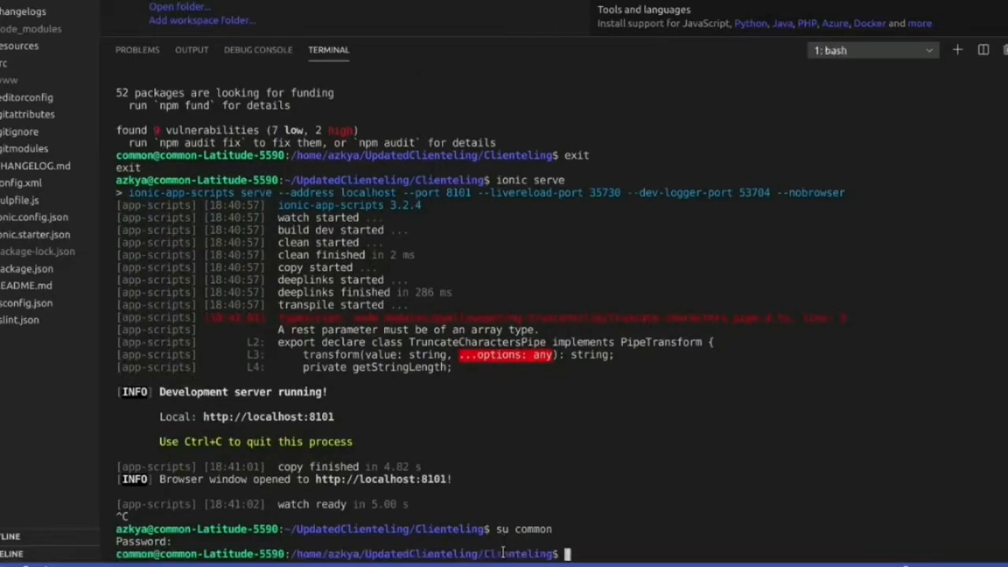
pyautogui.write('sudo')
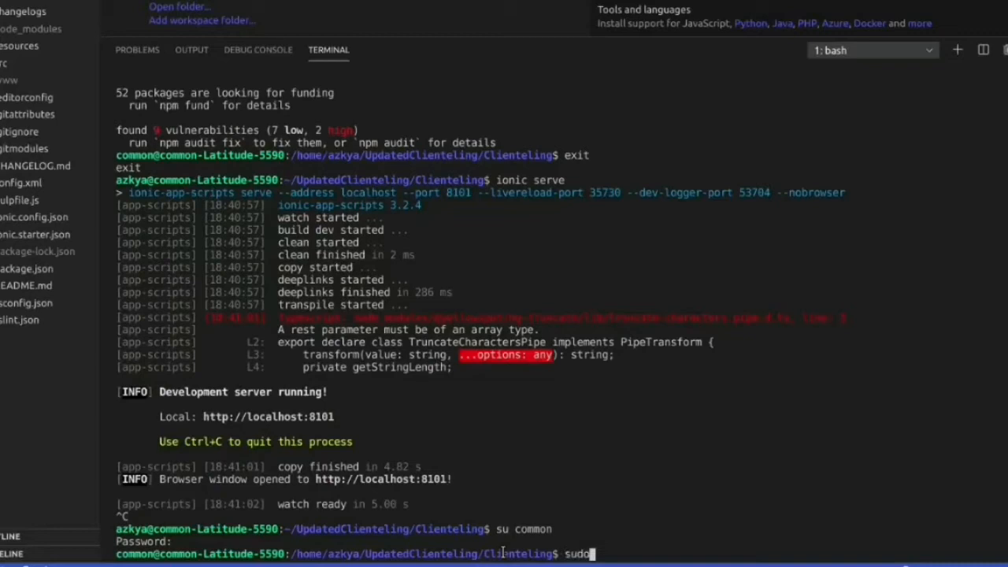
pyautogui.write('npm i')
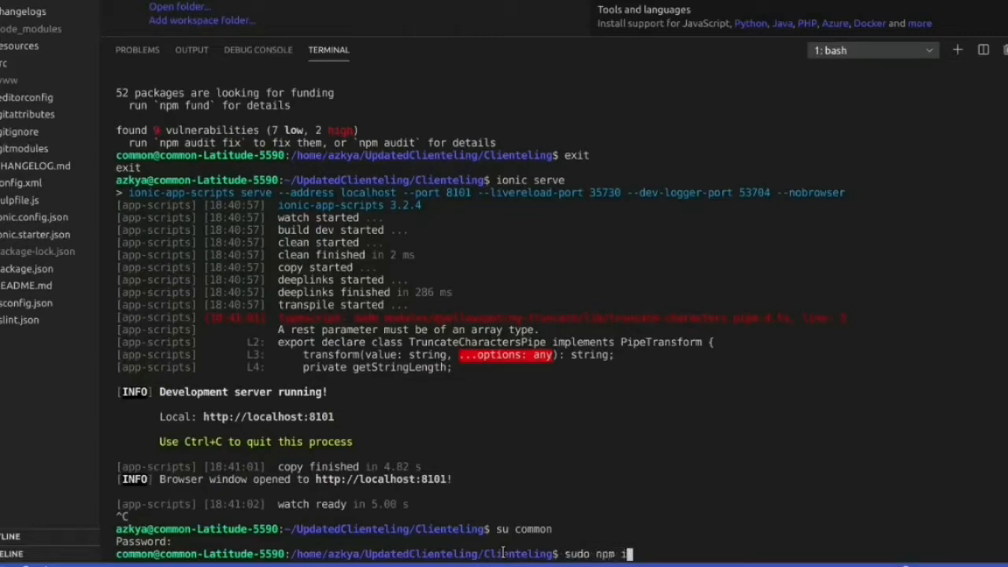
pyautogui.write('d')
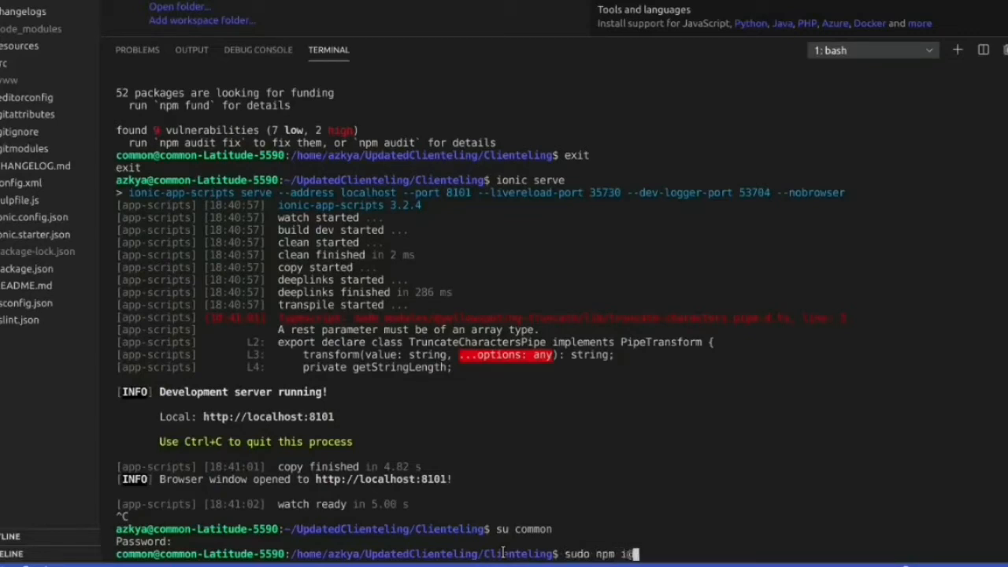
pyautogui.write('@yellowsp')
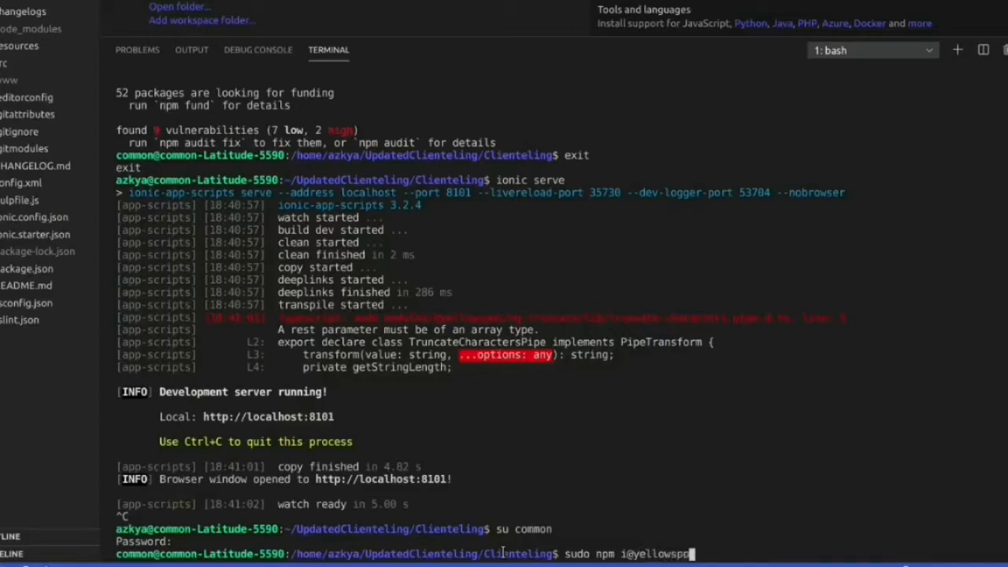
pyautogui.write('t')
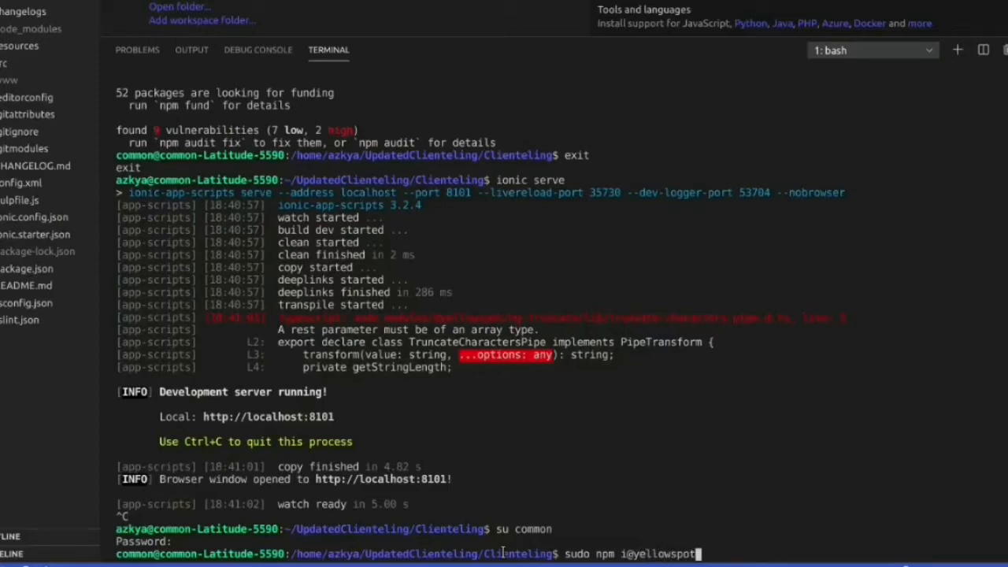
pyautogui.write('ng')
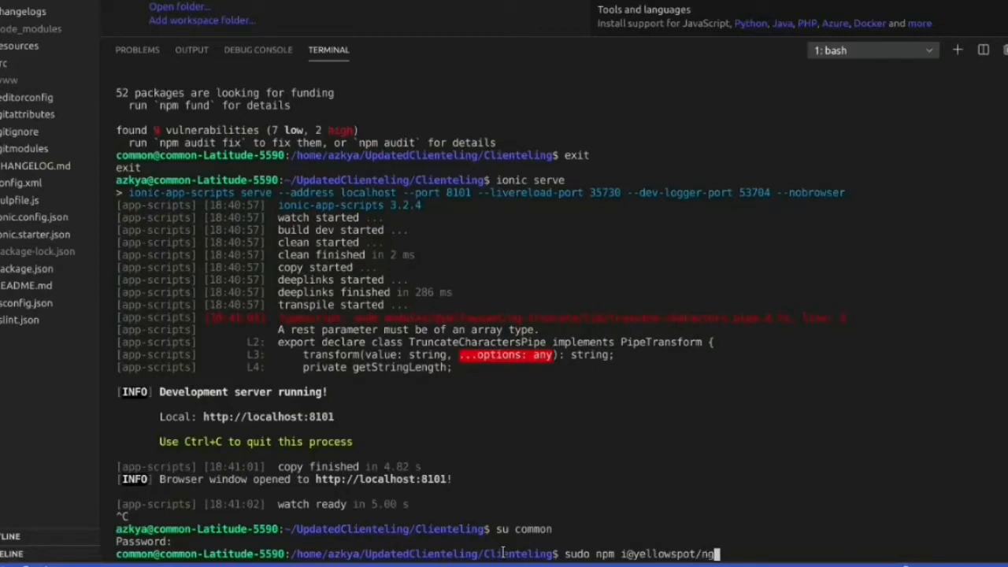
pyautogui.write('-t')
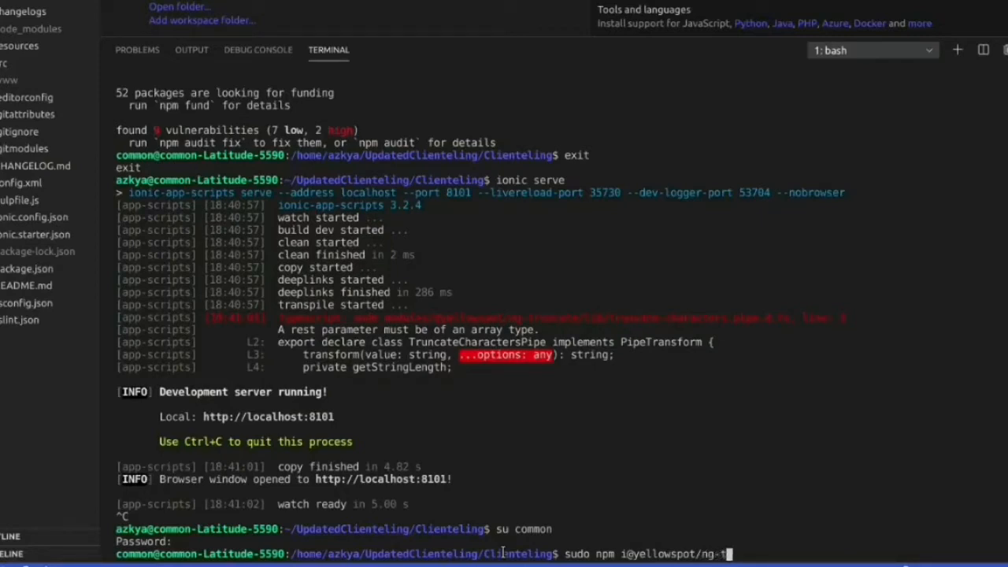
pyautogui.write('runcate@')
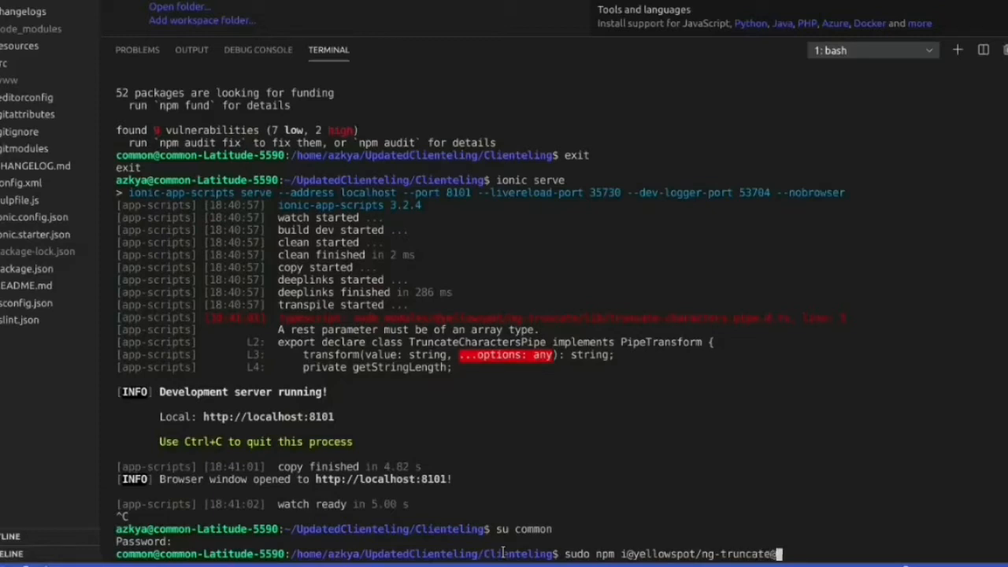
pyautogui.write('1.5.0')
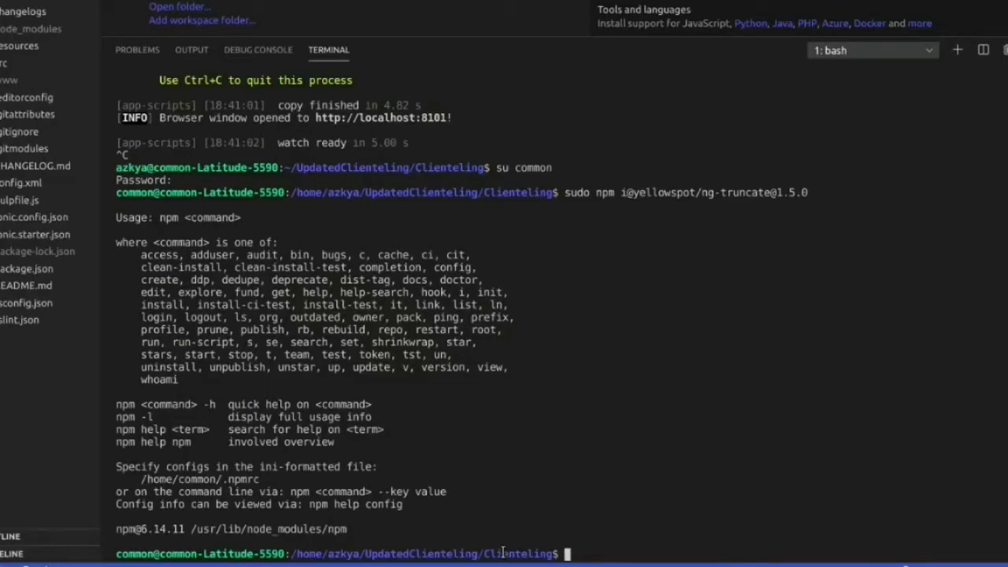
pyautogui.moveTo(763, 226)
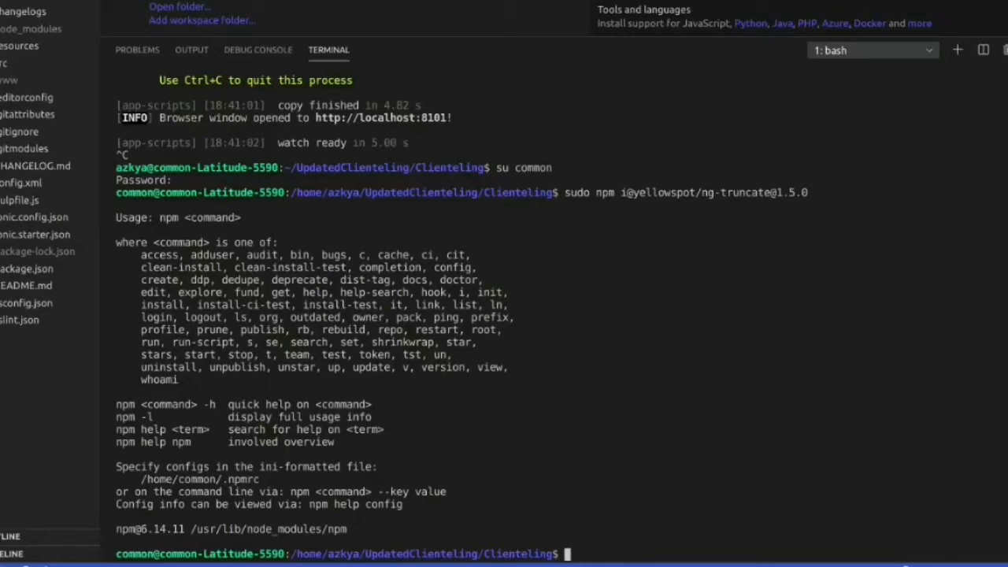
pyautogui.write('sudp npm')
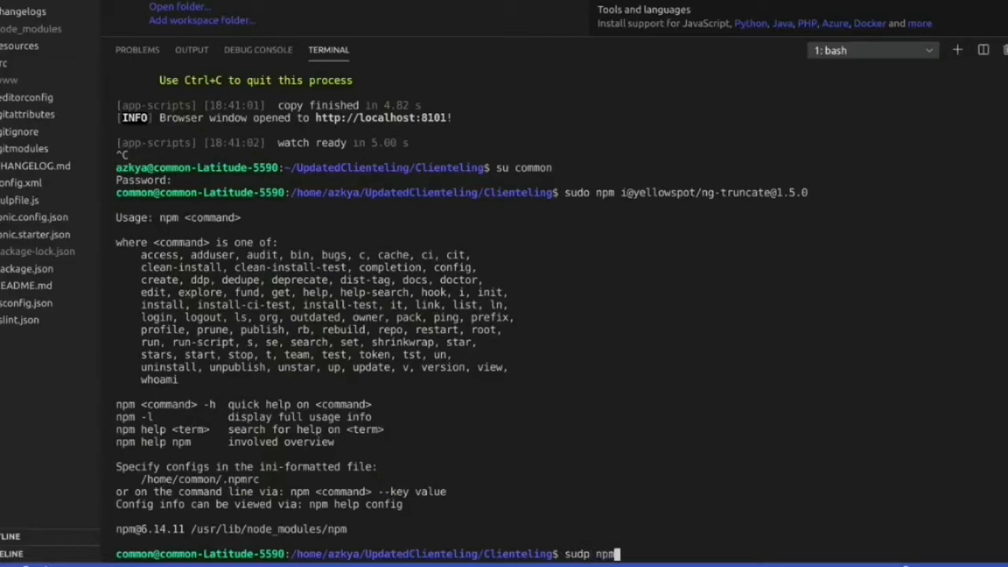
pyautogui.write('i')
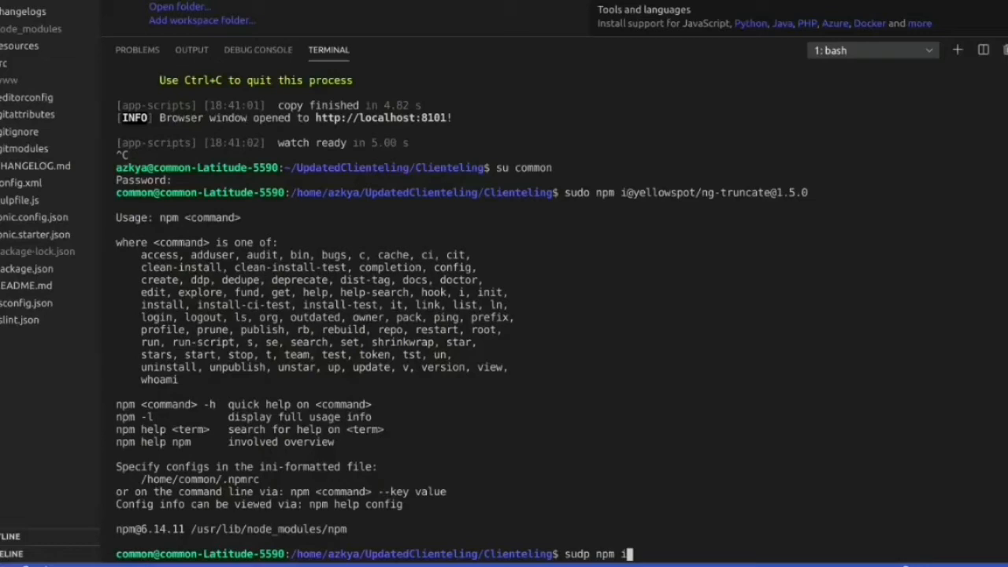
pyautogui.write('@')
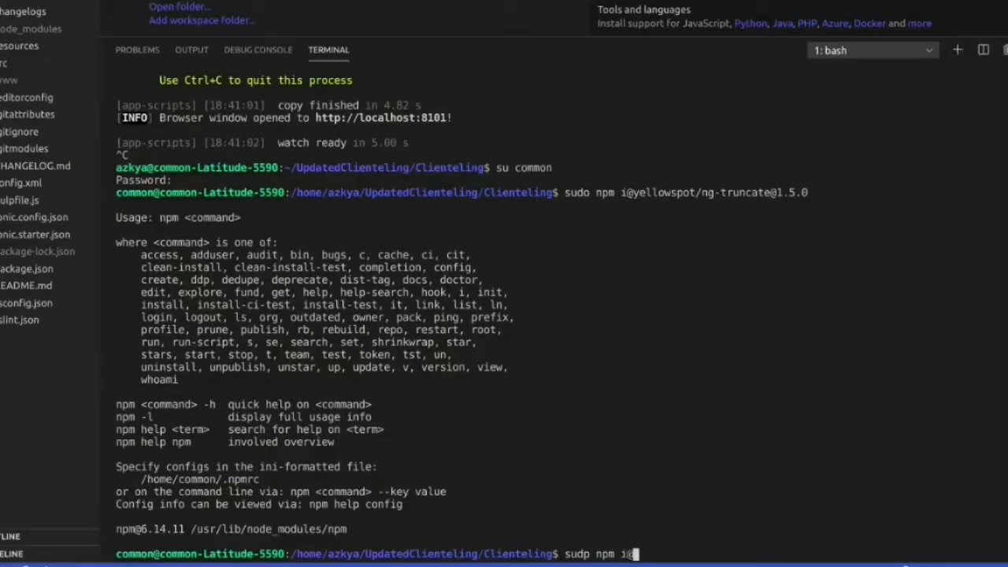
pyautogui.write('yellowspot/ng')
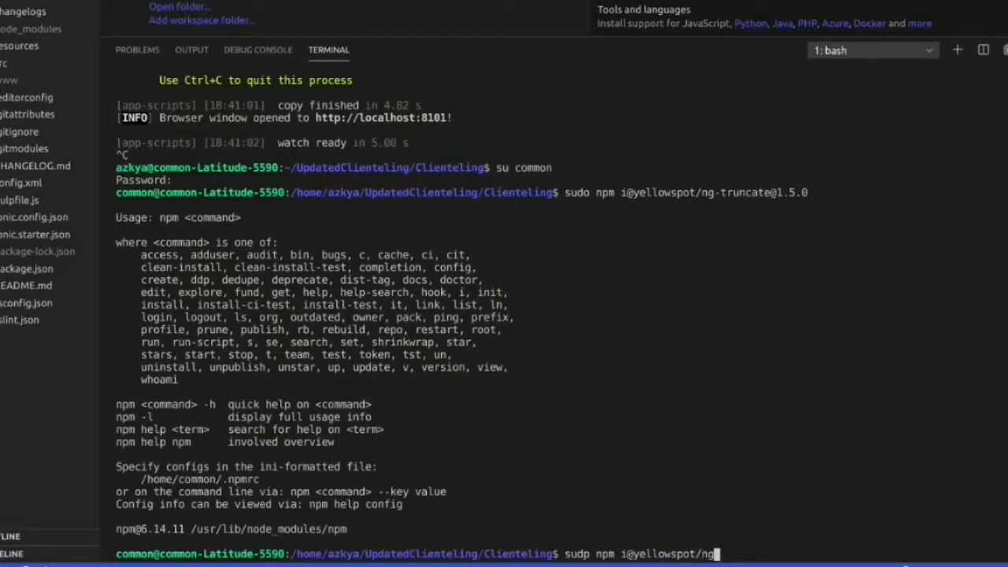
pyautogui.write('-truncate')
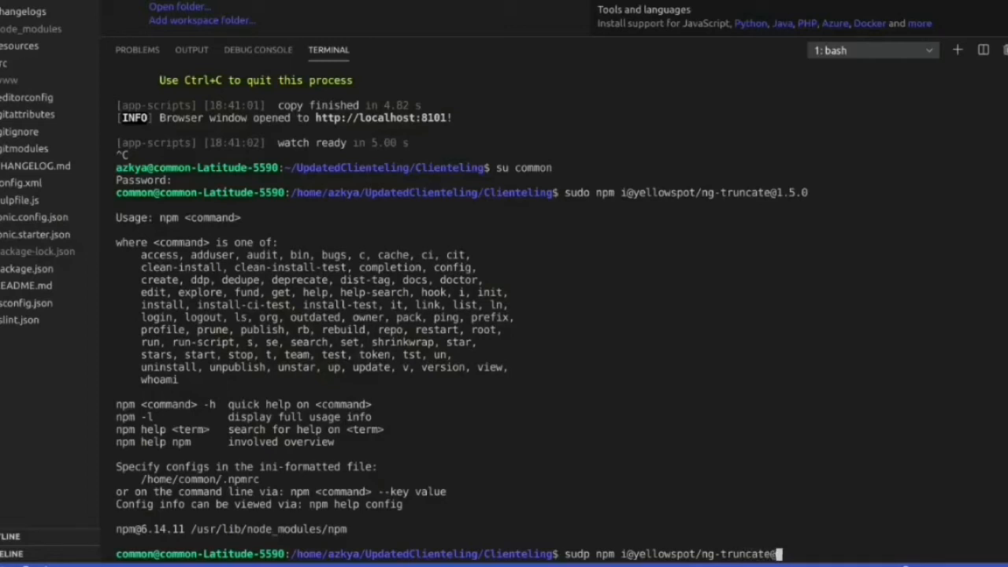
pyautogui.write('@1.5.')
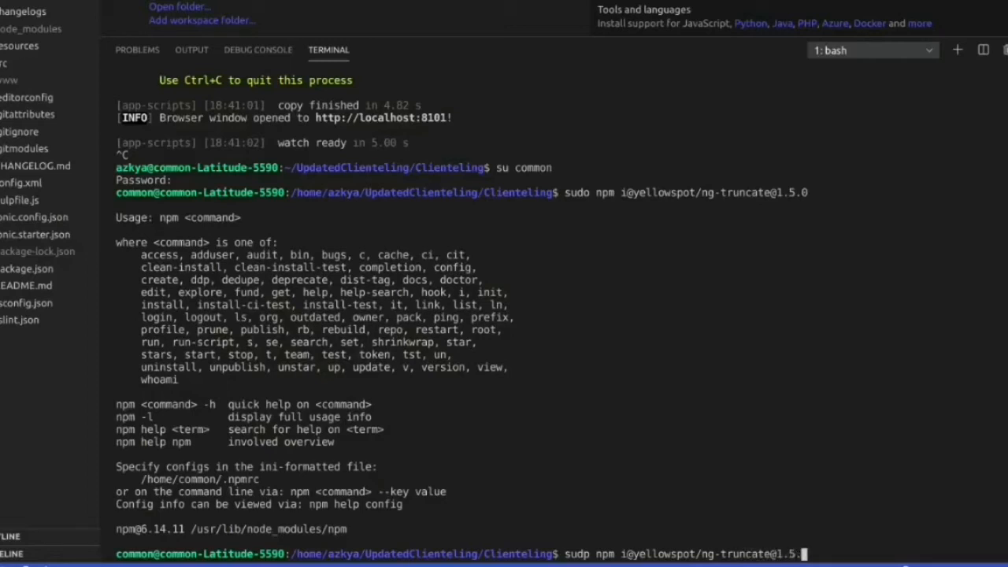
pyautogui.press('Return')
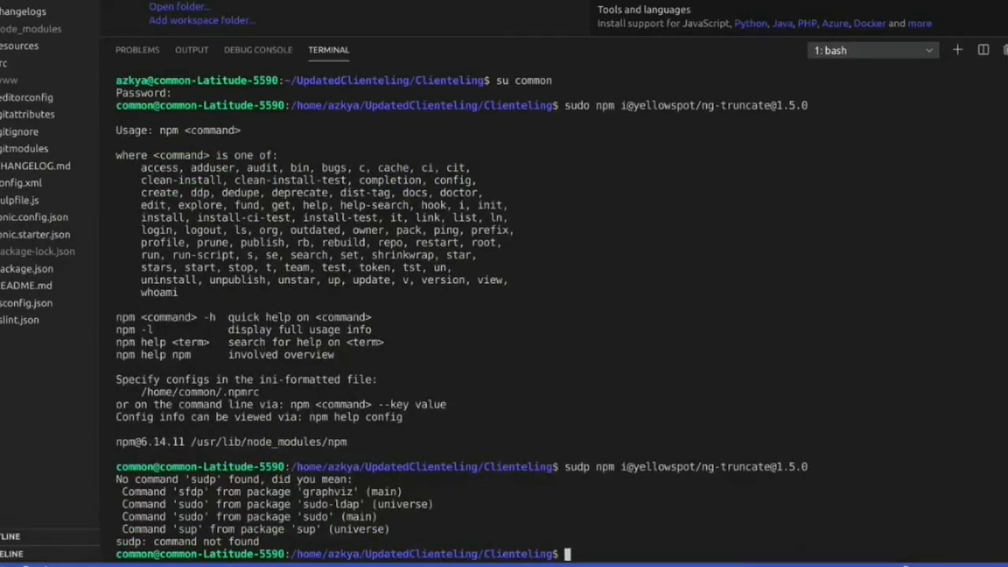
pyautogui.write('sudp npm i@yellowspot/ng-truncate@1.5.0')
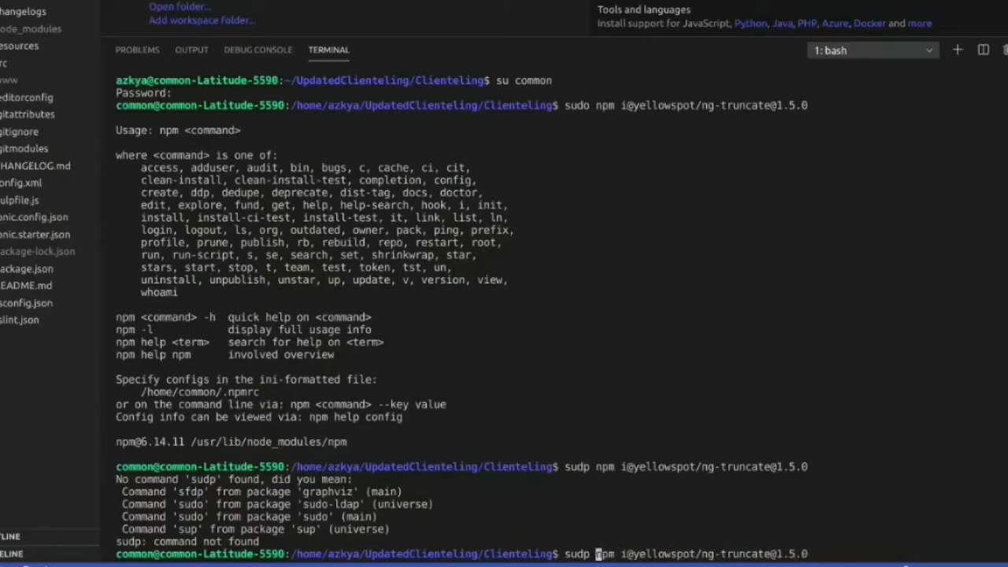
pyautogui.write('o')
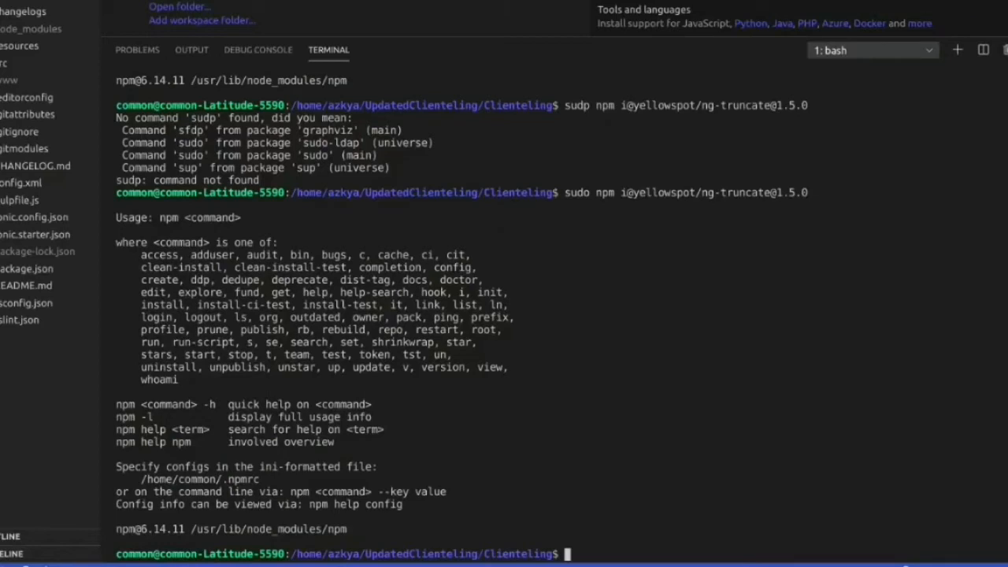
pyautogui.write('sudo npm i@yellowspot/ng-truncate@1.5.0')
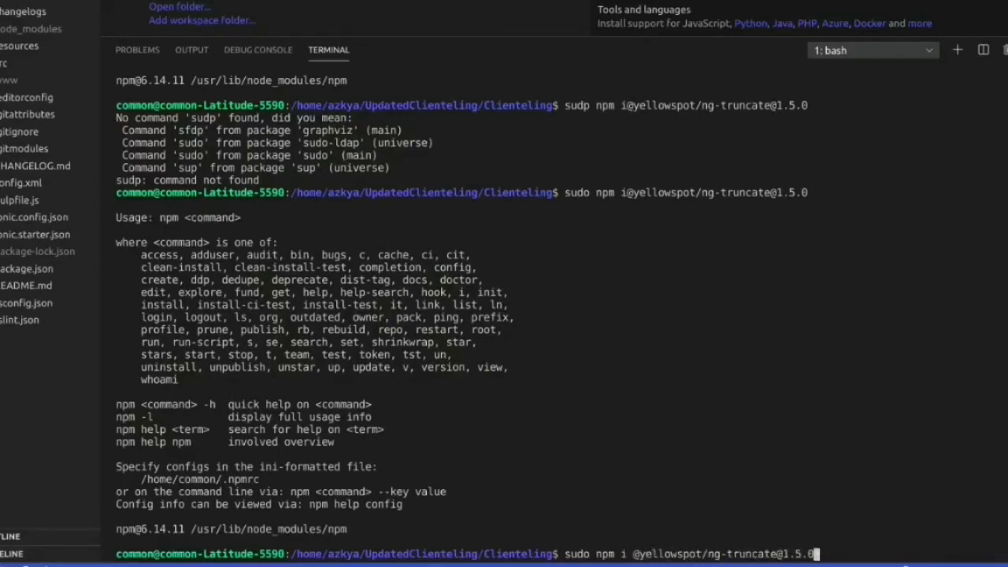
pyautogui.press('Return')
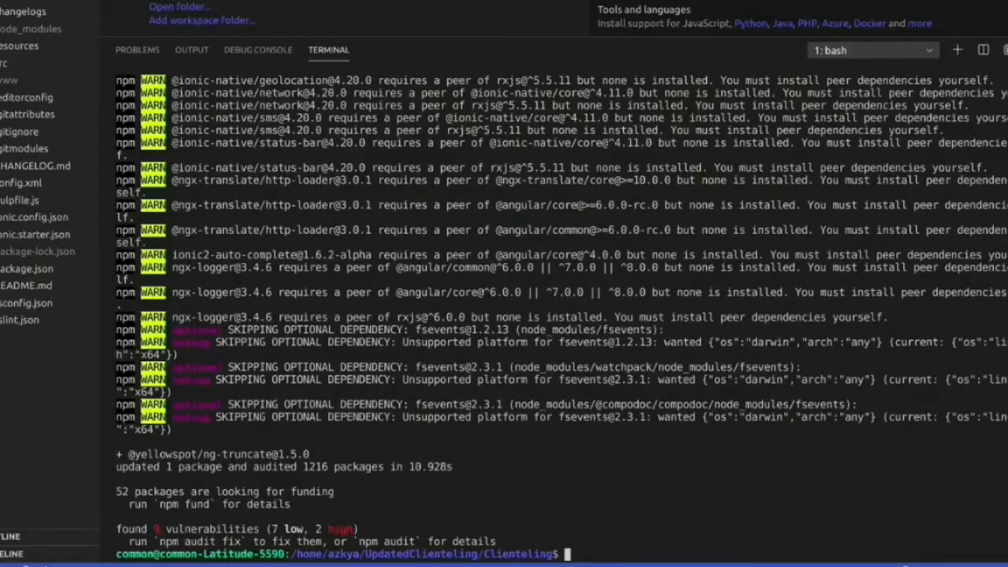
# Step: Exit the common user's shell, let ionic serve reach localhost:8101, then stop it with Ctrl+C
pyautogui.write('exit')
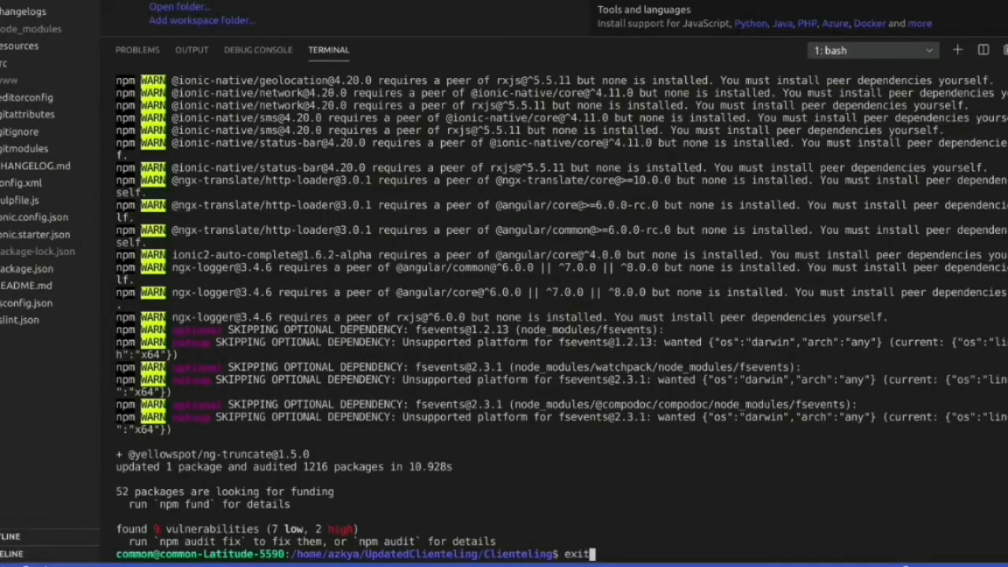
pyautogui.press('Return')
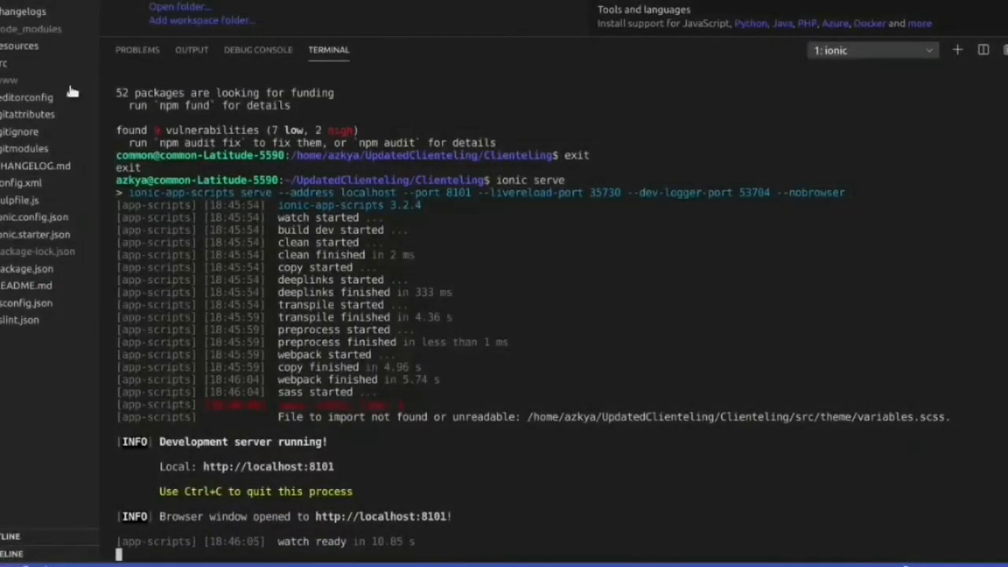
pyautogui.press('ctrl+c')
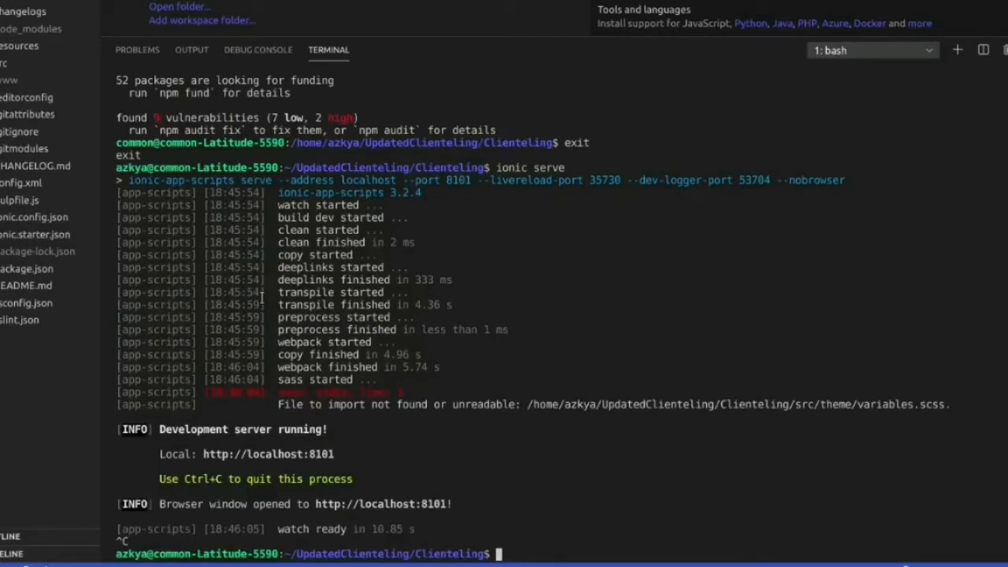
# Step: Switch to the common user and run sudo git submodule init to register src/theme
pyautogui.write('su')
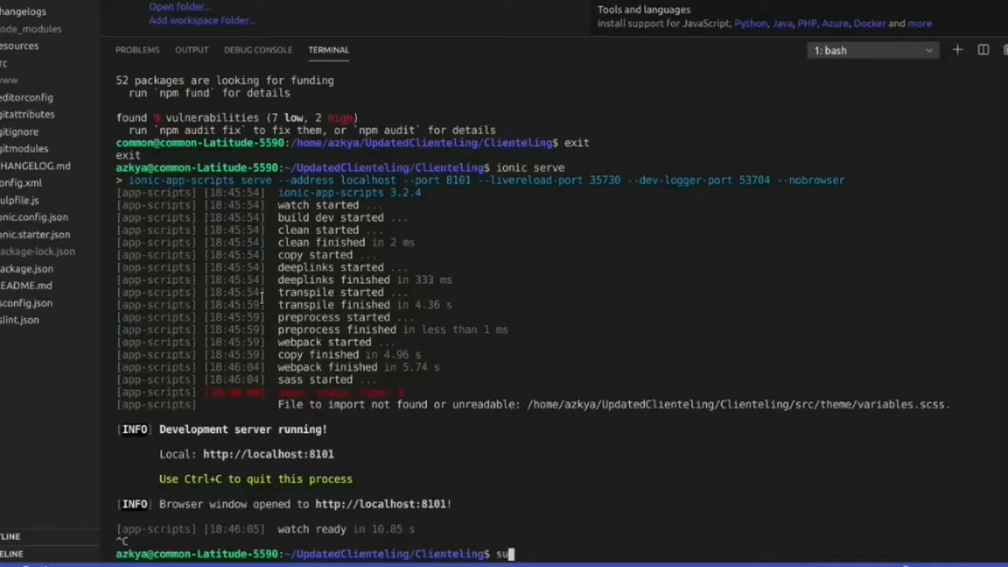
pyautogui.write('common')
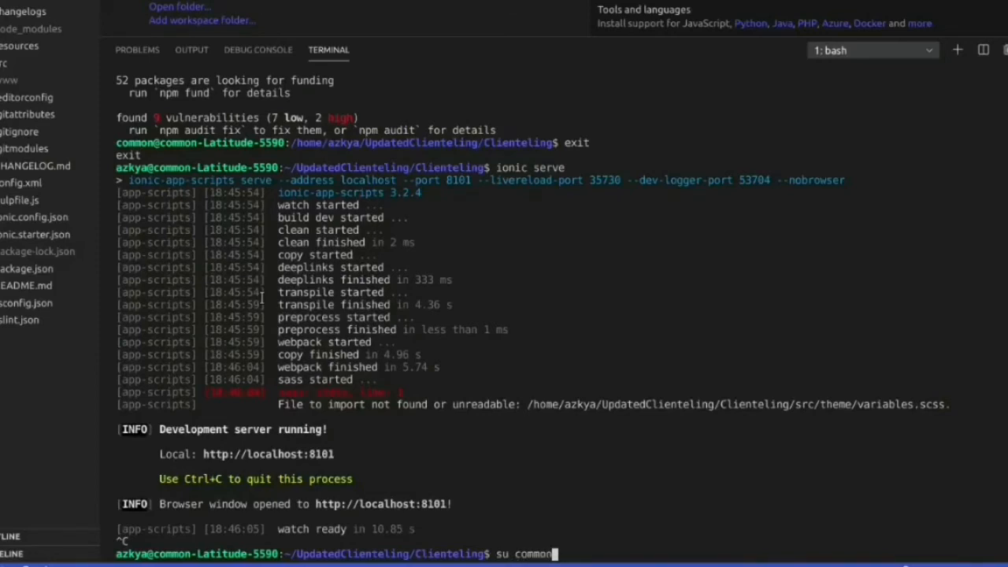
pyautogui.press('Return')
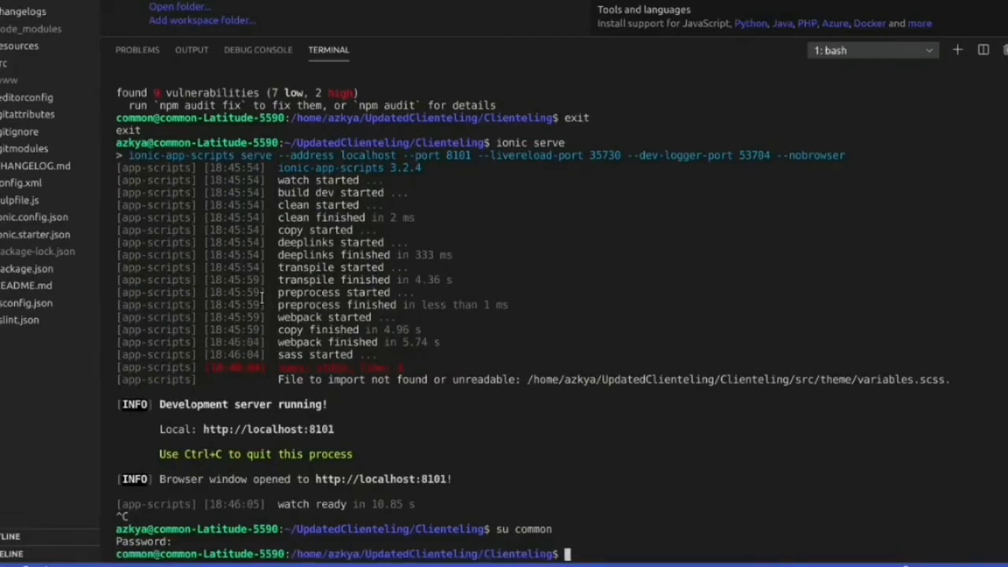
pyautogui.write('git submodule init')
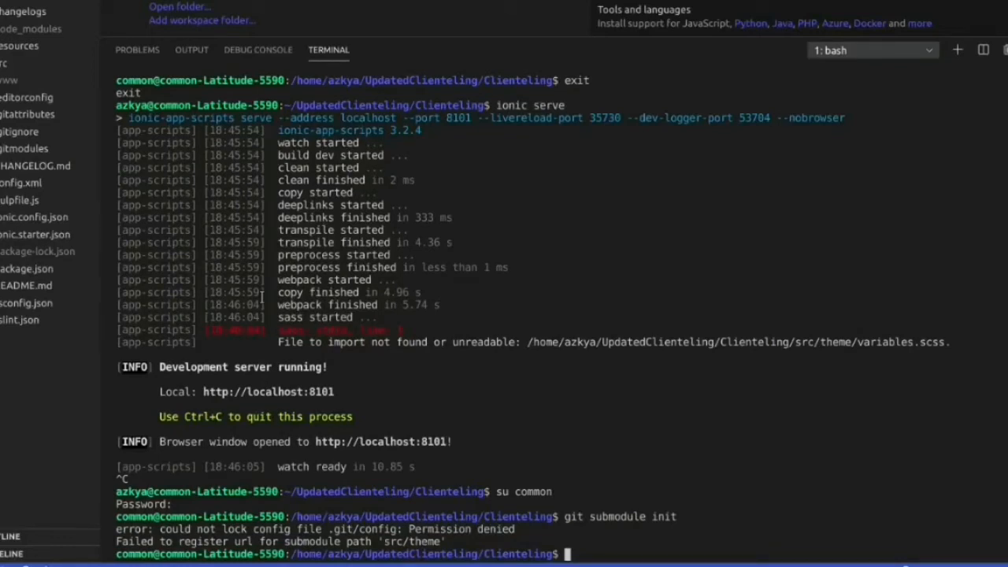
pyautogui.write('sudo')
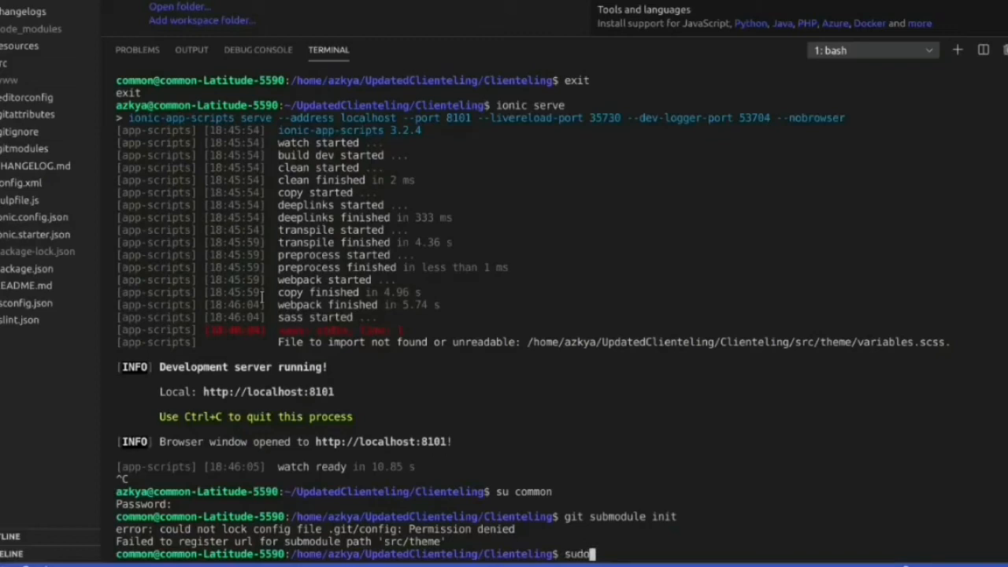
pyautogui.write('git')
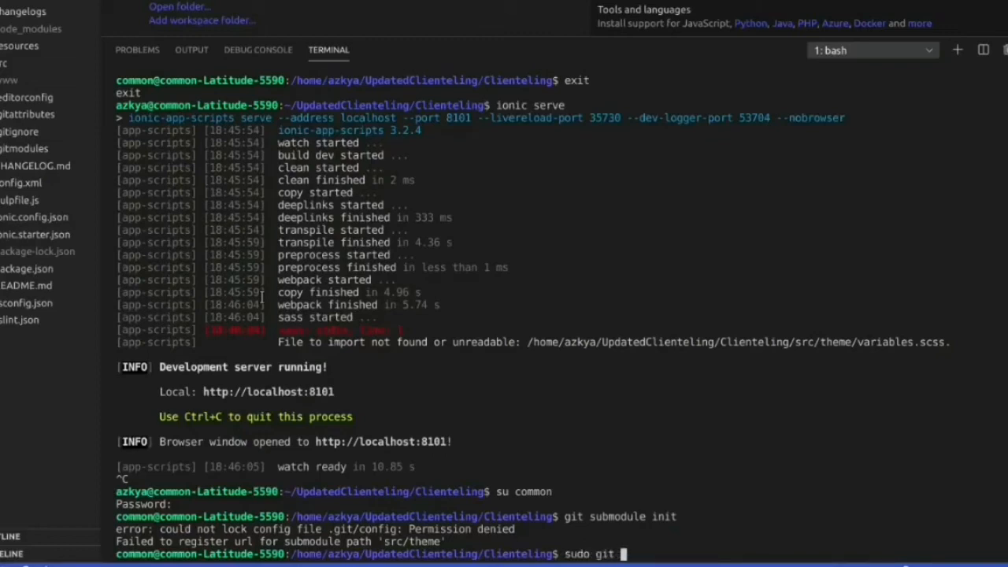
pyautogui.write('submodule')
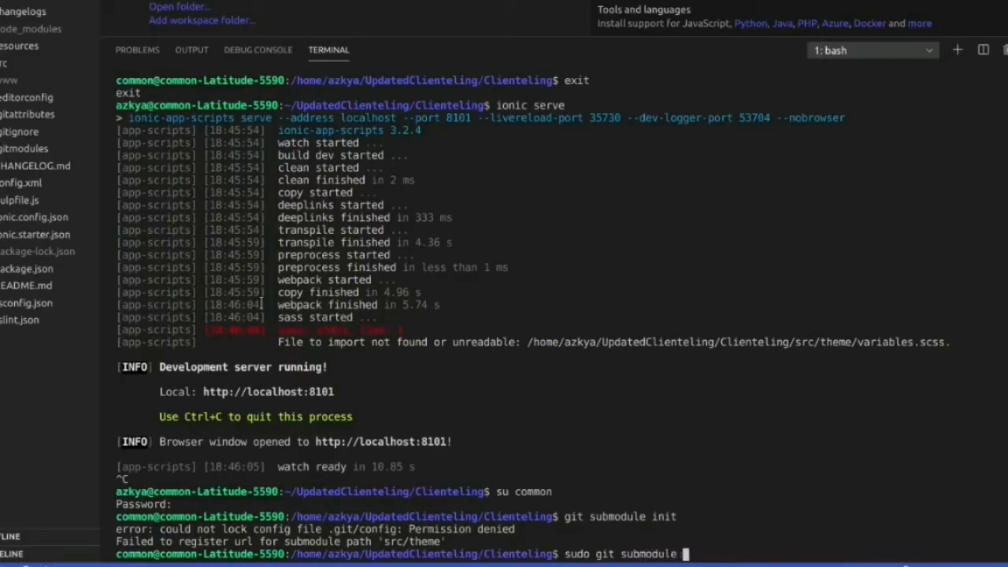
pyautogui.write('init')
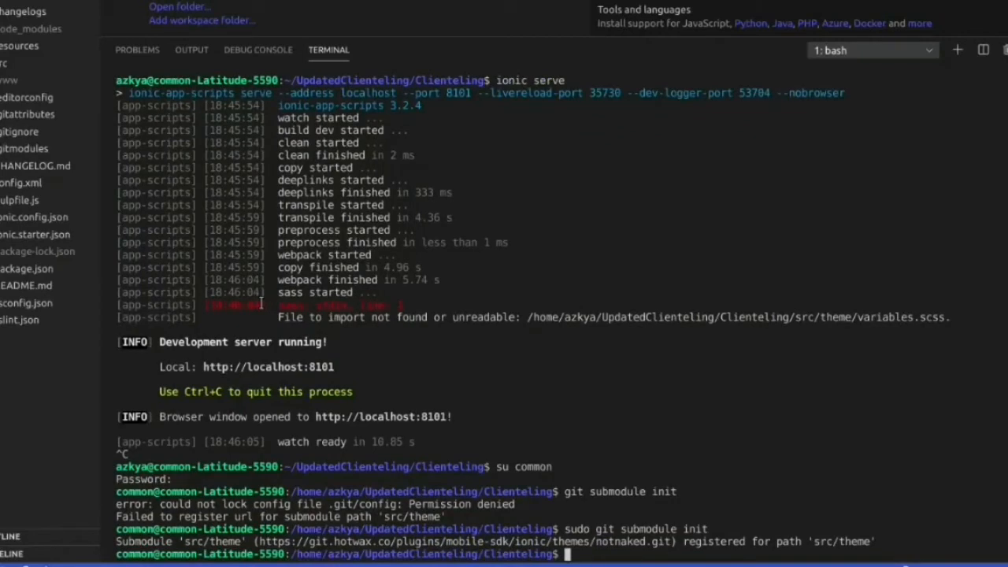
# Step: Run sudo git submodule update to start cloning the src/theme submodule
pyautogui.write('sudo')
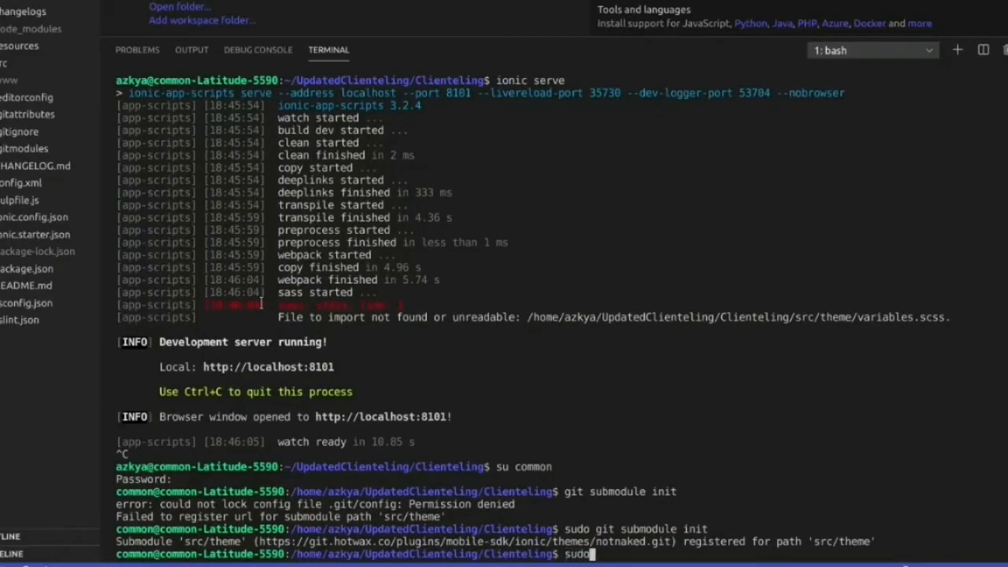
pyautogui.write('g')
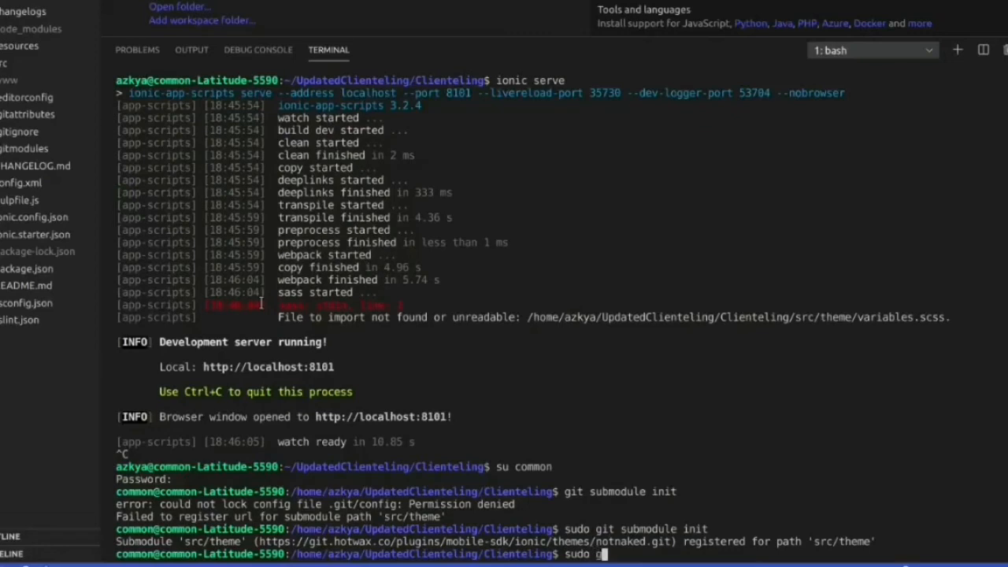
pyautogui.write('it submodule')
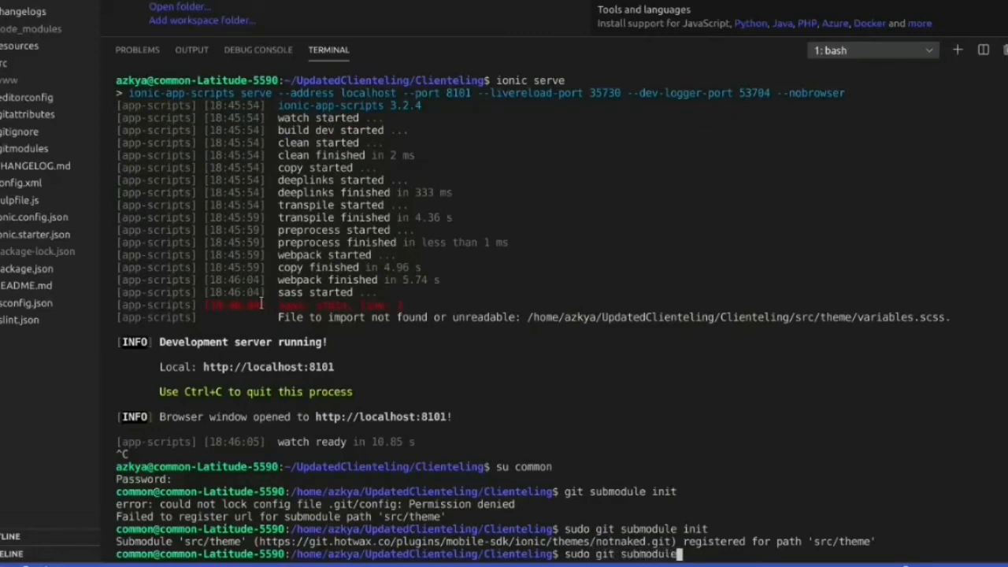
pyautogui.write('update')
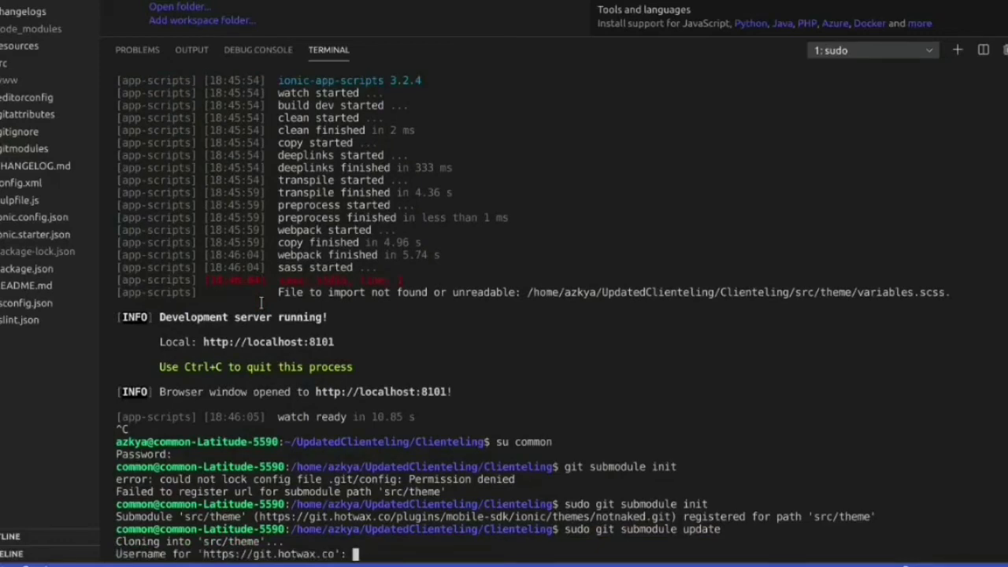
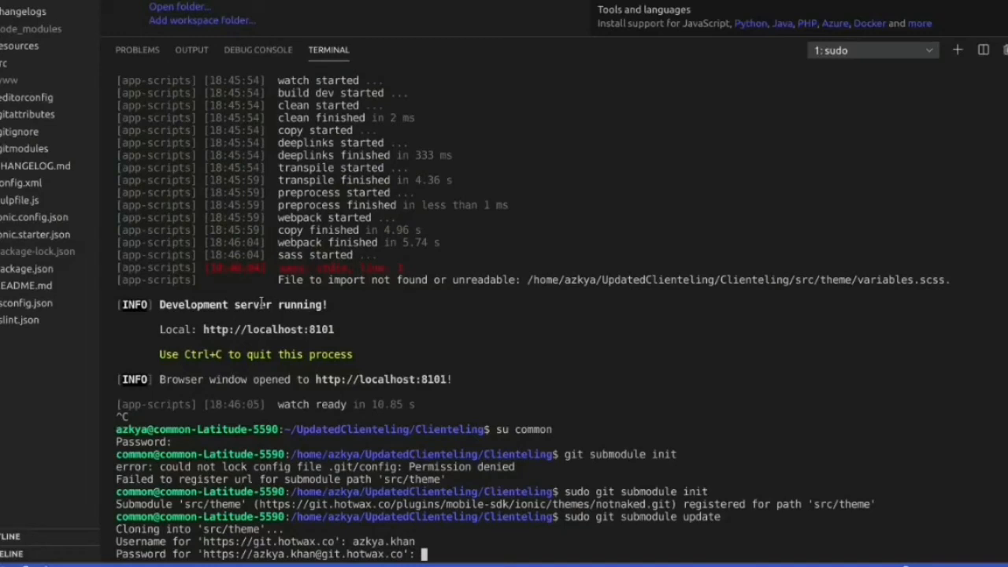
# Step: Enter the azkya repository credentials so the src/theme clone finishes
pyautogui.scroll(-3)
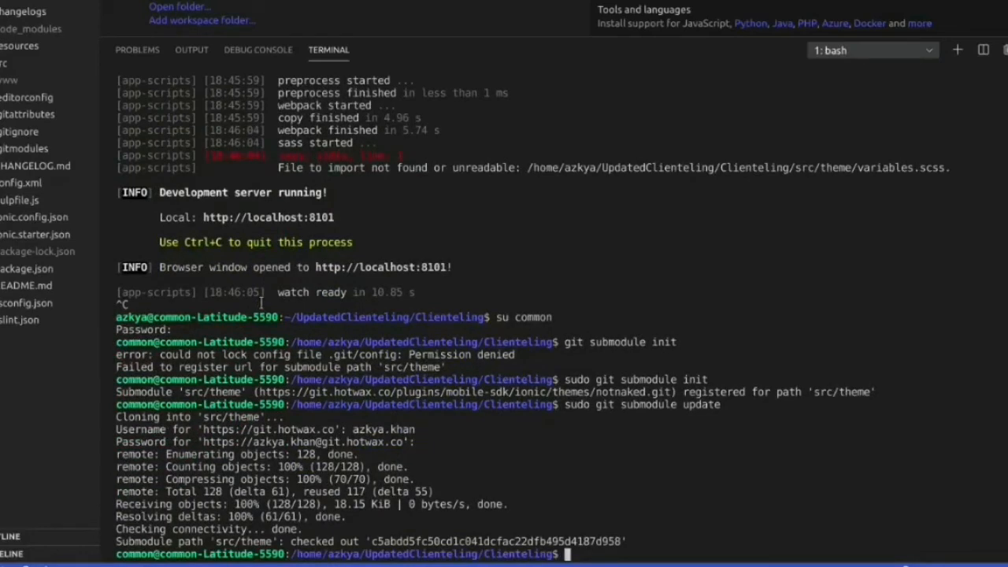
pyautogui.write('sudo')
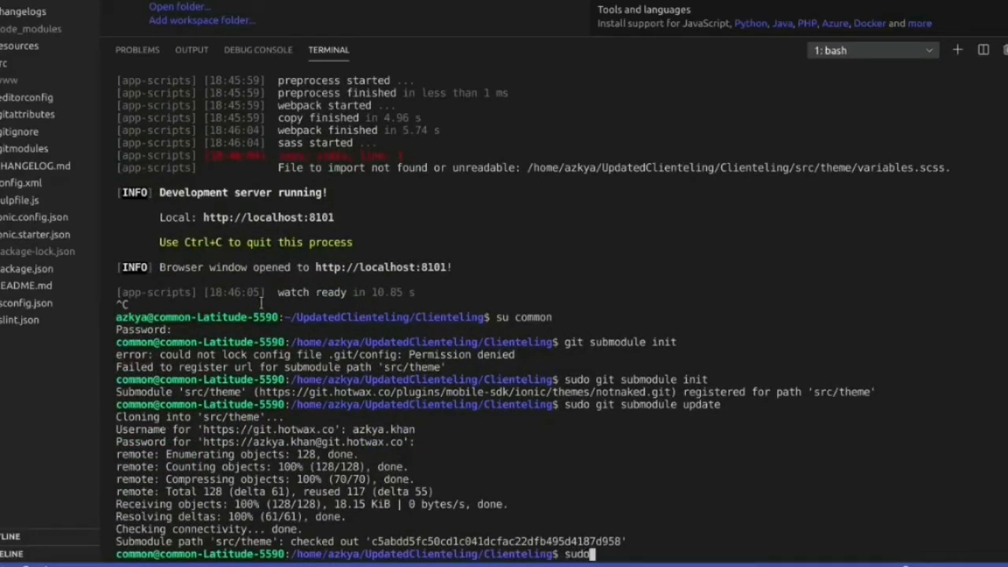
pyautogui.write('git submodule')
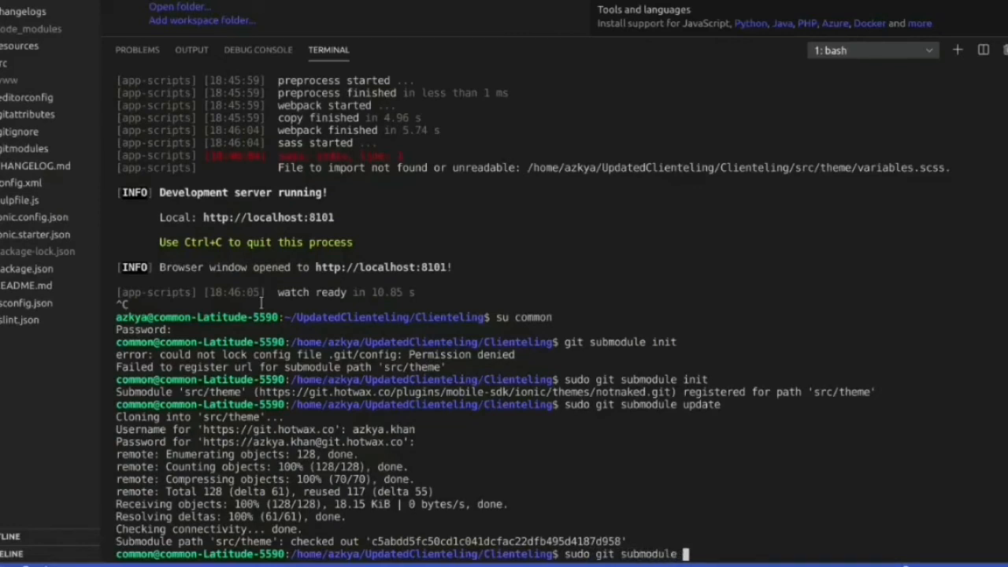
pyautogui.write('update')
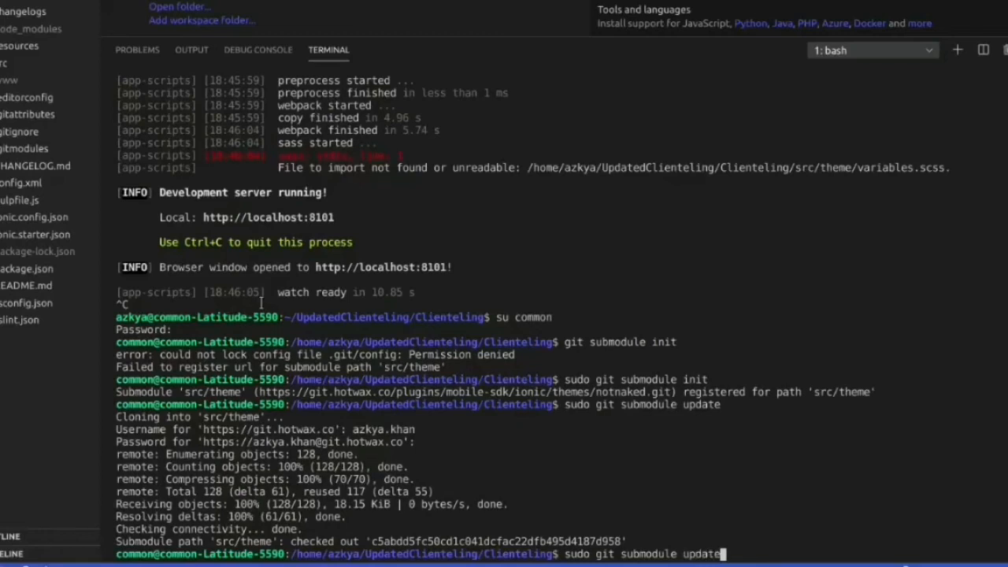
pyautogui.write('--recur')
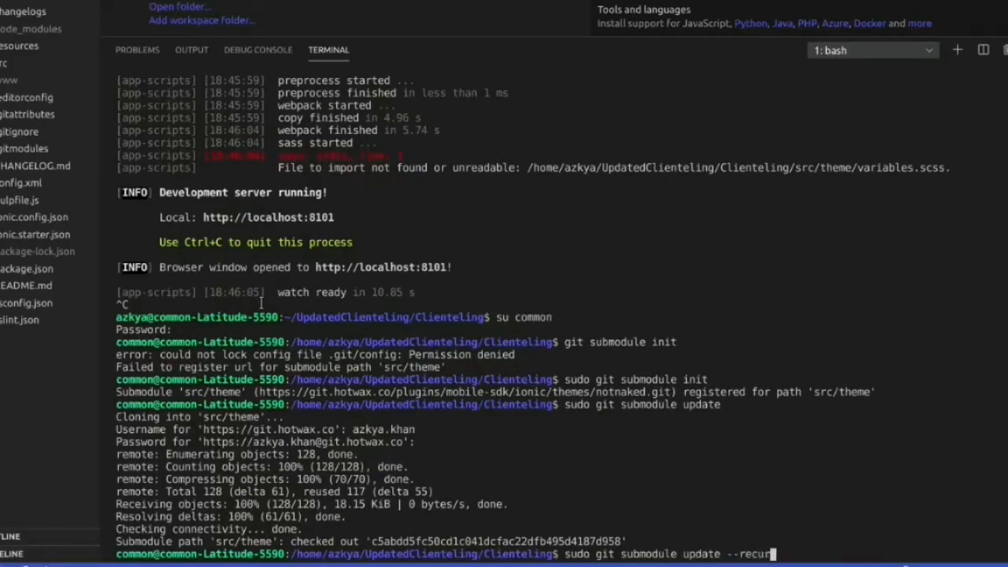
pyautogui.write('sive')
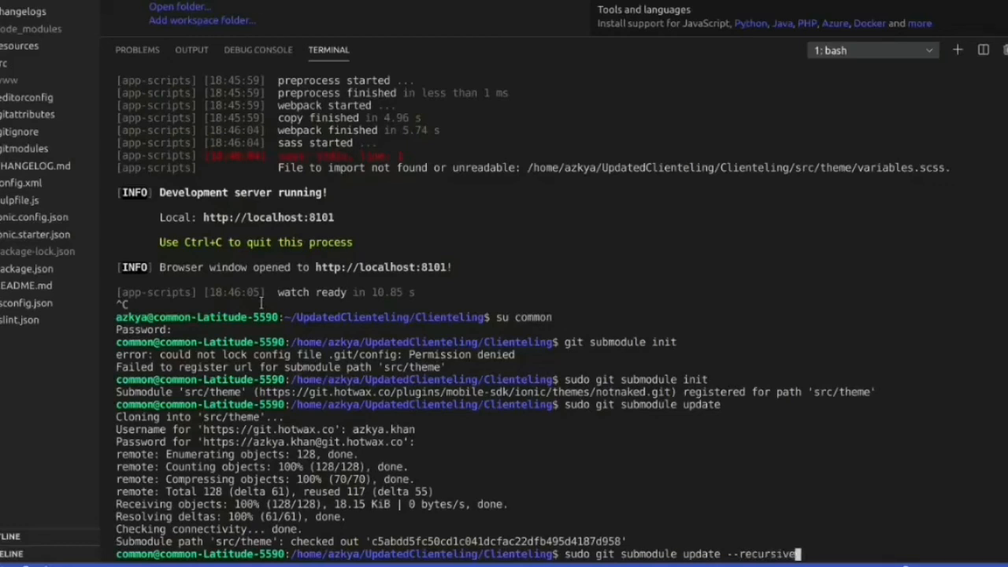
pyautogui.write('--rem')
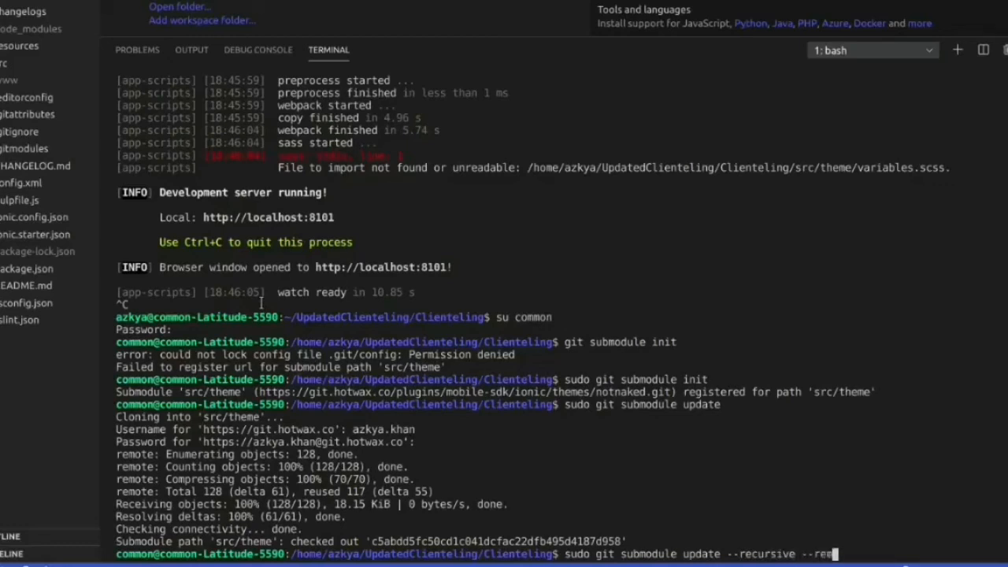
pyautogui.press('Return')
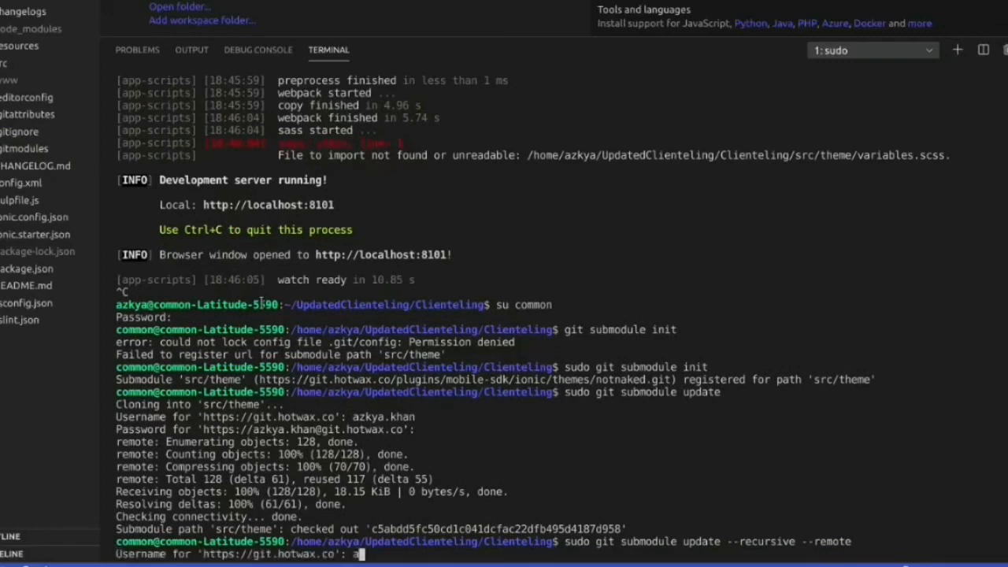
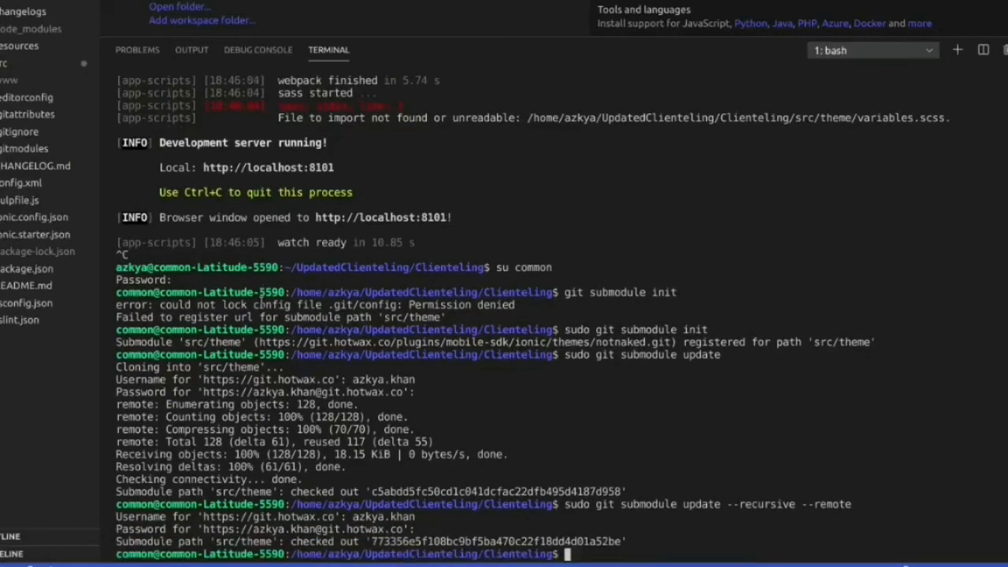
# Step: Exit the elevated shell and run ionic serve until the dev server reports localhost:8101
pyautogui.write('exit')
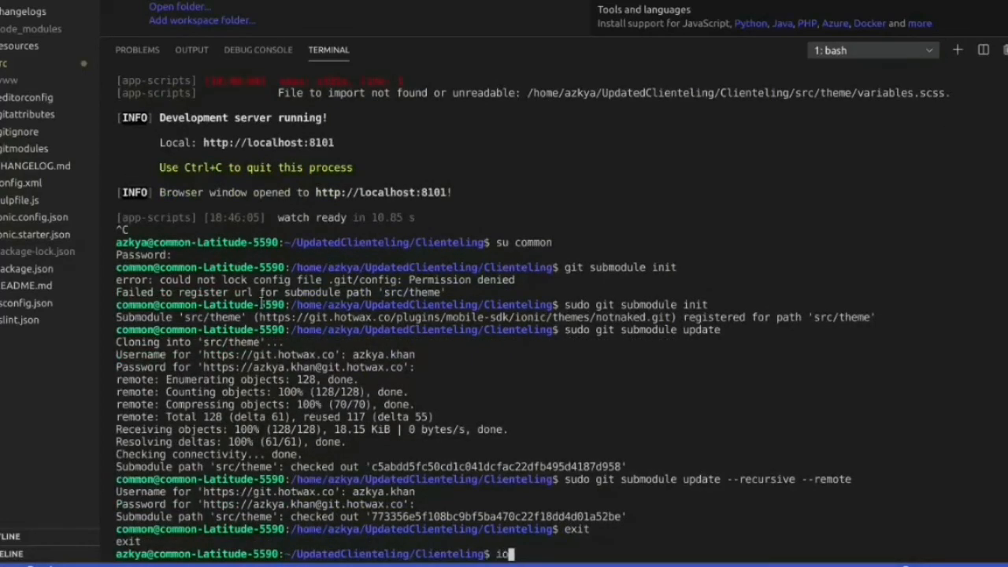
pyautogui.write('onic serve')
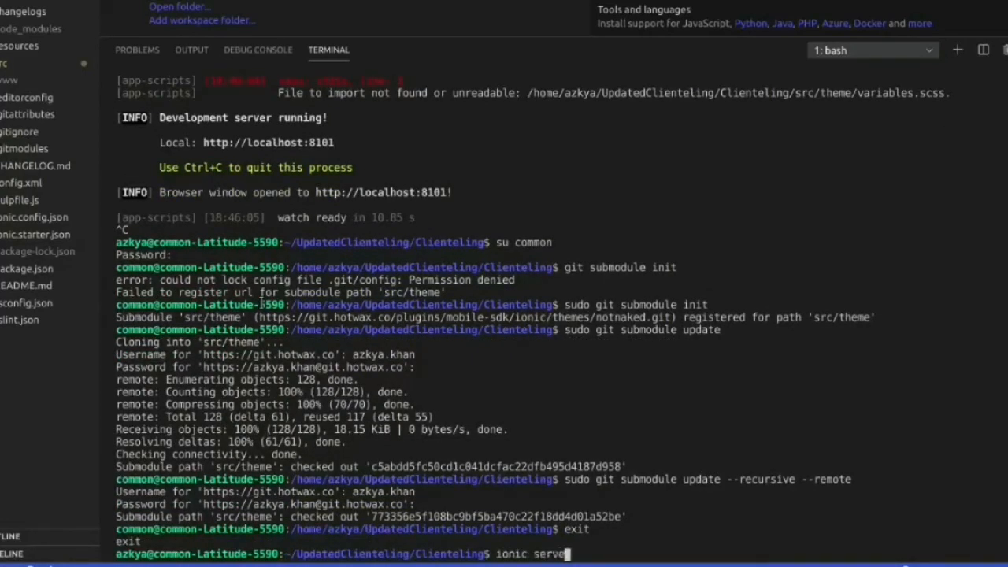
pyautogui.press('Return')
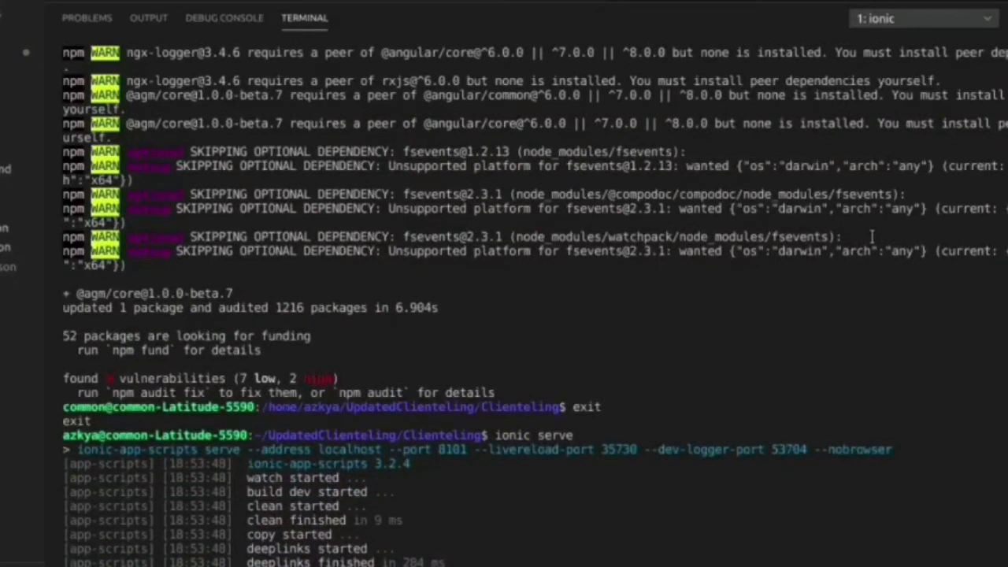
pyautogui.scroll(-3)
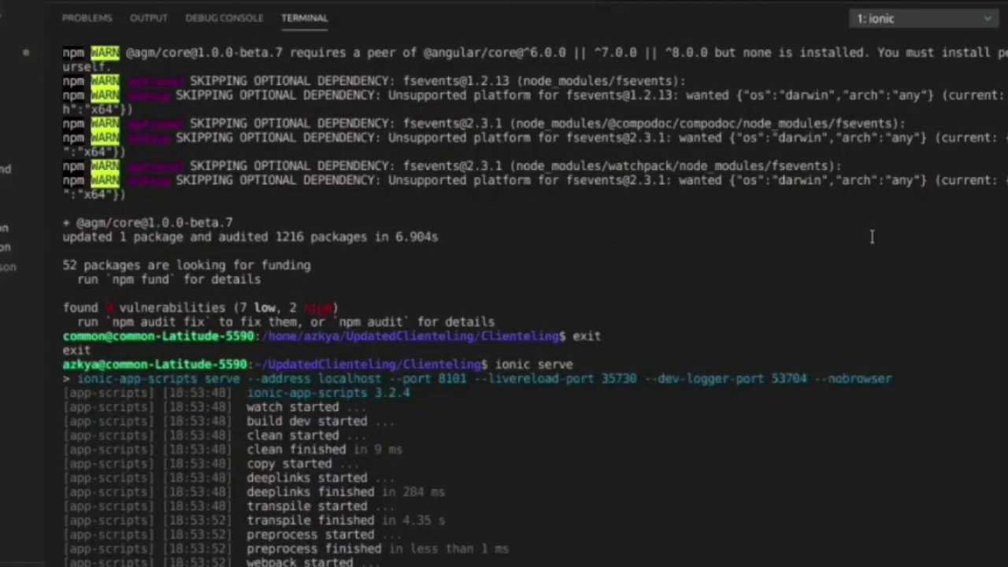
pyautogui.scroll(-3)
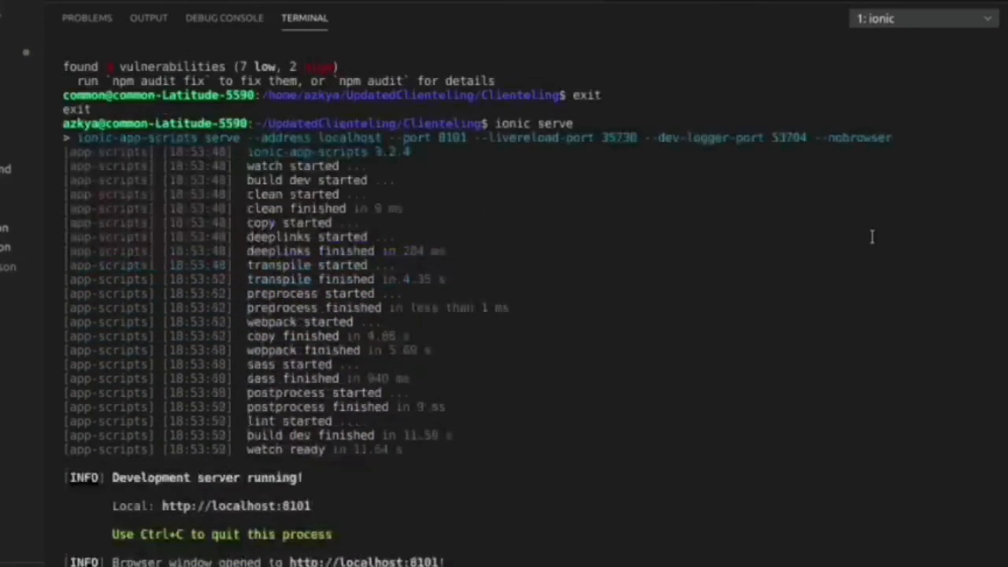